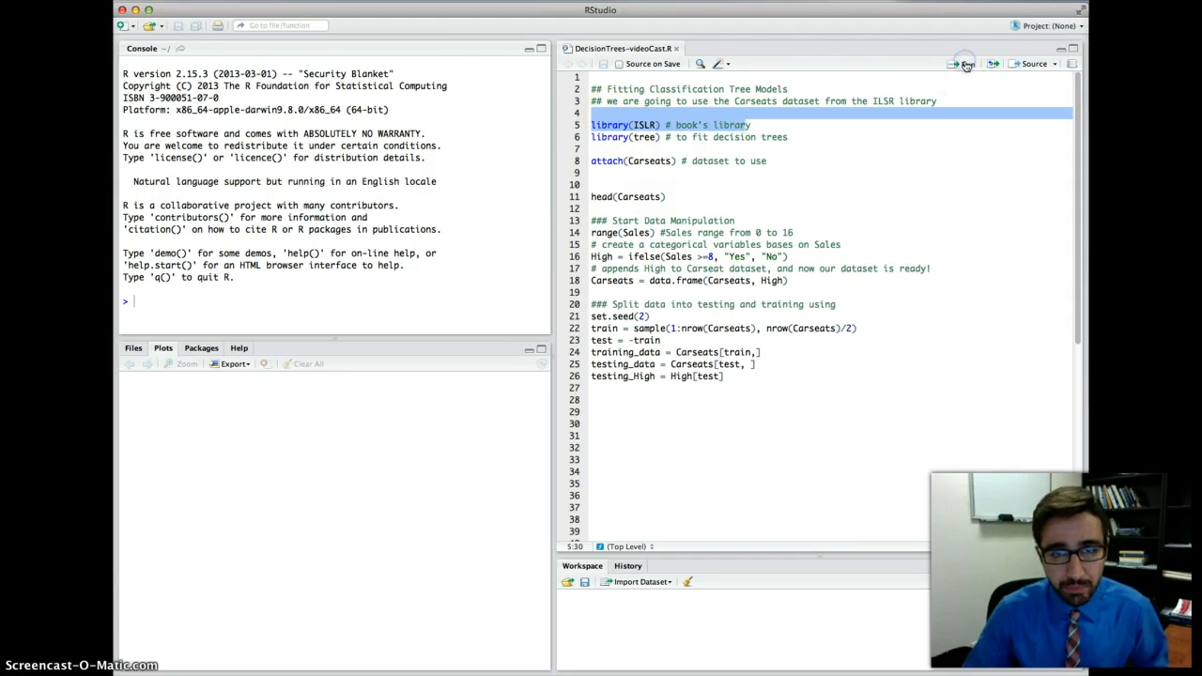
Run the library(ISLR), library(tree) and attach(Carseats) lines, then head(Carseats).
{"action": "left_click", "coordinate": [966, 63]}
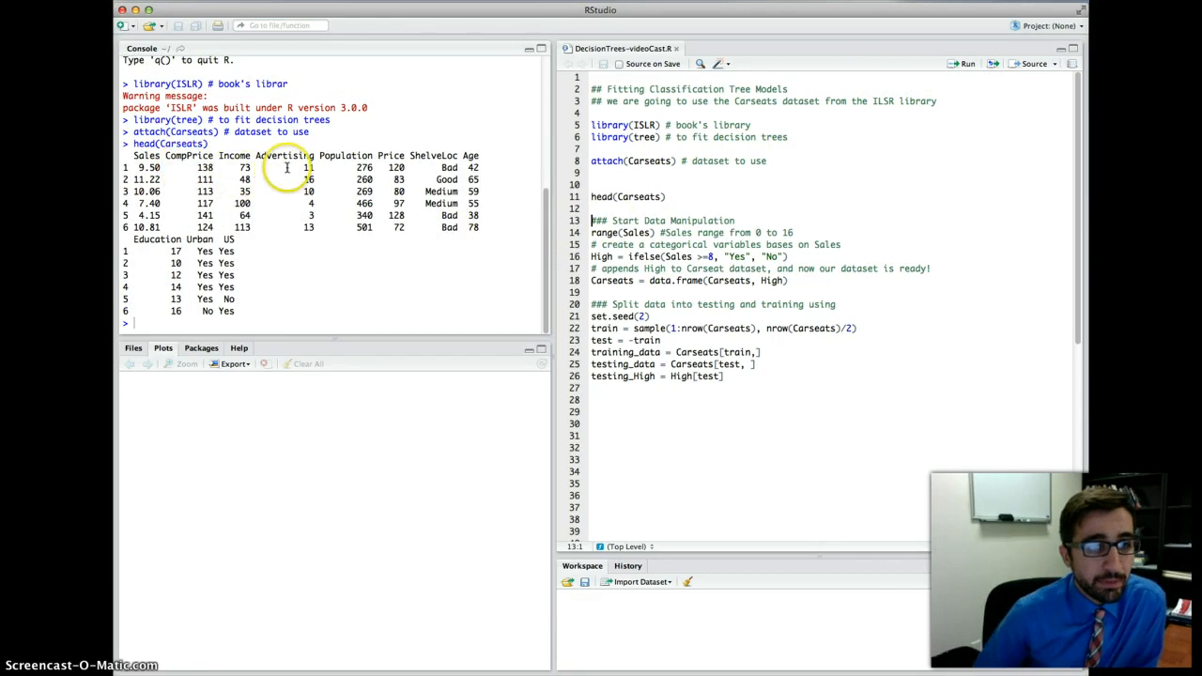
{"action": "mouse_move", "coordinate": [266, 288]}
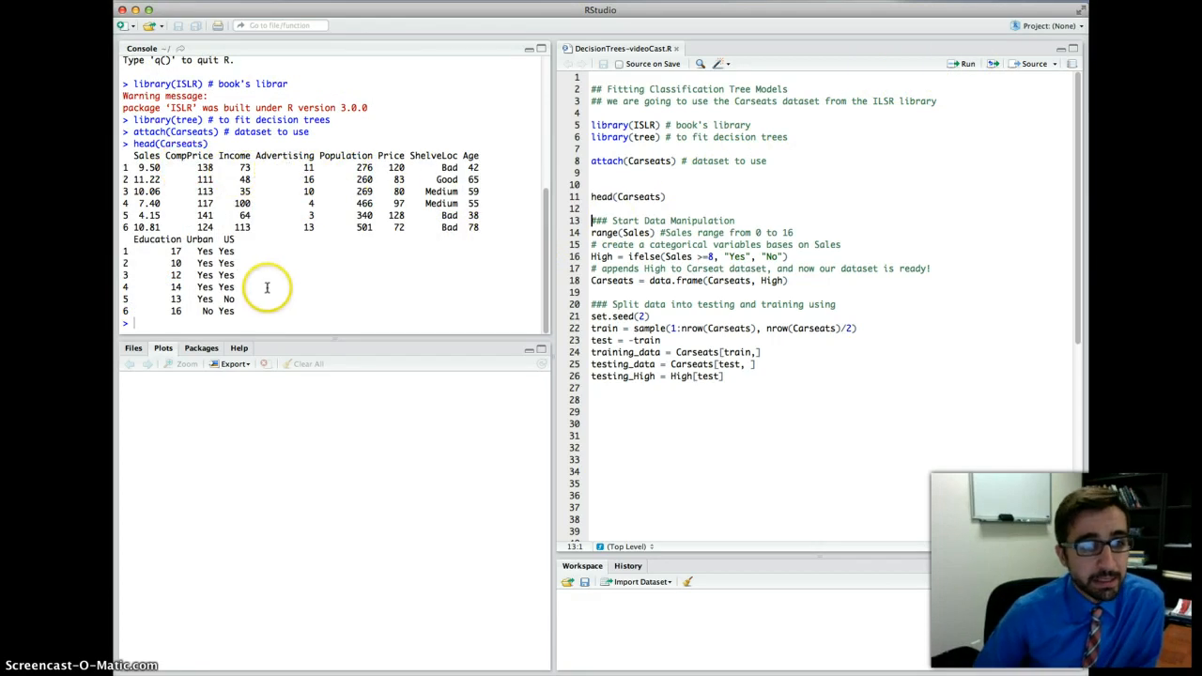
{"action": "mouse_move", "coordinate": [214, 284]}
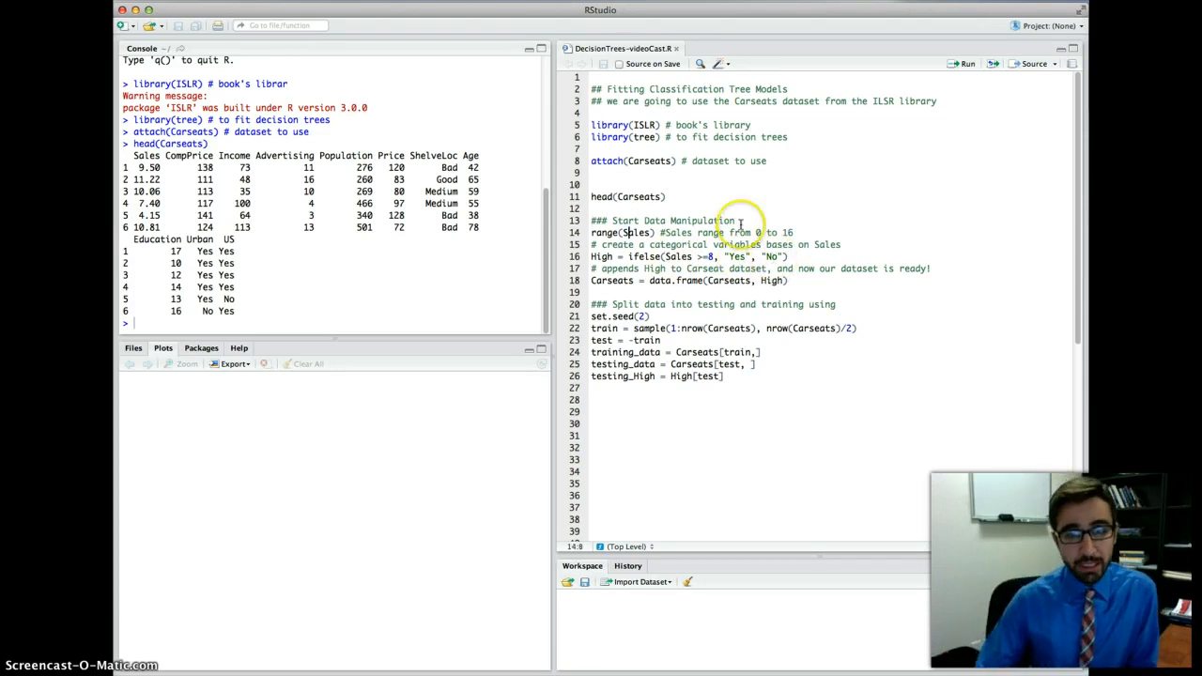
Check Sales ranges 0–16.27, create High, and confirm length 400 and dimensions 400×11.
{"action": "left_click", "coordinate": [645, 196]}
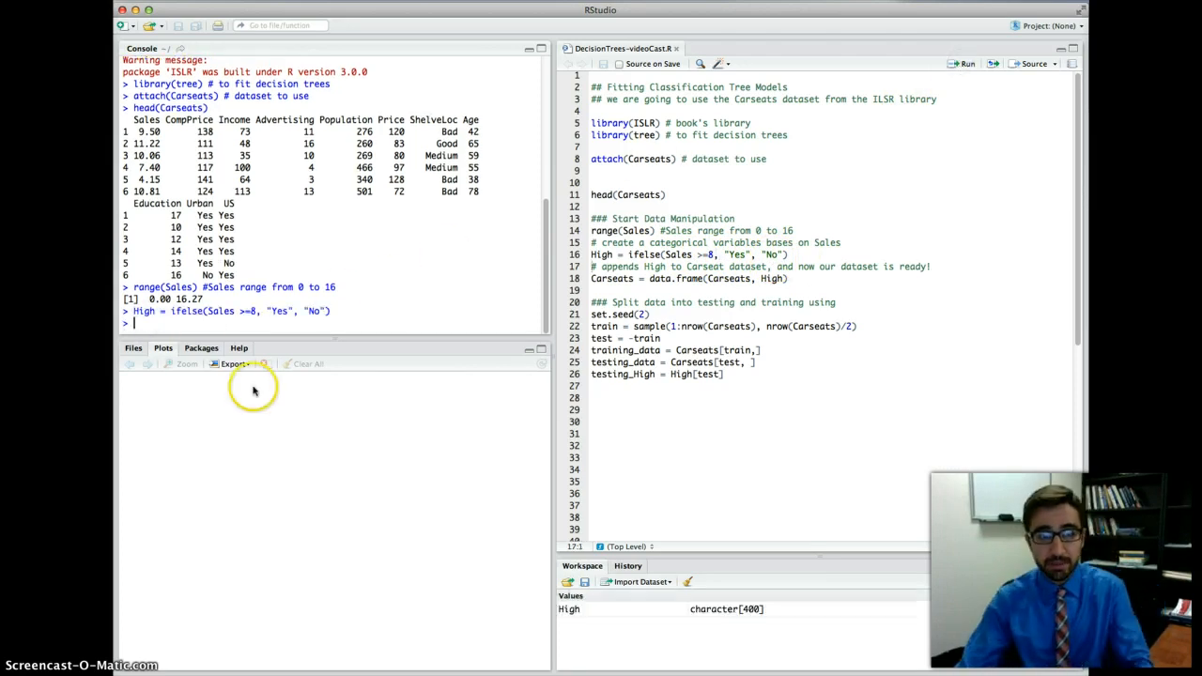
{"action": "type", "text": "1"}
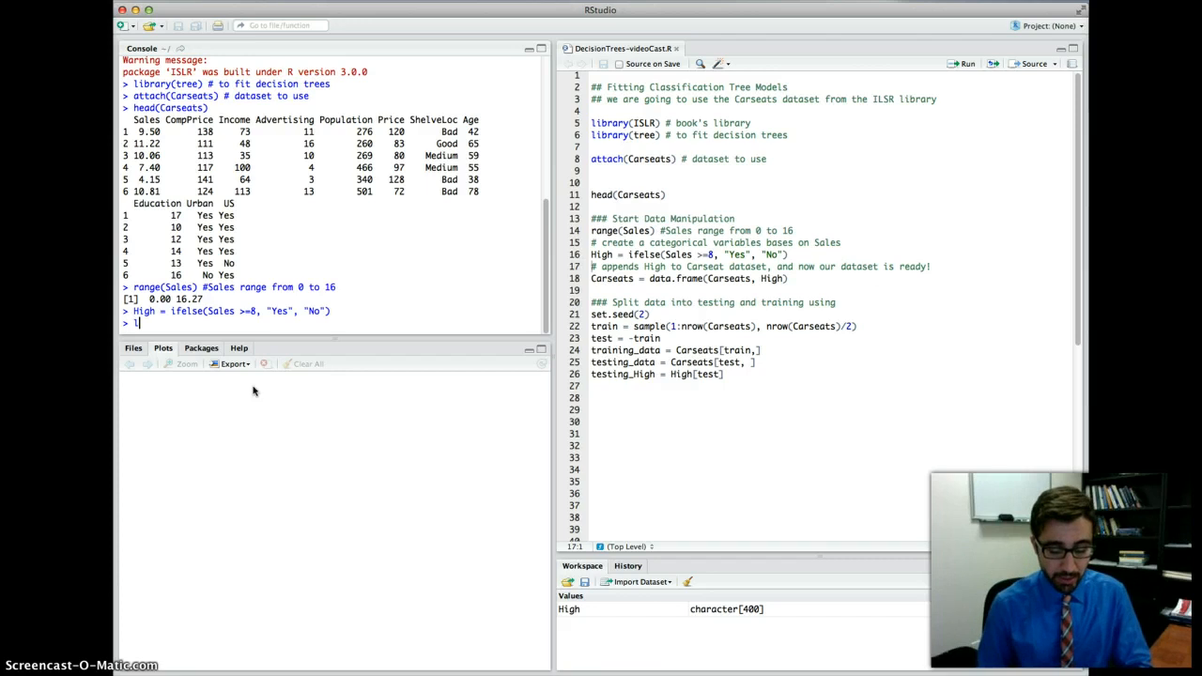
{"action": "type", "text": "ength(High"}
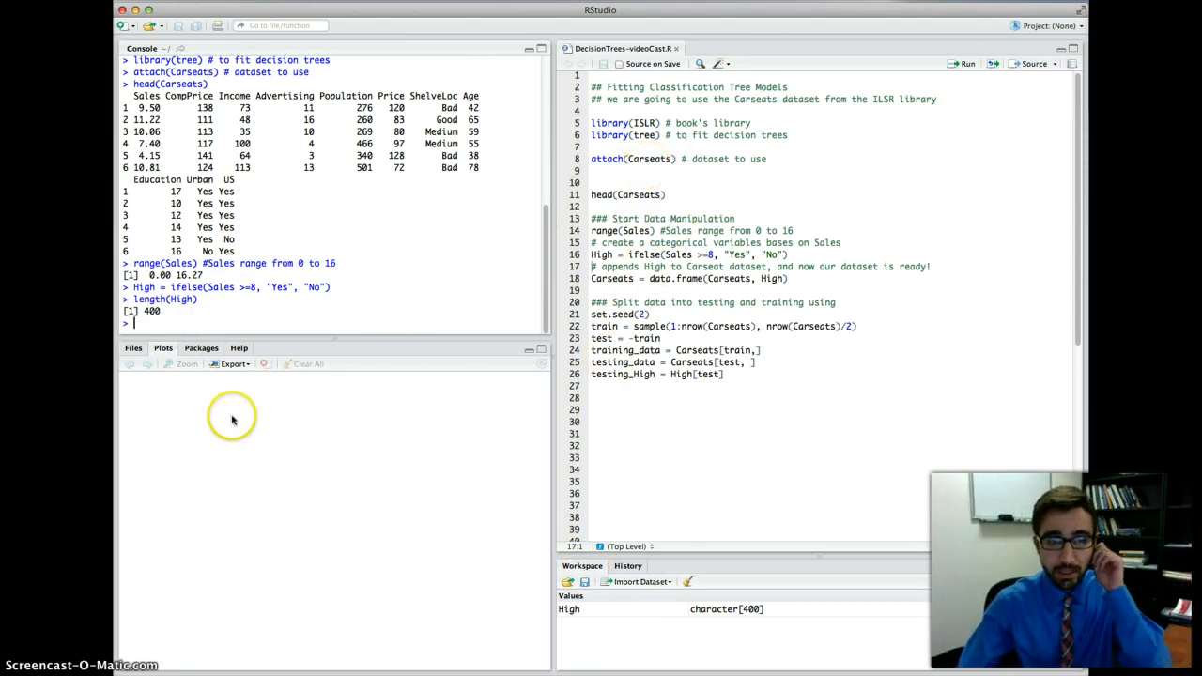
{"action": "type", "text": "dim"}
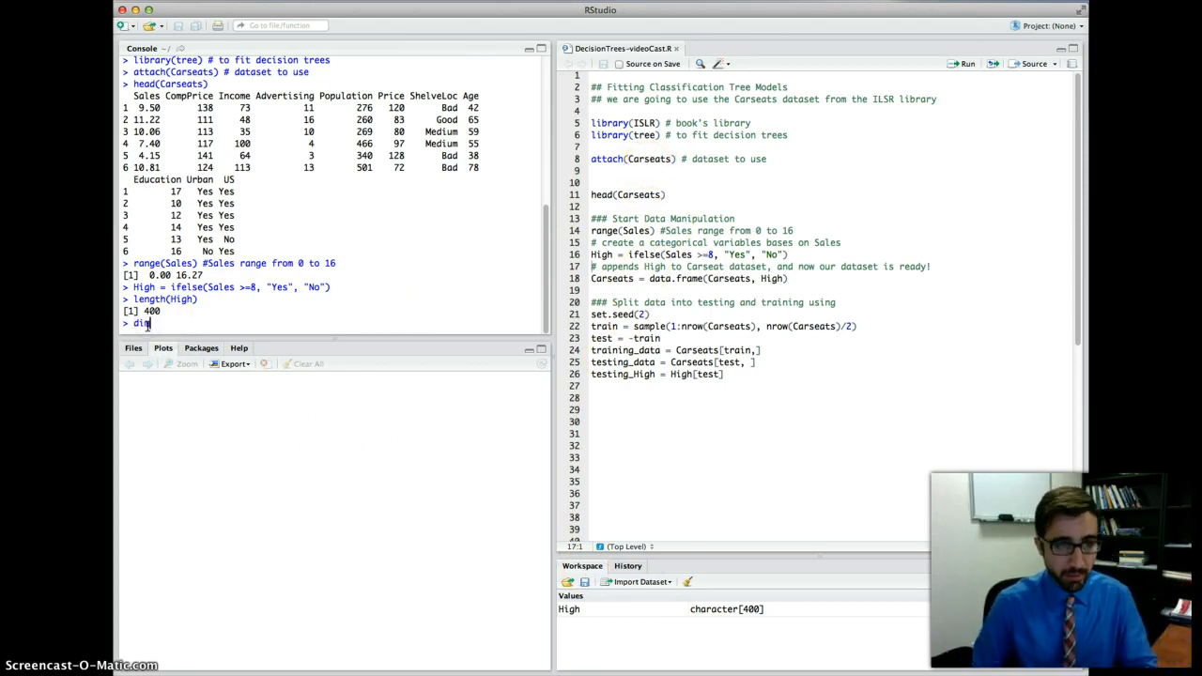
{"action": "type", "text": "(Carseats)"}
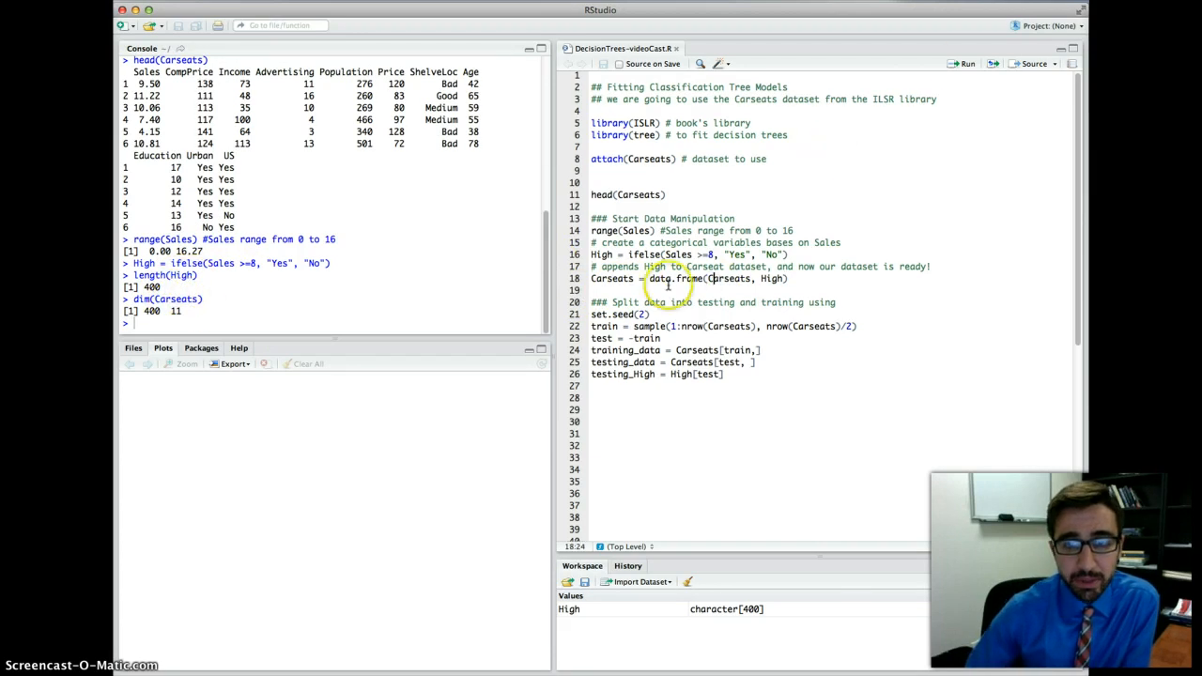
Run the data.frame line adding High (400 obs., 12 variables) and list names(Carseats).
{"action": "double_click", "coordinate": [674, 278]}
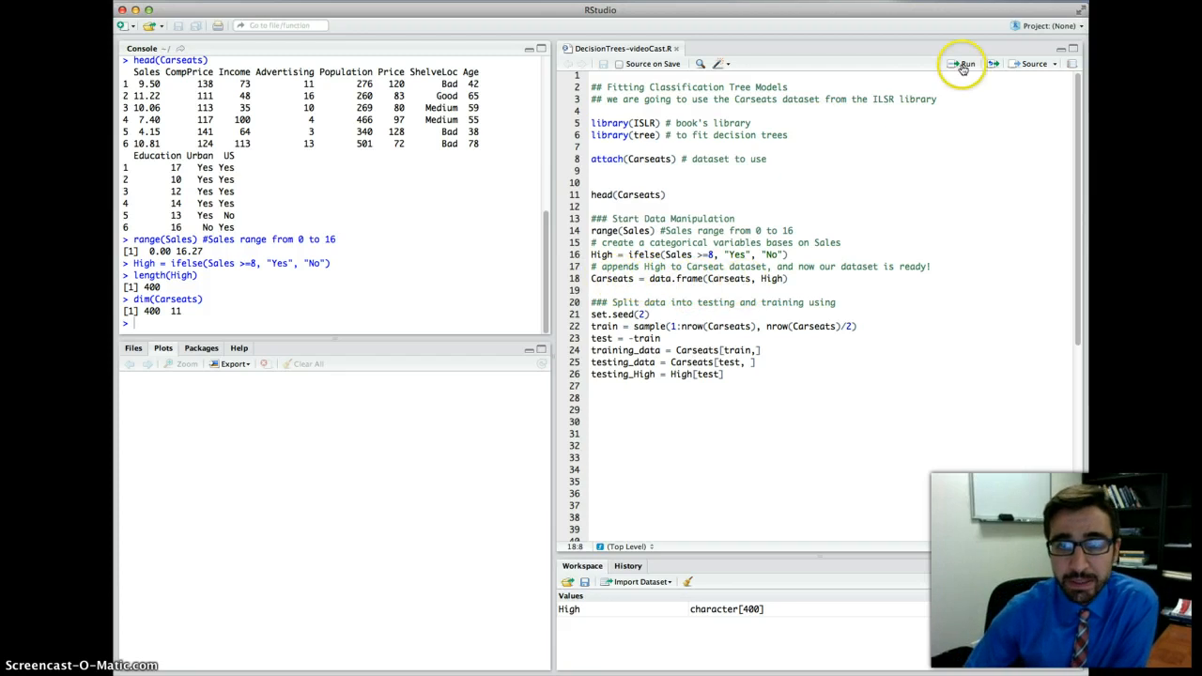
{"action": "left_click", "coordinate": [963, 63]}
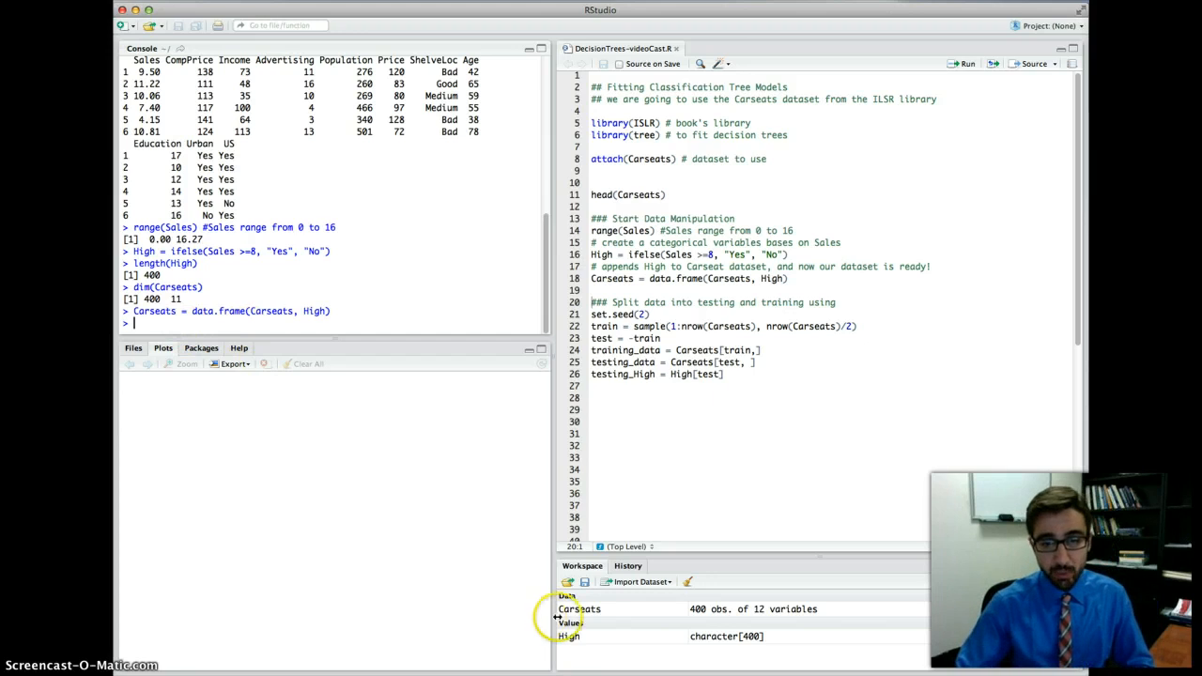
{"action": "mouse_move", "coordinate": [695, 620]}
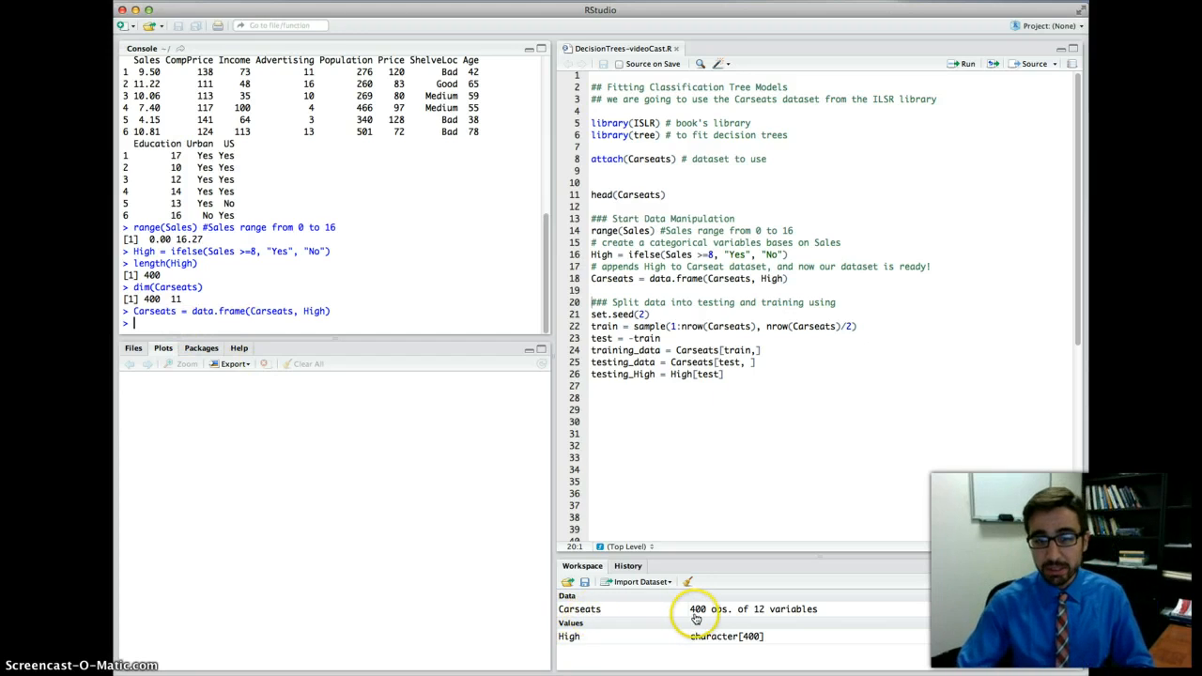
{"action": "mouse_move", "coordinate": [761, 625]}
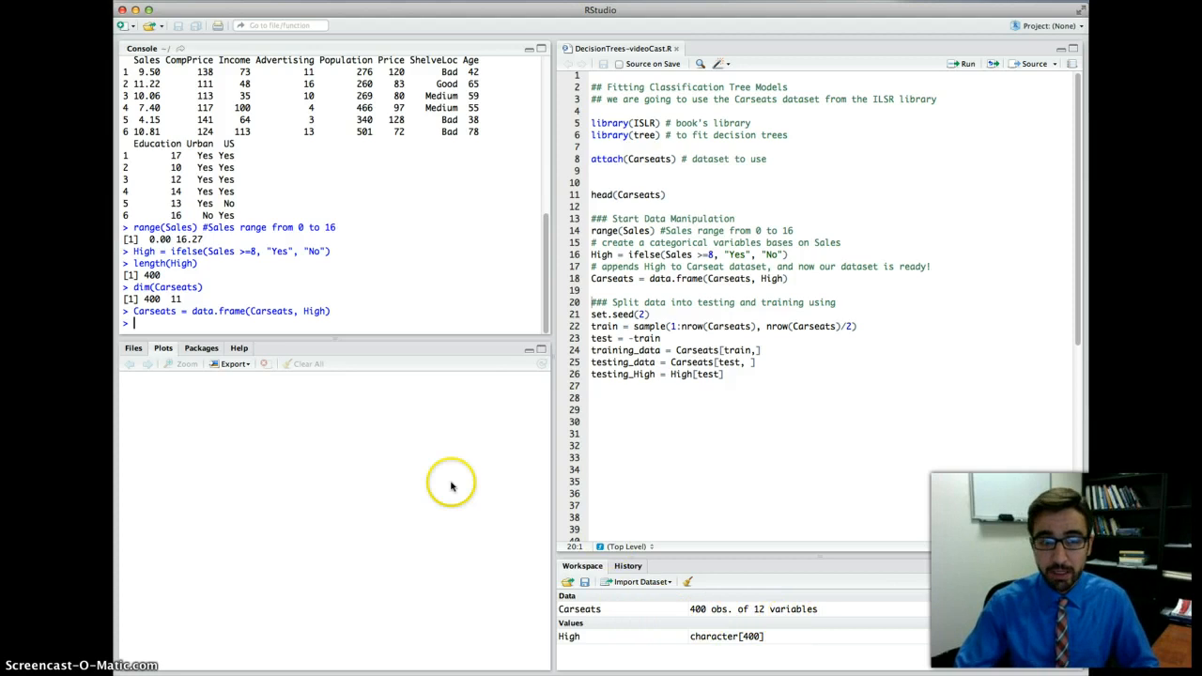
{"action": "mouse_move", "coordinate": [326, 330]}
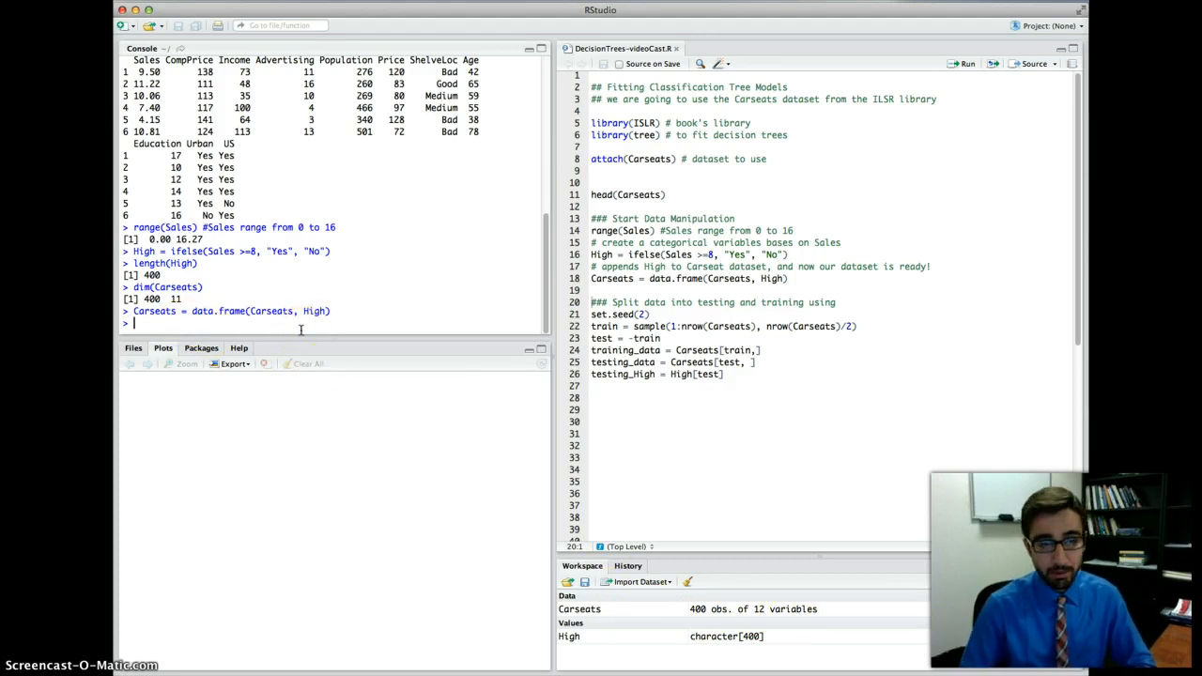
{"action": "type", "text": "names(C"}
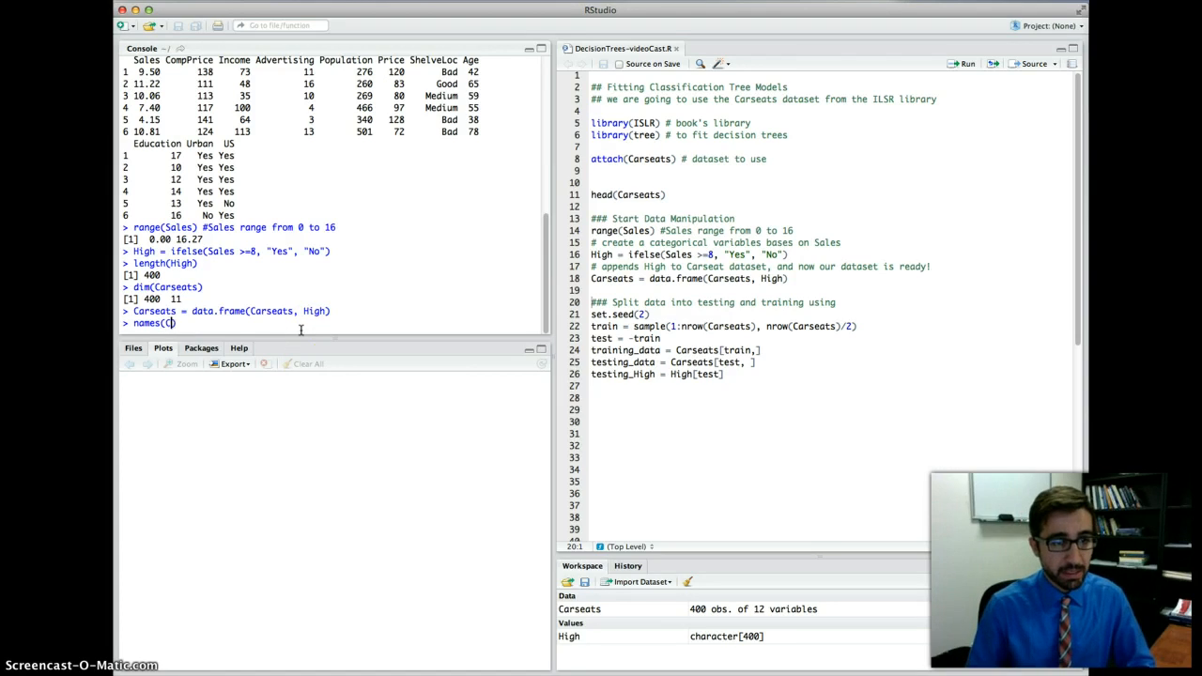
{"action": "type", "text": "arseats"}
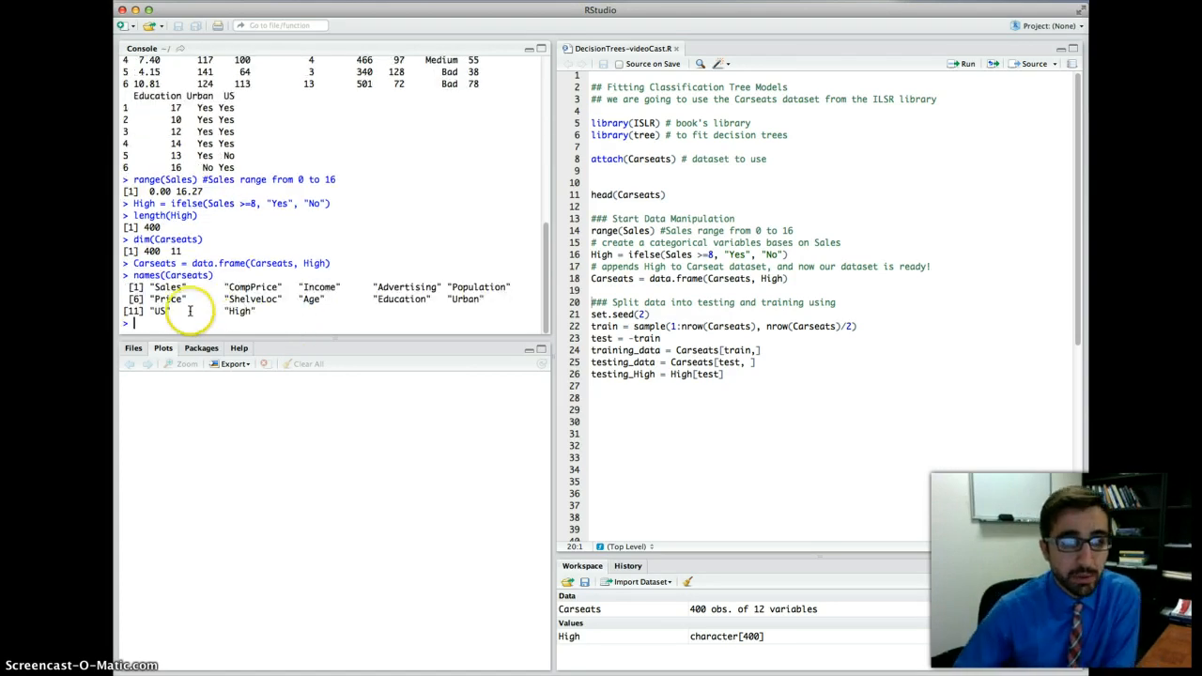
{"action": "double_click", "coordinate": [240, 311]}
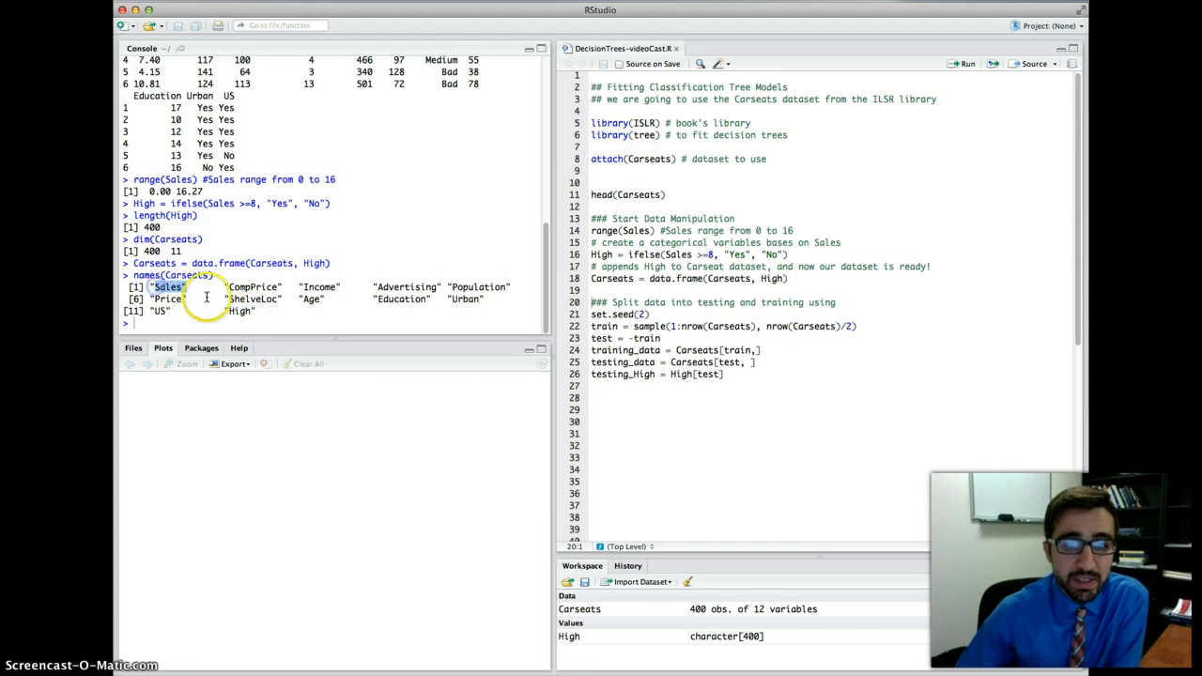
{"action": "mouse_move", "coordinate": [777, 377]}
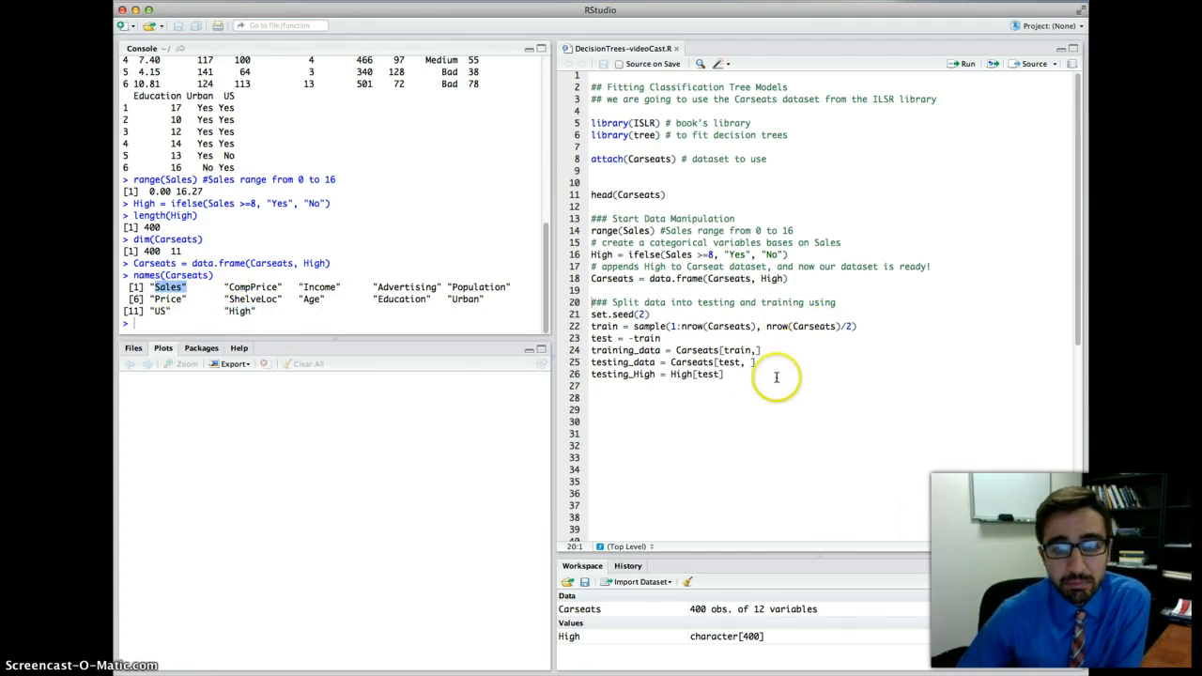
{"action": "mouse_move", "coordinate": [674, 302]}
{"action": "type", "text": "Care"}
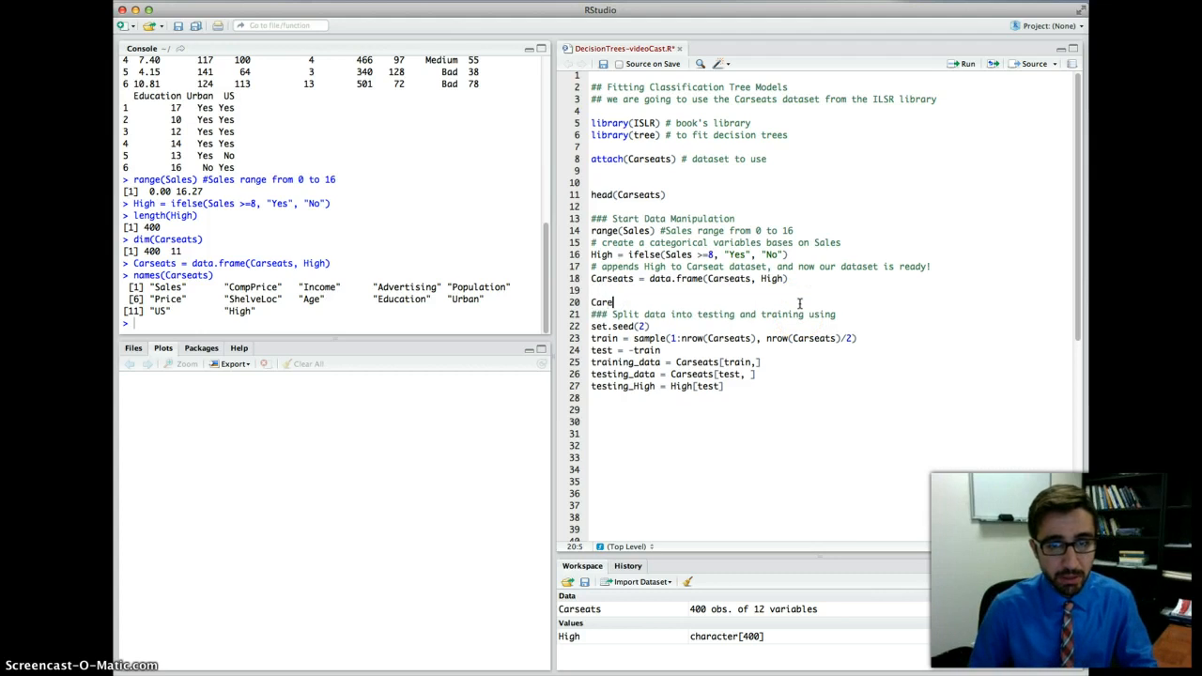
Write and run Carseats = Carseats[,-1] to remove Sales, then check names(Carseats).
{"action": "type", "text": "seats"}
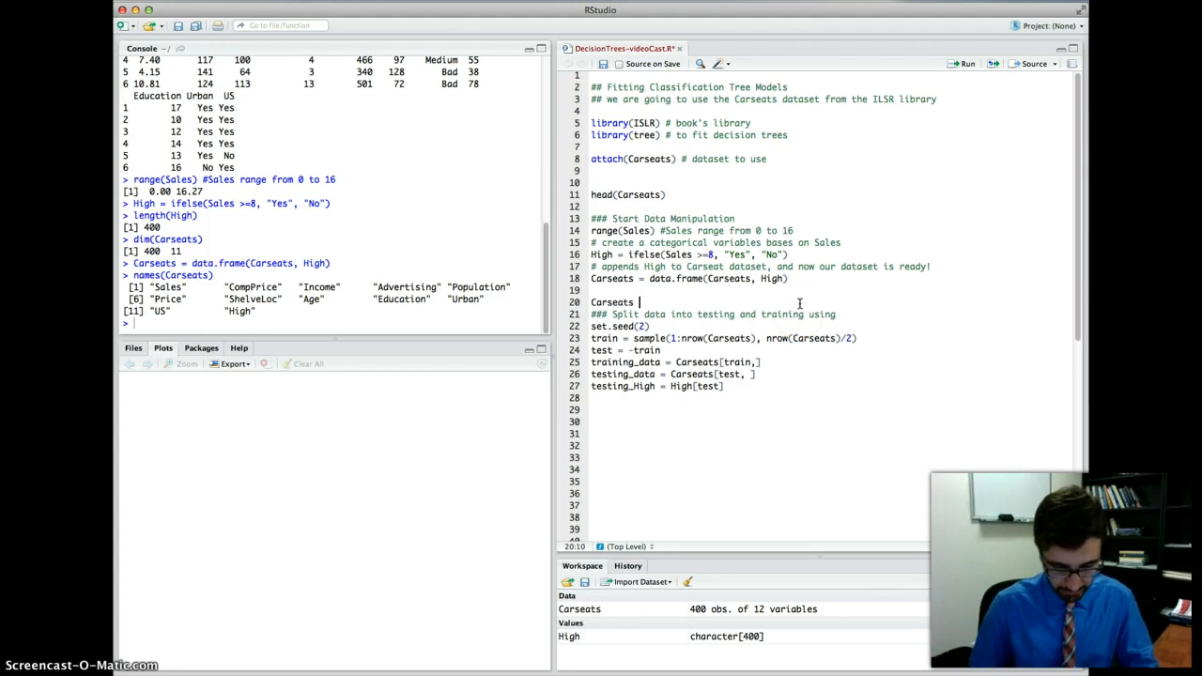
{"action": "type", "text": "Cat"}
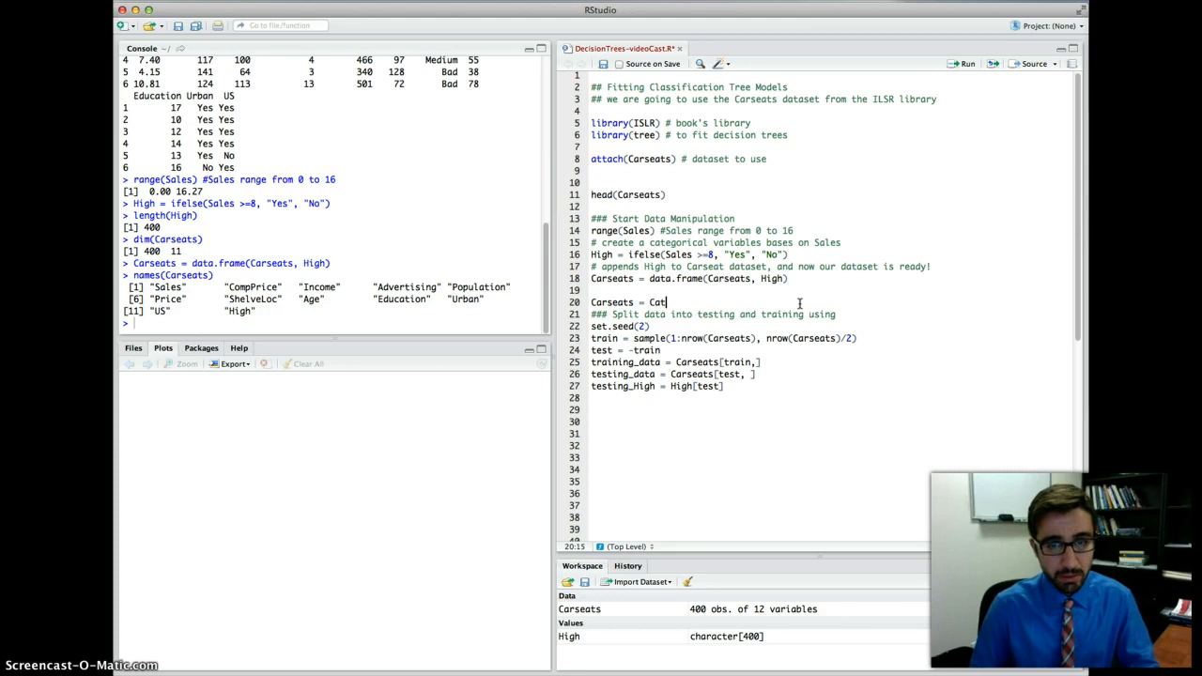
{"action": "type", "text": "seat"}
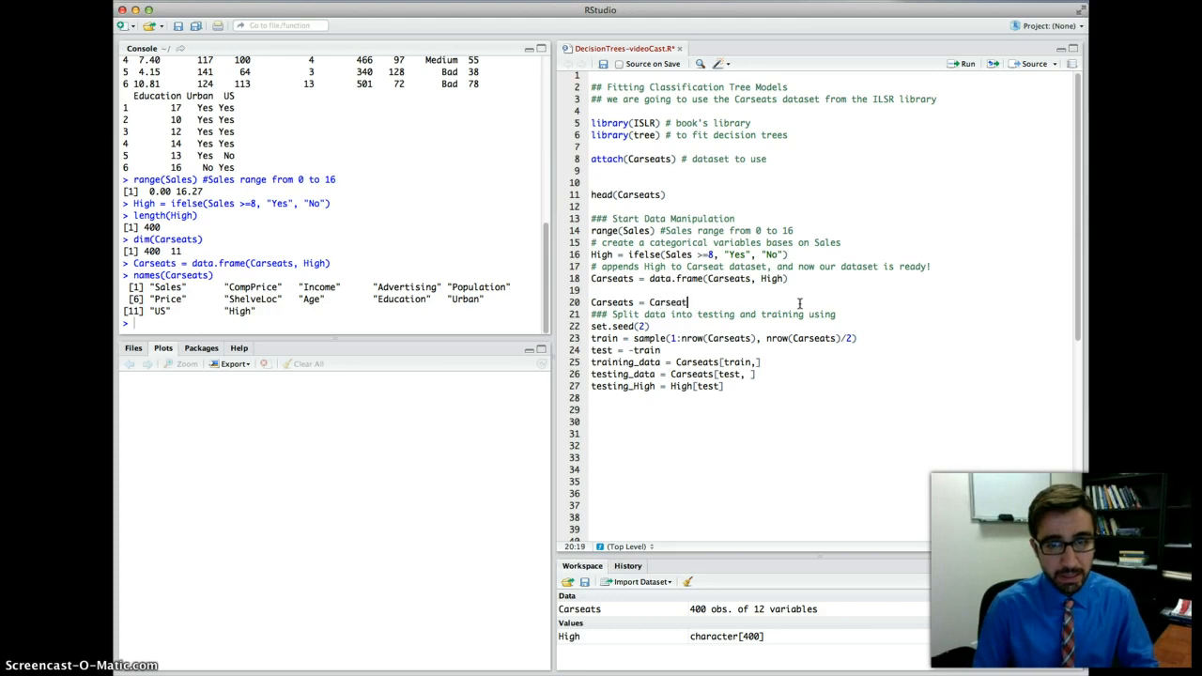
{"action": "type", "text": "["}
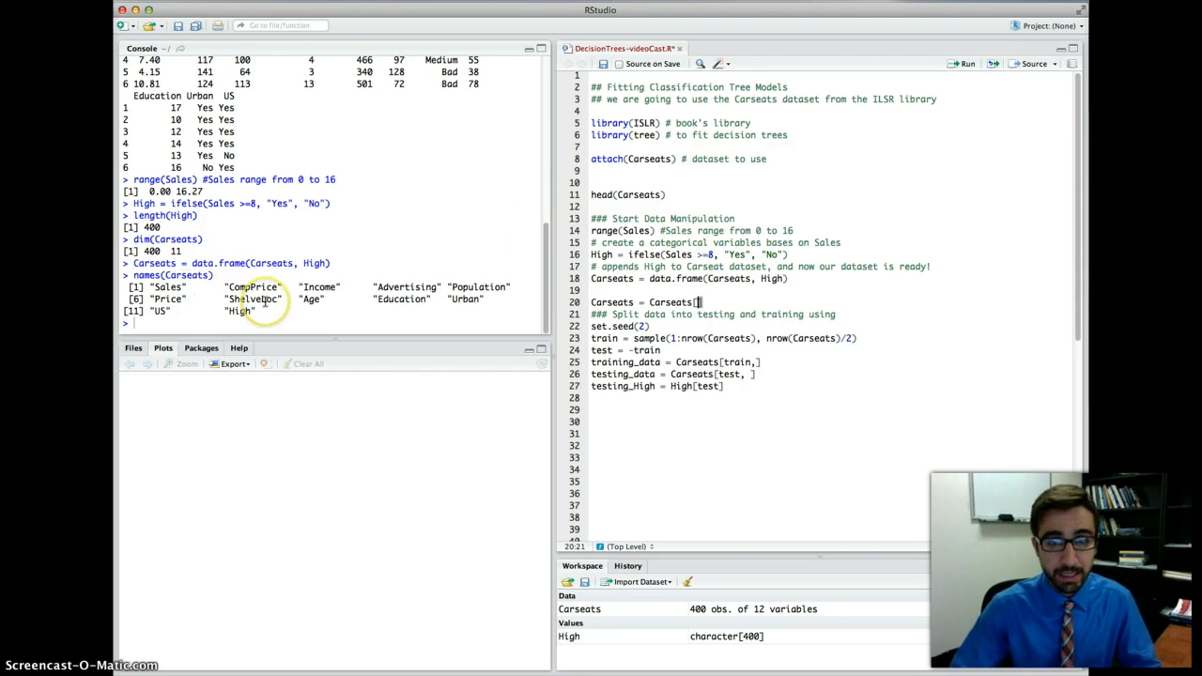
{"action": "type", "text": "-1"}
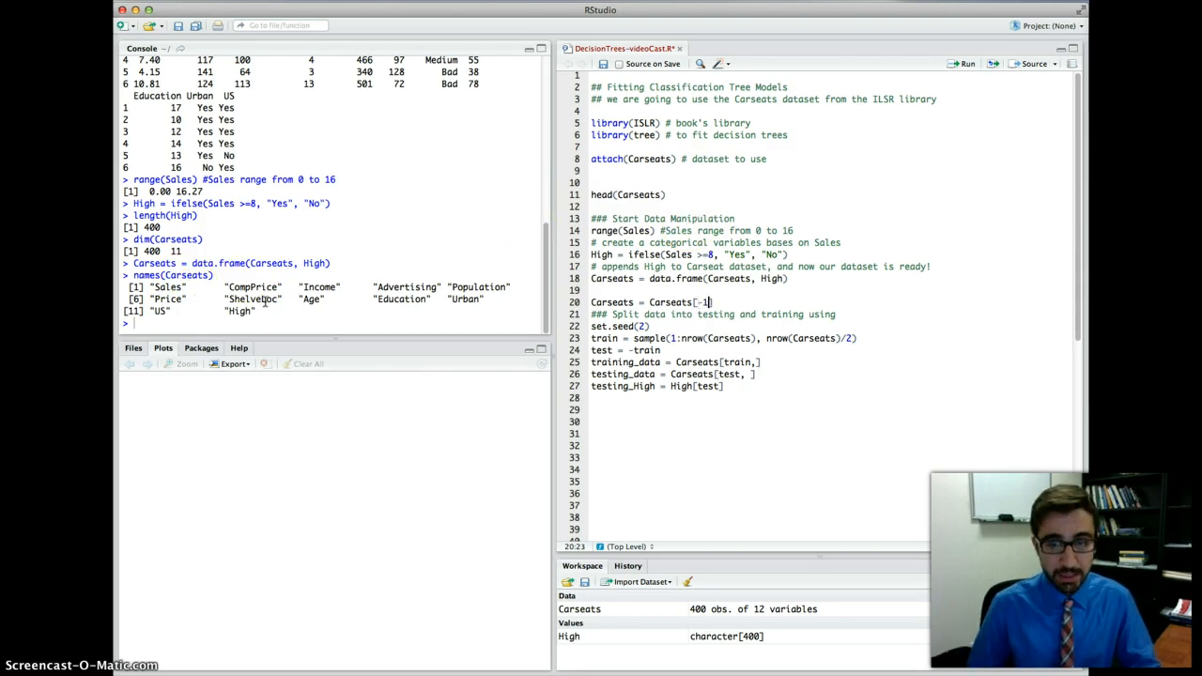
{"action": "type", "text": ","}
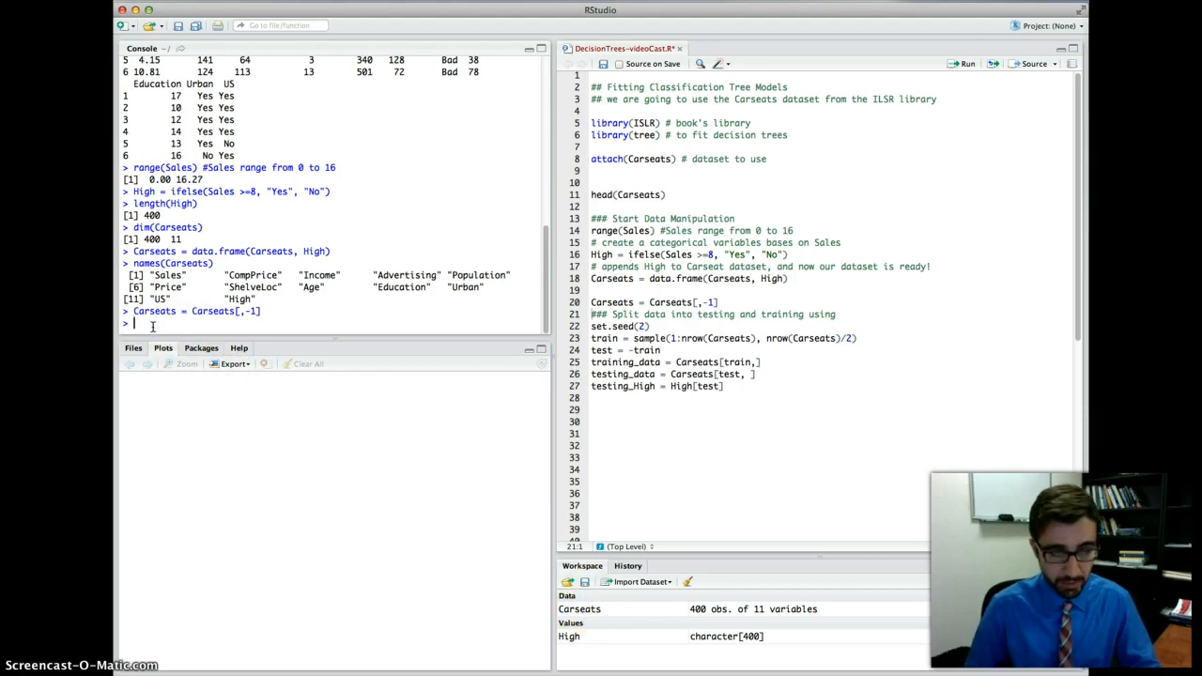
{"action": "type", "text": "names(Carseats"}
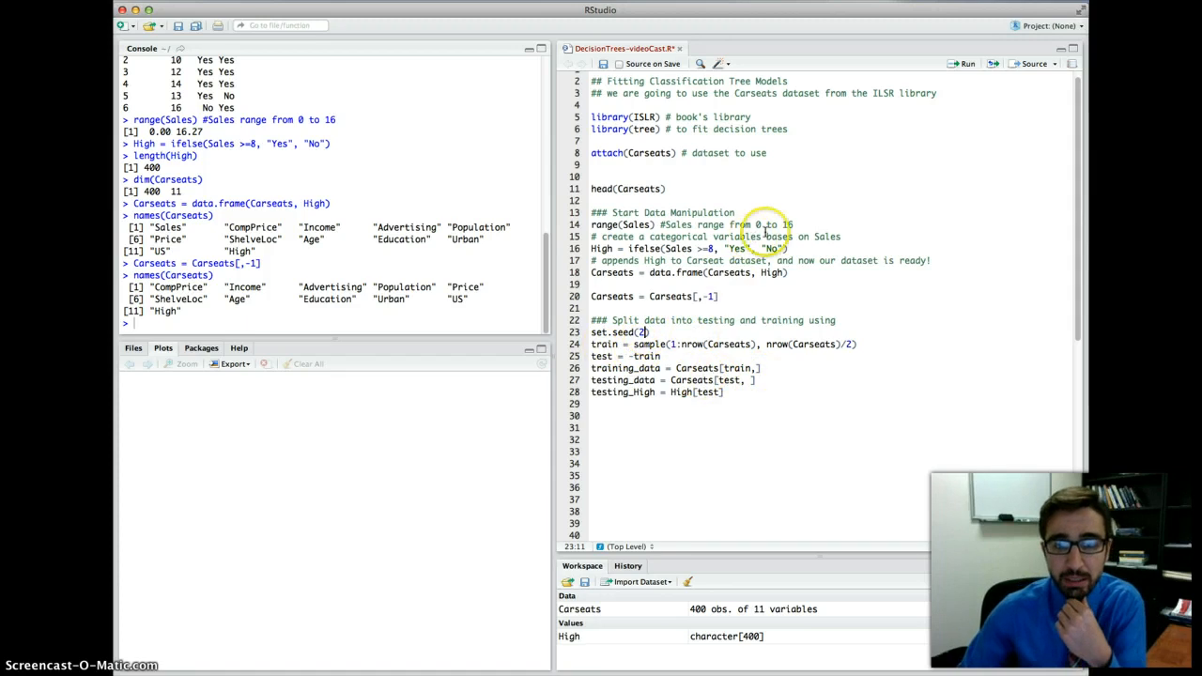
Run set.seed(2), the 200-row training/testing split lines, and the testing_High extraction.
{"action": "left_click", "coordinate": [965, 63]}
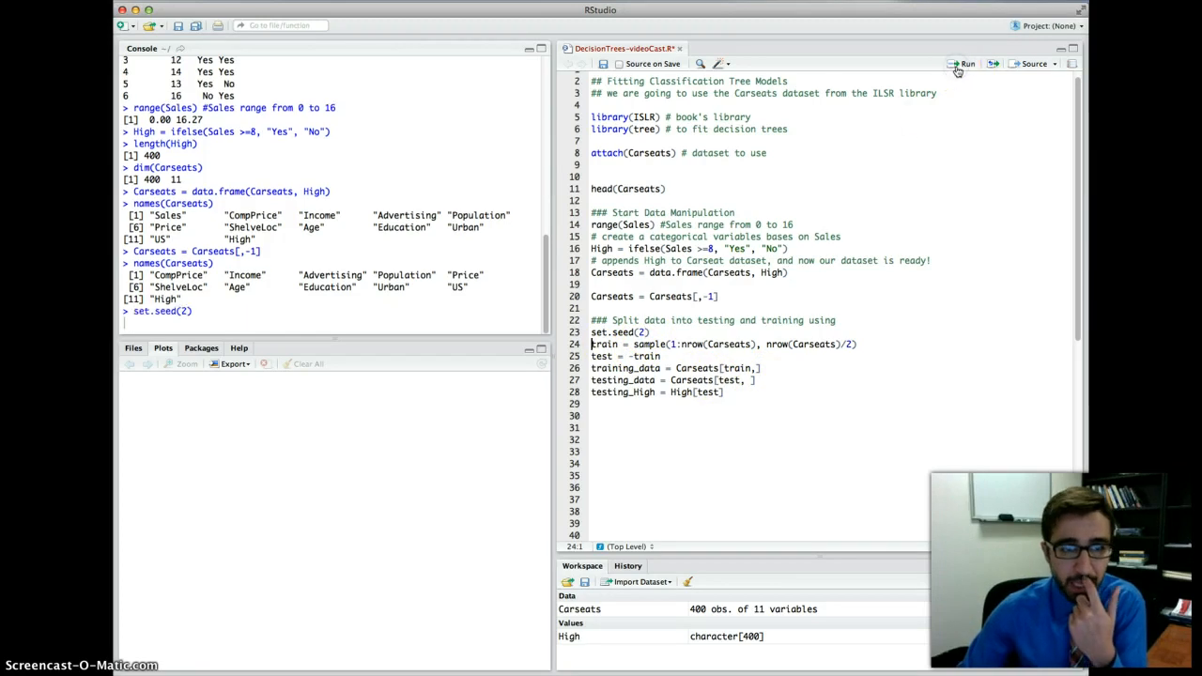
{"action": "left_click", "coordinate": [963, 64]}
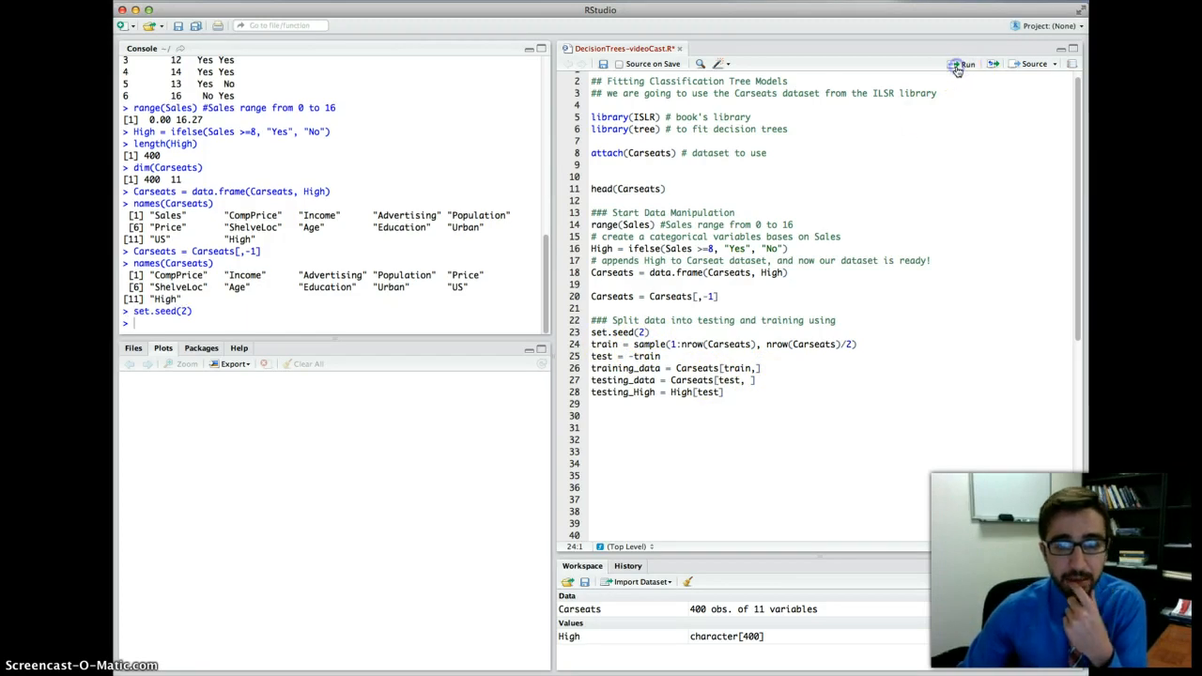
{"action": "left_click", "coordinate": [964, 63]}
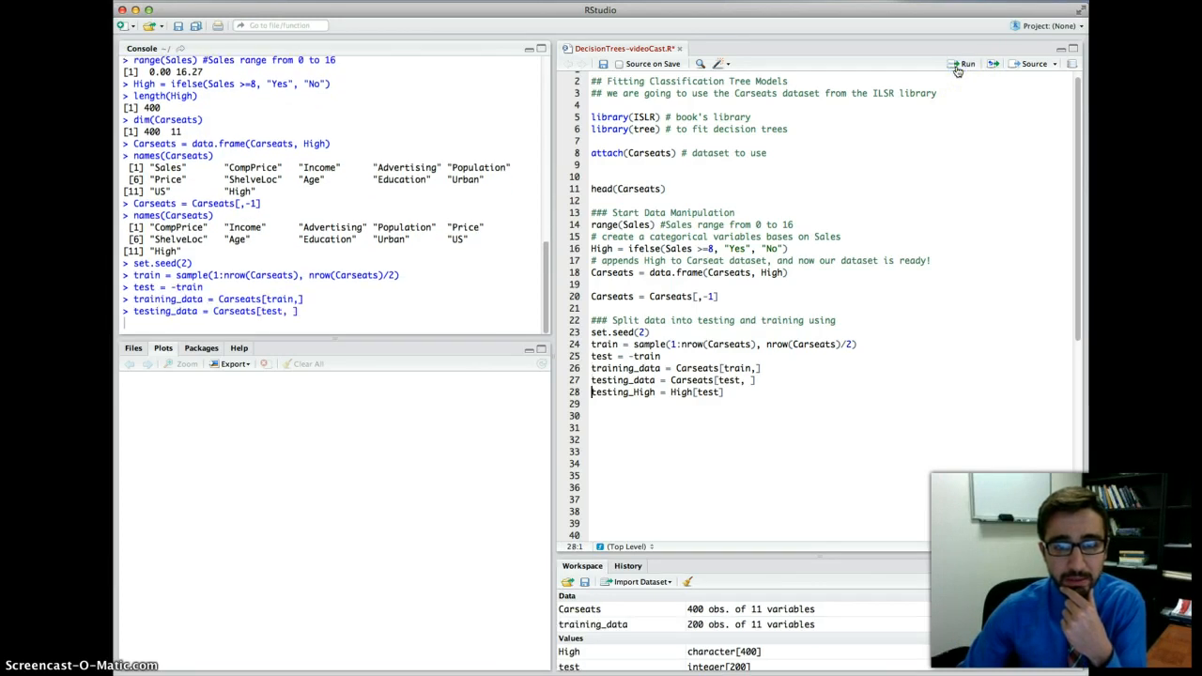
{"action": "left_click", "coordinate": [966, 62]}
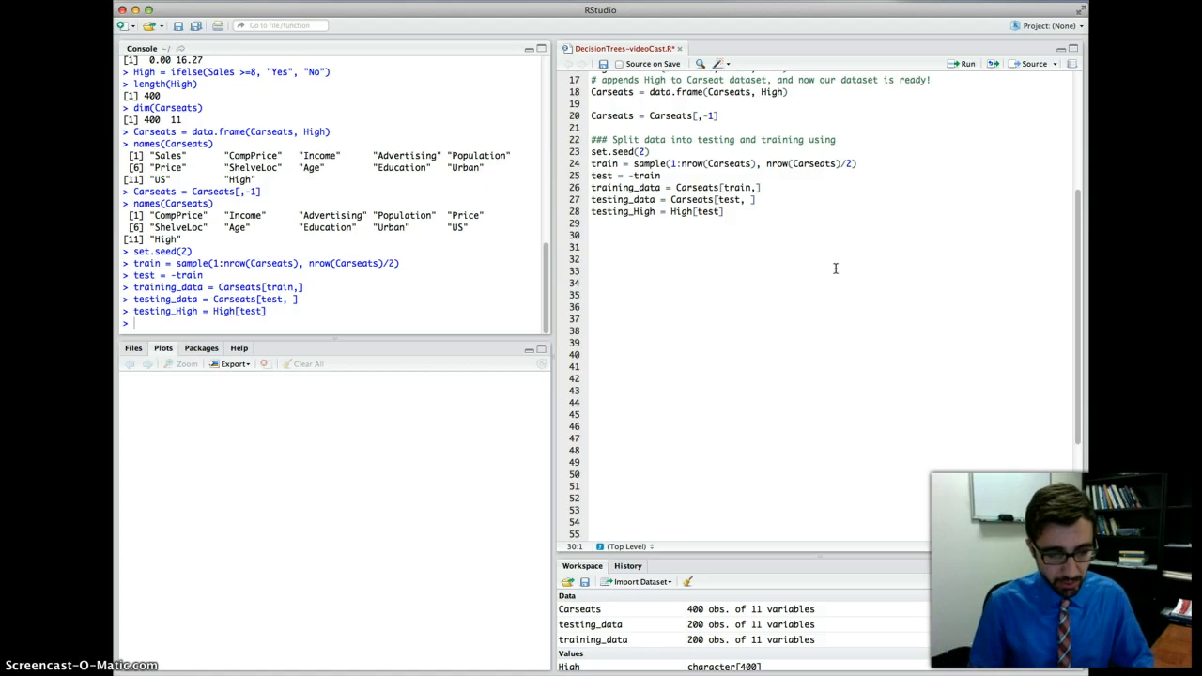
Fit tree_model = tree(High~., training_data) under a comment, then write plot(tree_model).
{"action": "type", "text": "# fit the"}
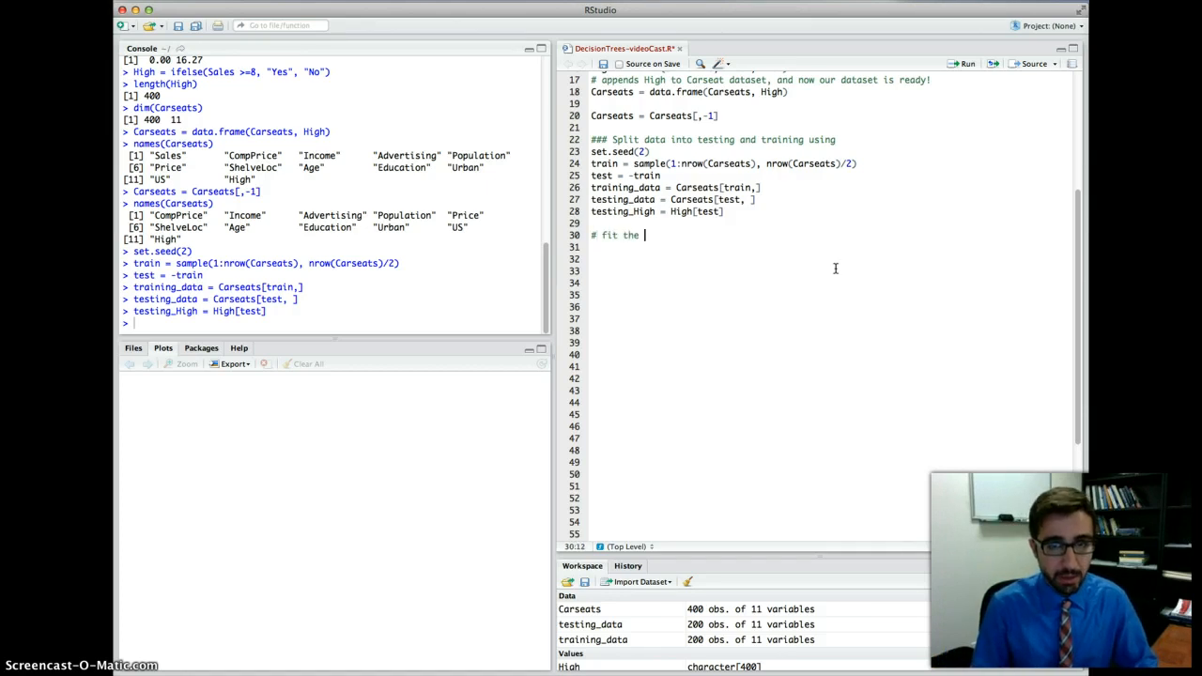
{"action": "type", "text": "tree model"}
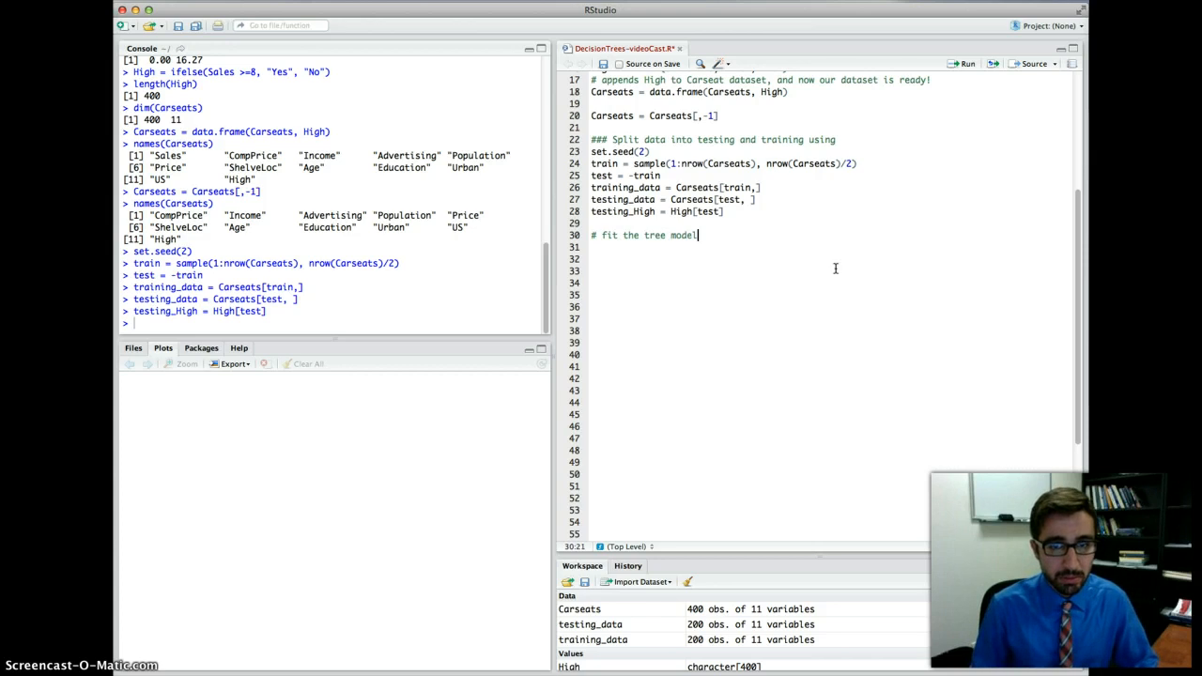
{"action": "type", "text": "using trt"}
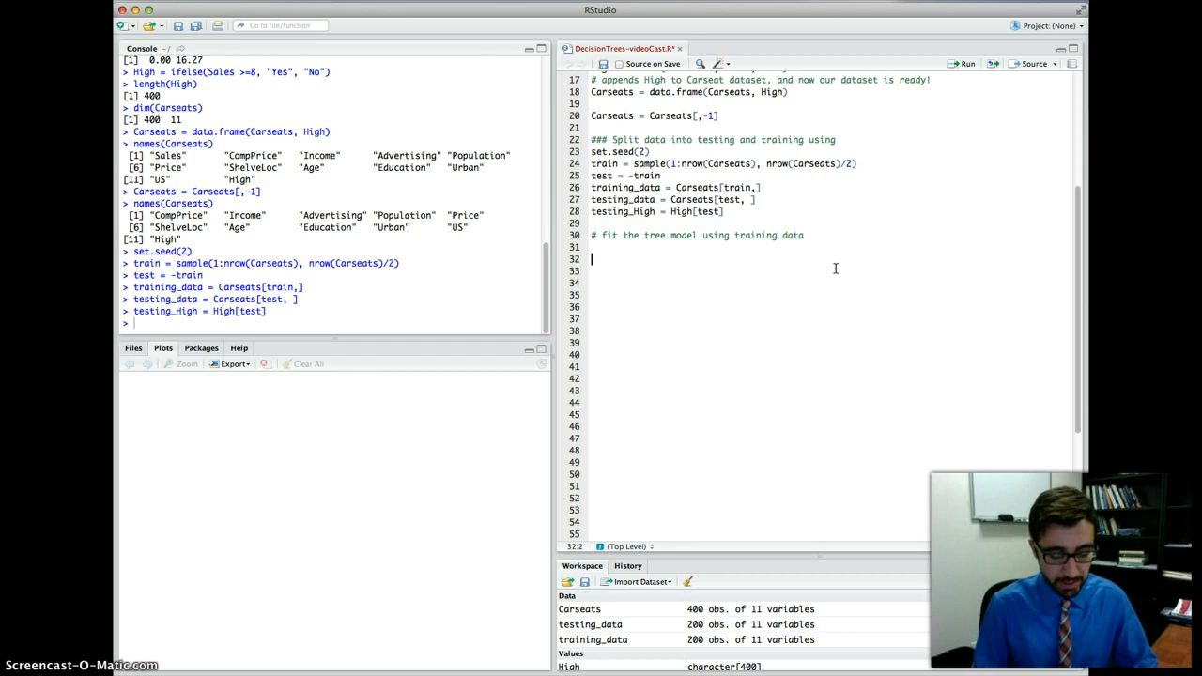
{"action": "type", "text": "tree_model"}
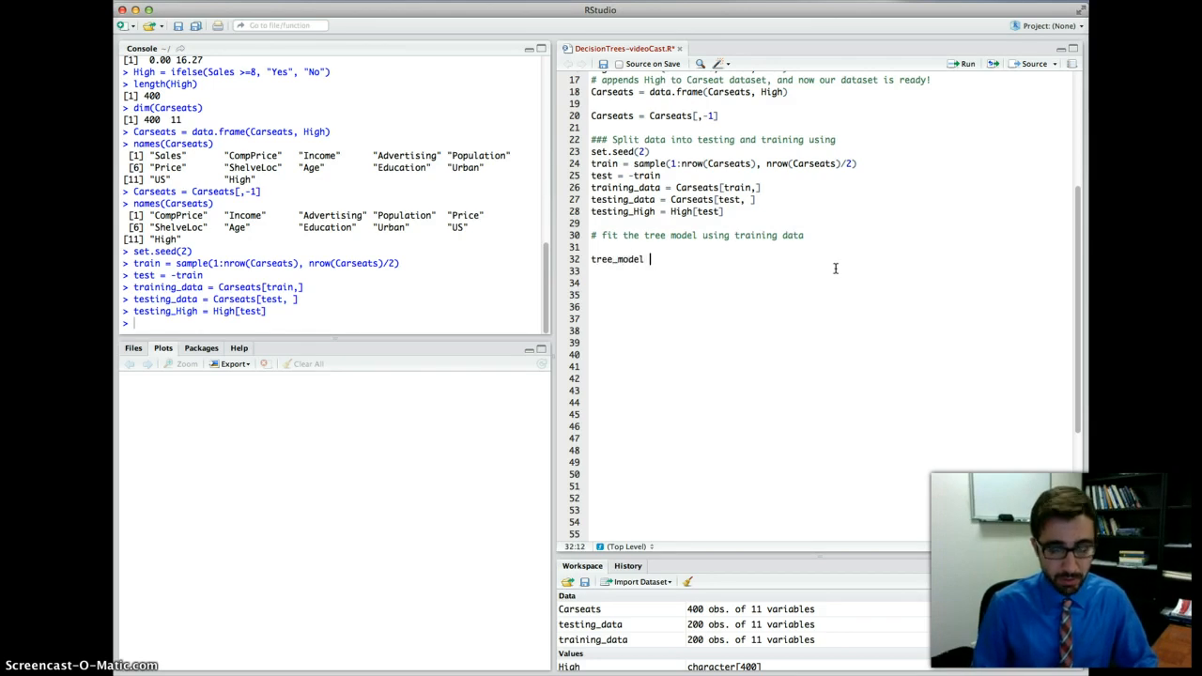
{"action": "type", "text": "= tree"}
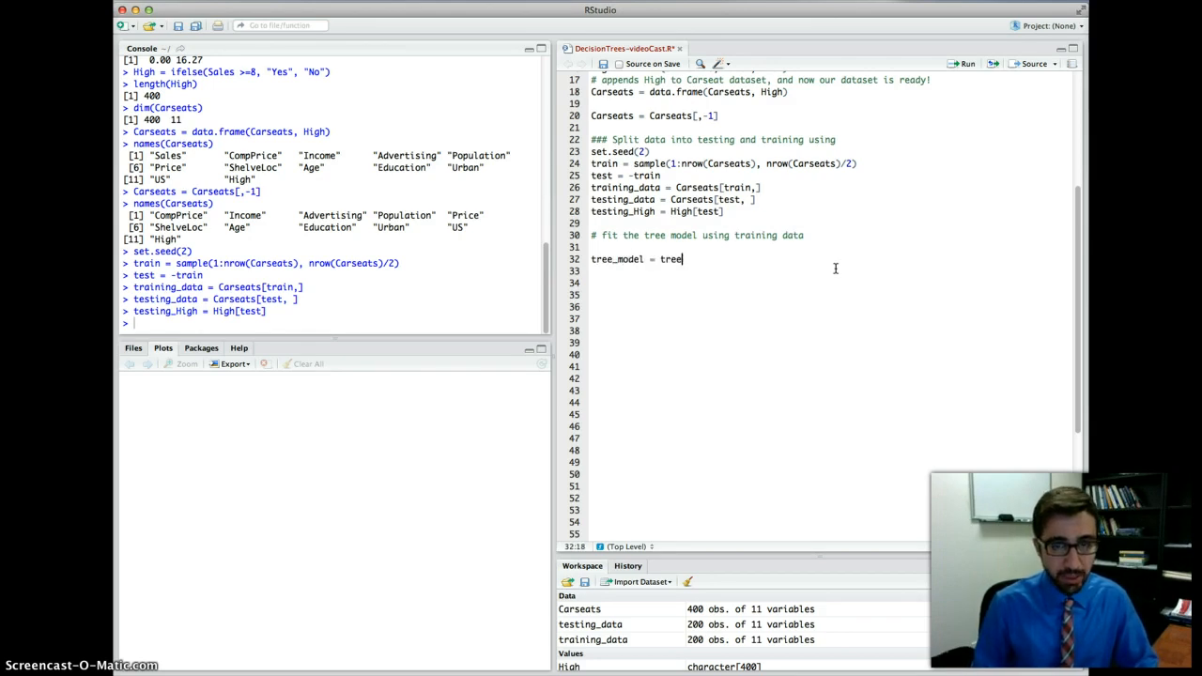
{"action": "type", "text": "()"}
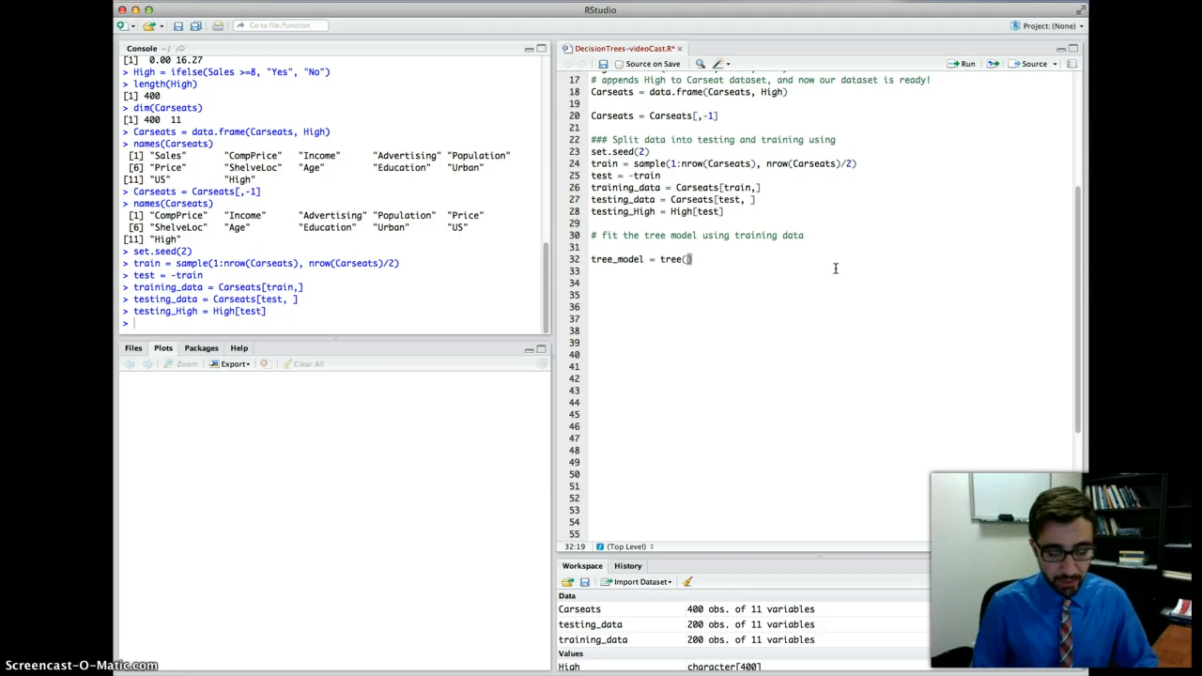
{"action": "type", "text": "High~., training_data"}
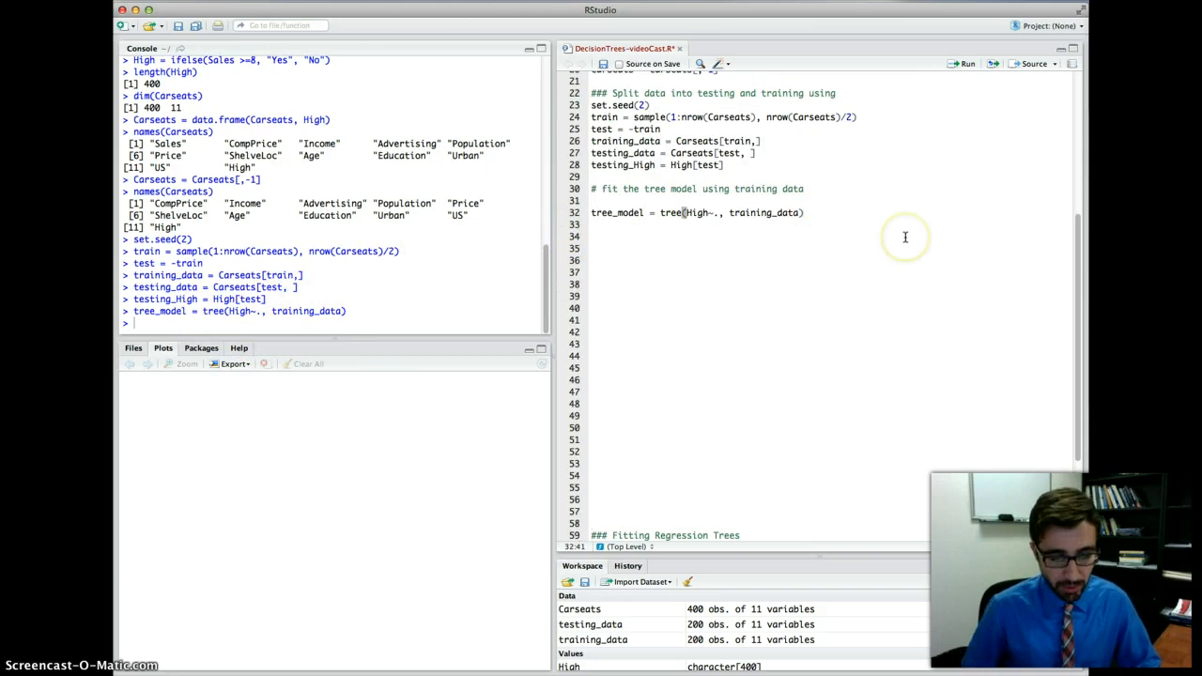
{"action": "type", "text": "plot(tree"}
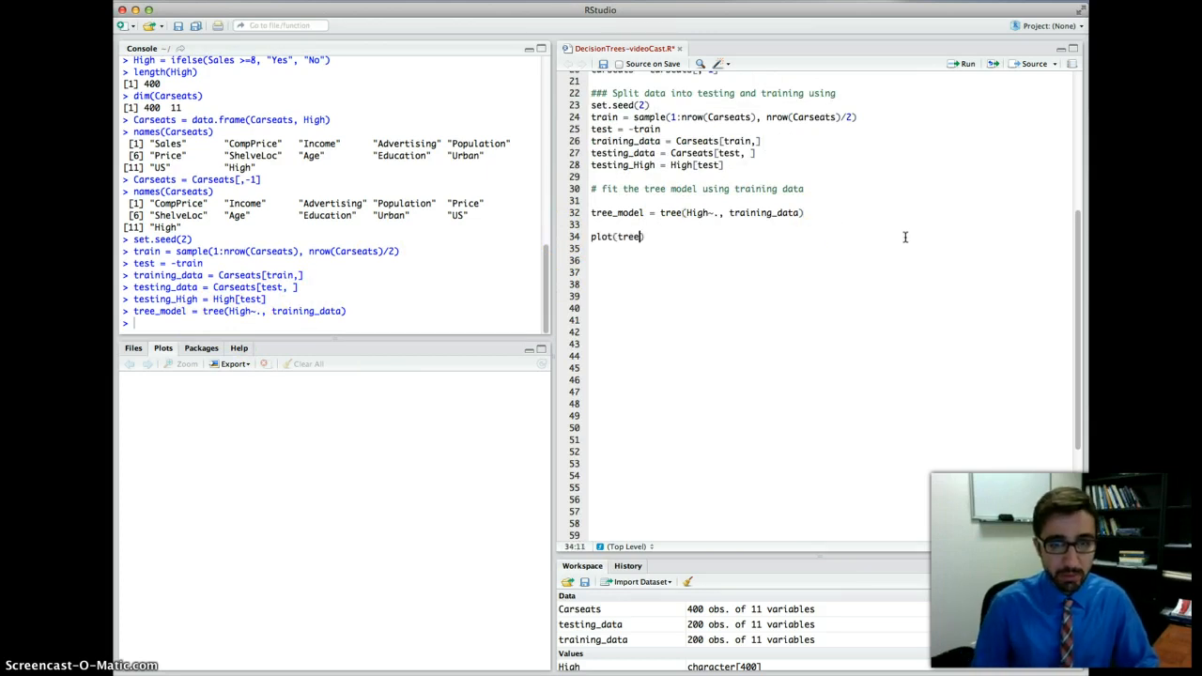
{"action": "type", "text": "_model"}
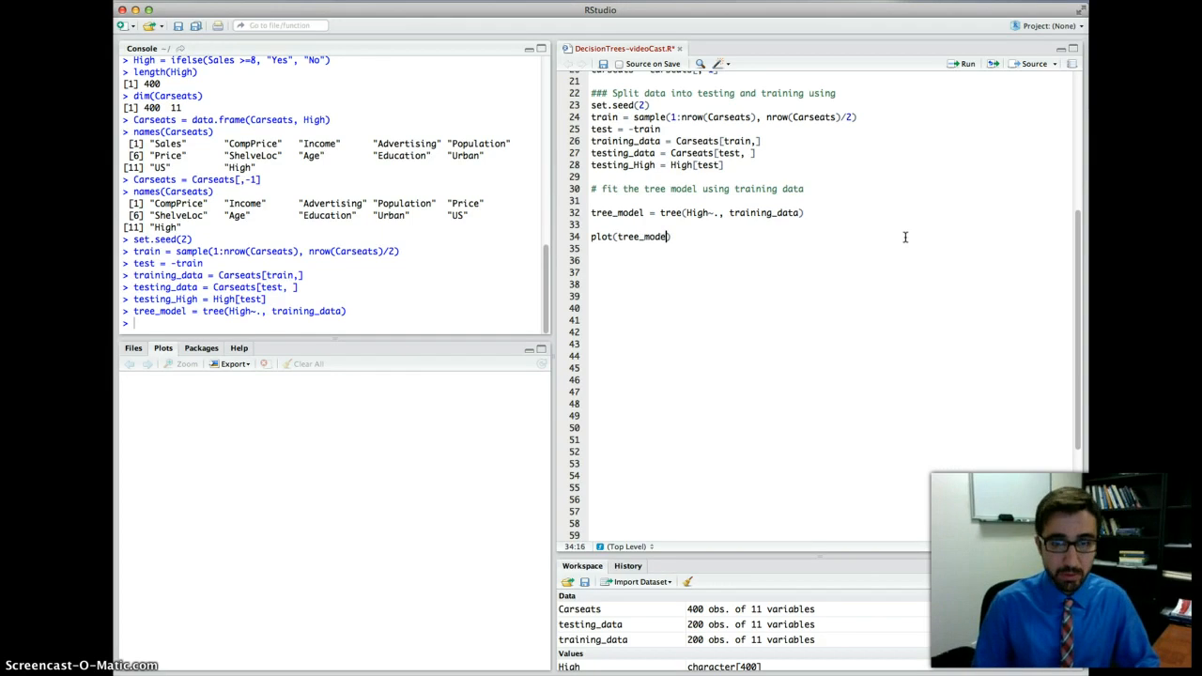
Draw plot(tree_model) and label its splits with text(tree_model, pretty = 0).
{"action": "key", "text": "Return"}
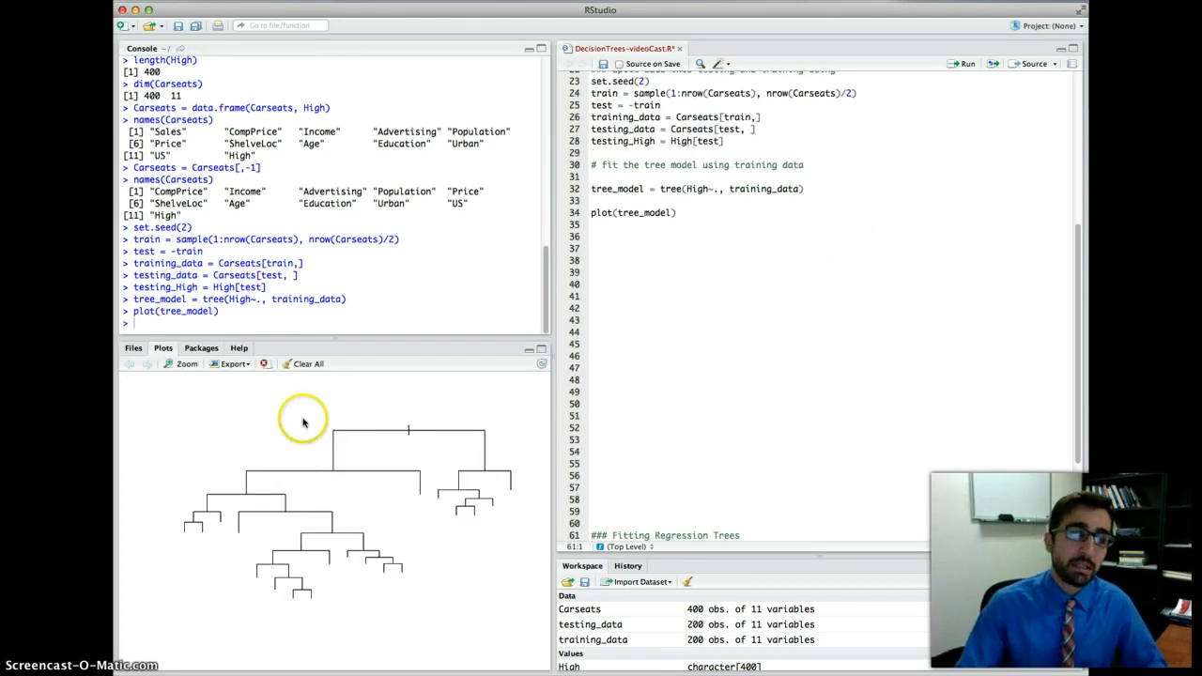
{"action": "mouse_move", "coordinate": [372, 509]}
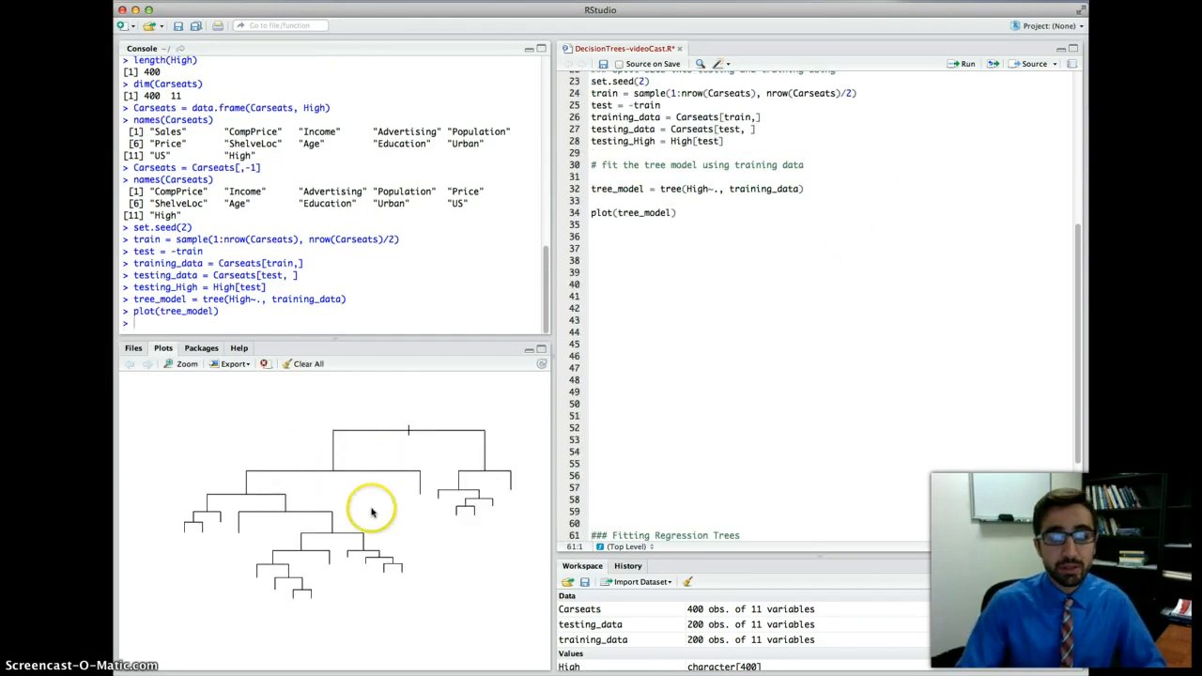
{"action": "left_click", "coordinate": [677, 213]}
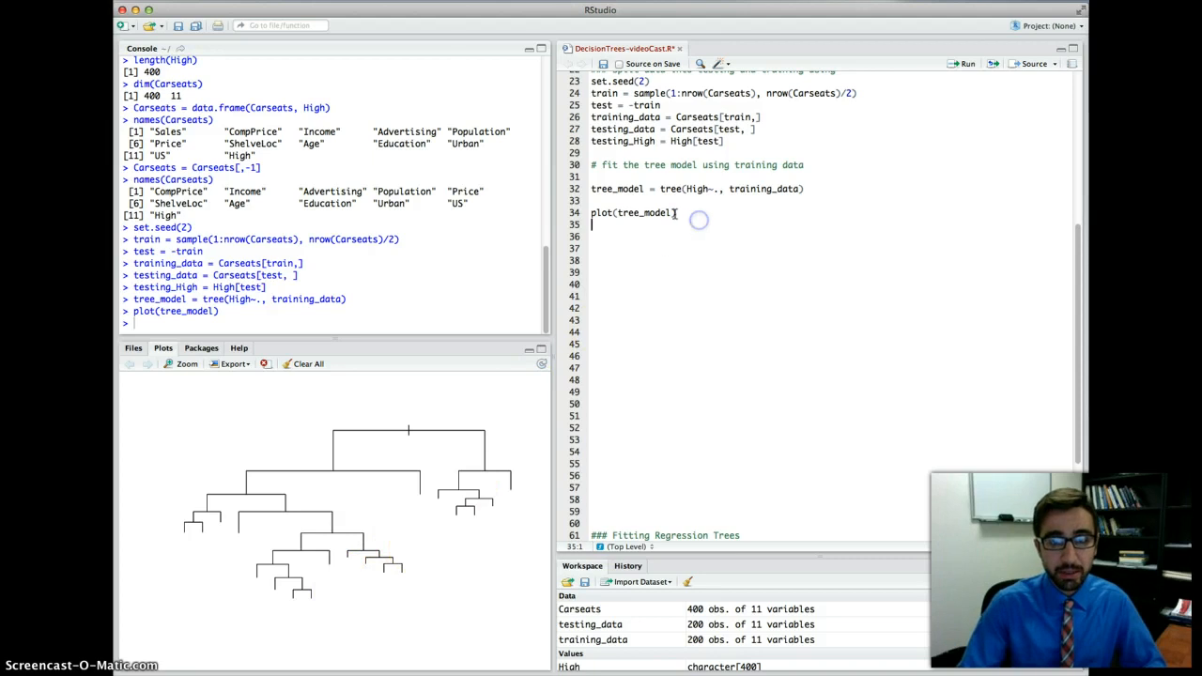
{"action": "type", "text": "text"}
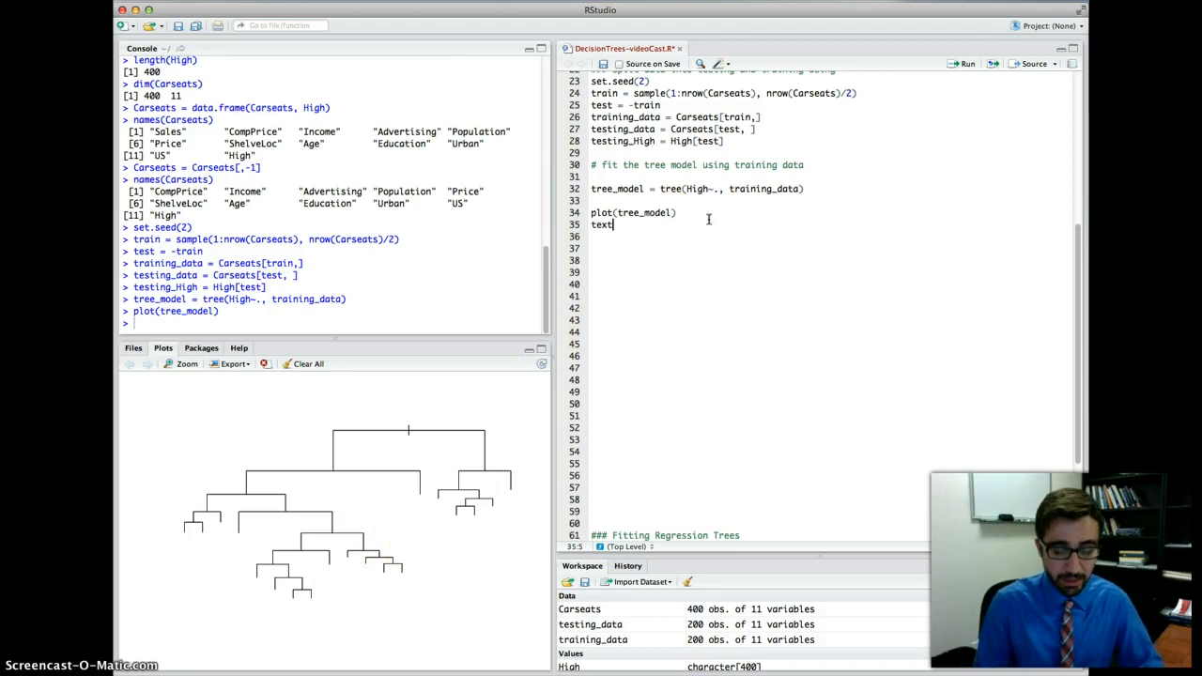
{"action": "type", "text": "(tree_model,"}
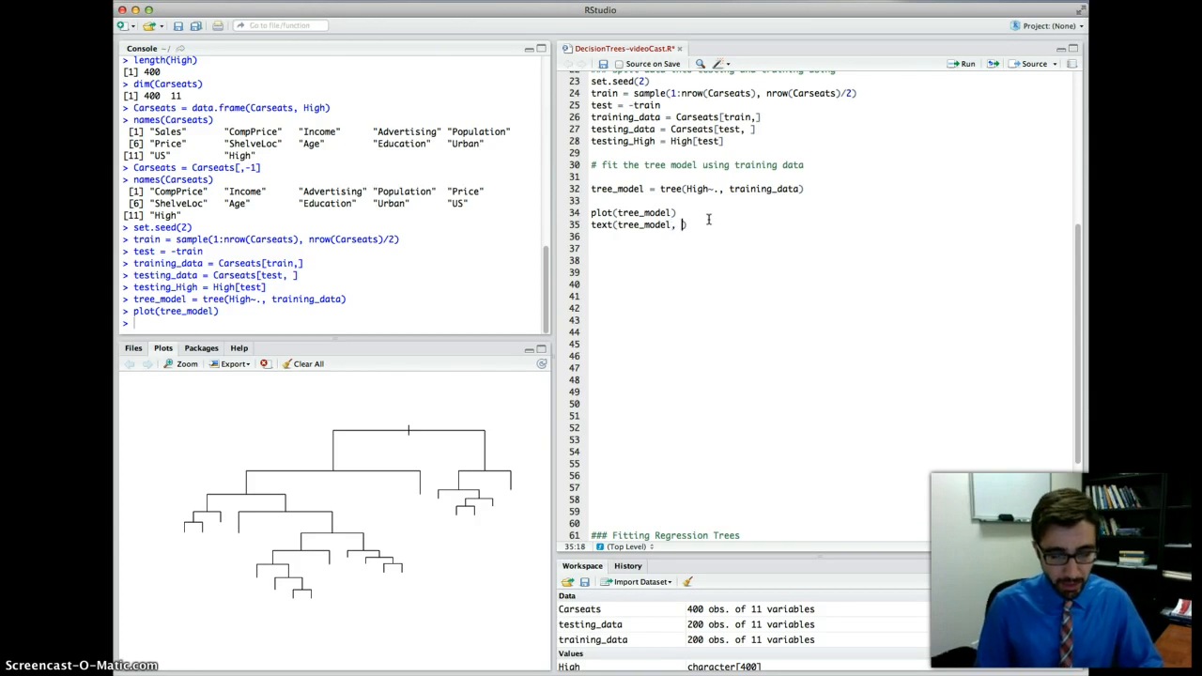
{"action": "type", "text": "pret"}
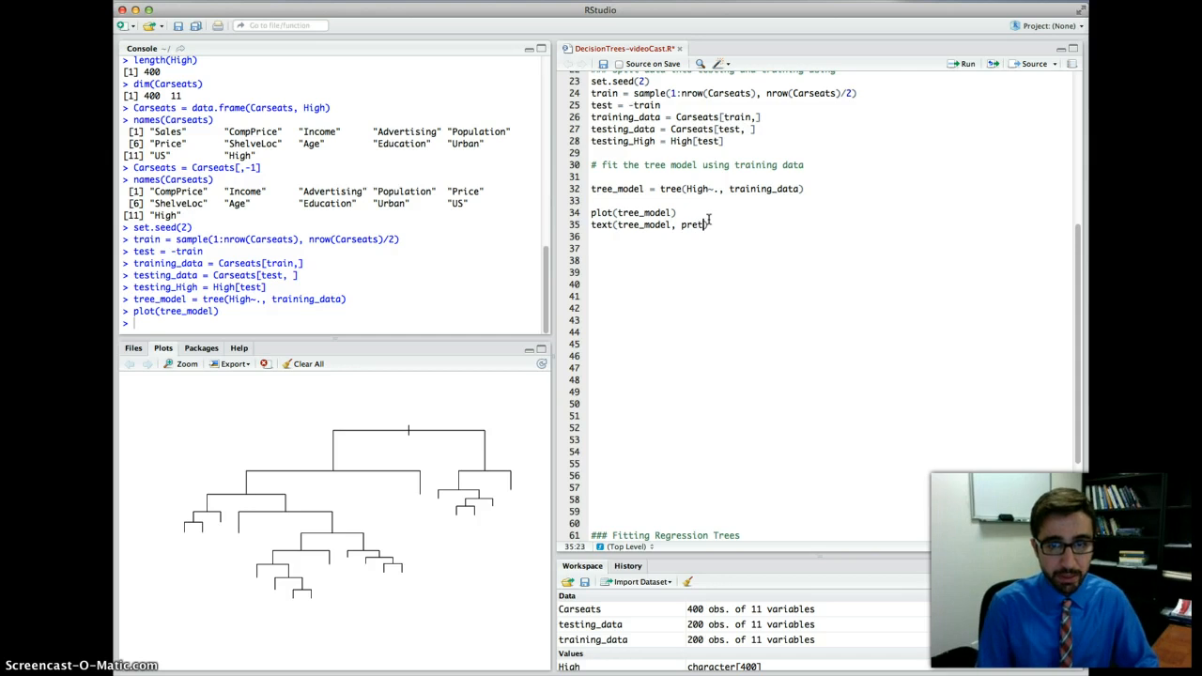
{"action": "type", "text": "= 0"}
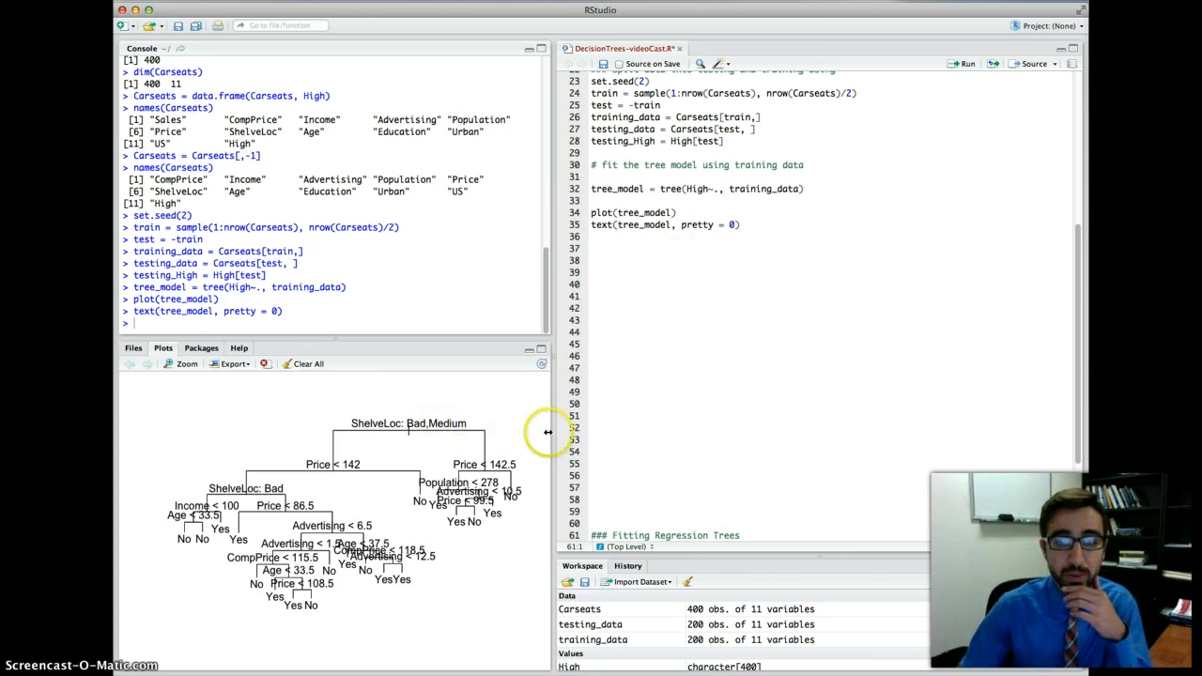
{"action": "mouse_move", "coordinate": [393, 434]}
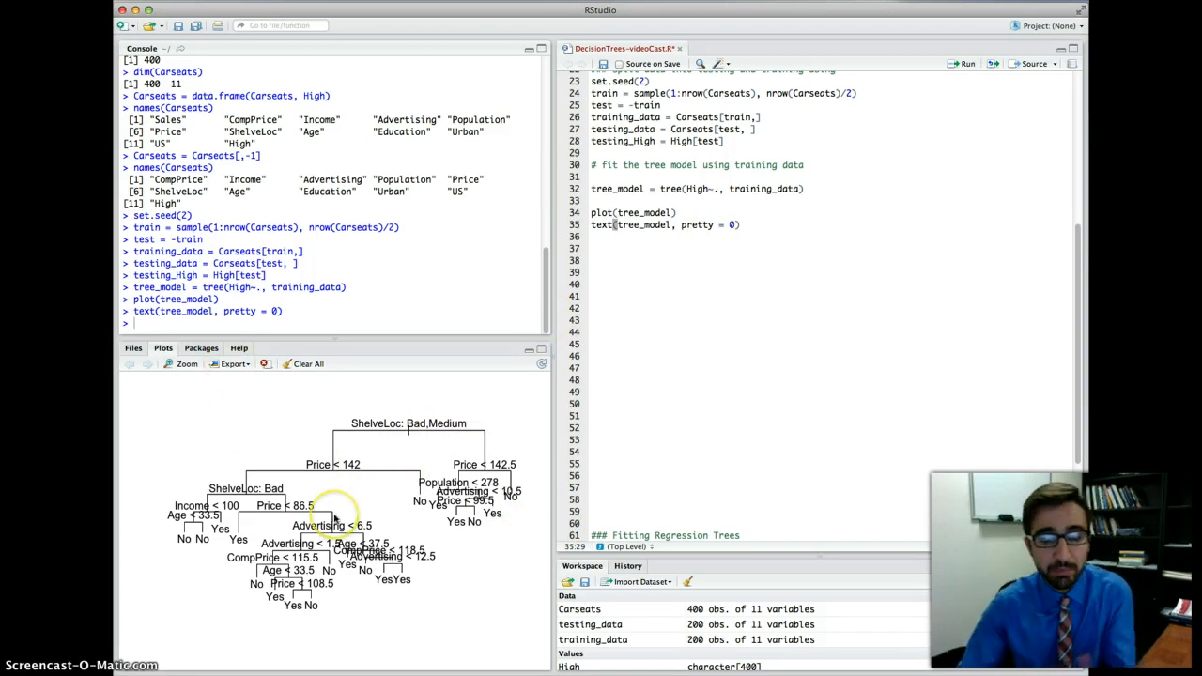
{"action": "mouse_move", "coordinate": [422, 502]}
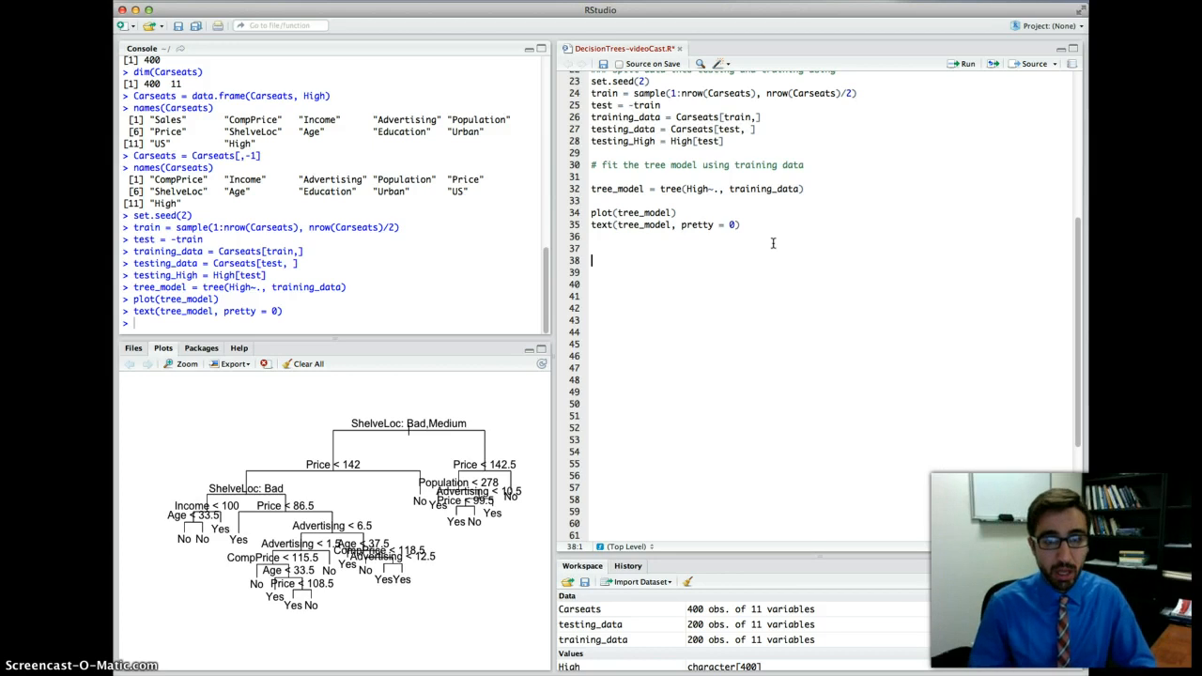
Under a model-checking comment, run tree_pred = predict(tree_model, testing_data, type="class").
{"action": "type", "text": "# check how the m"}
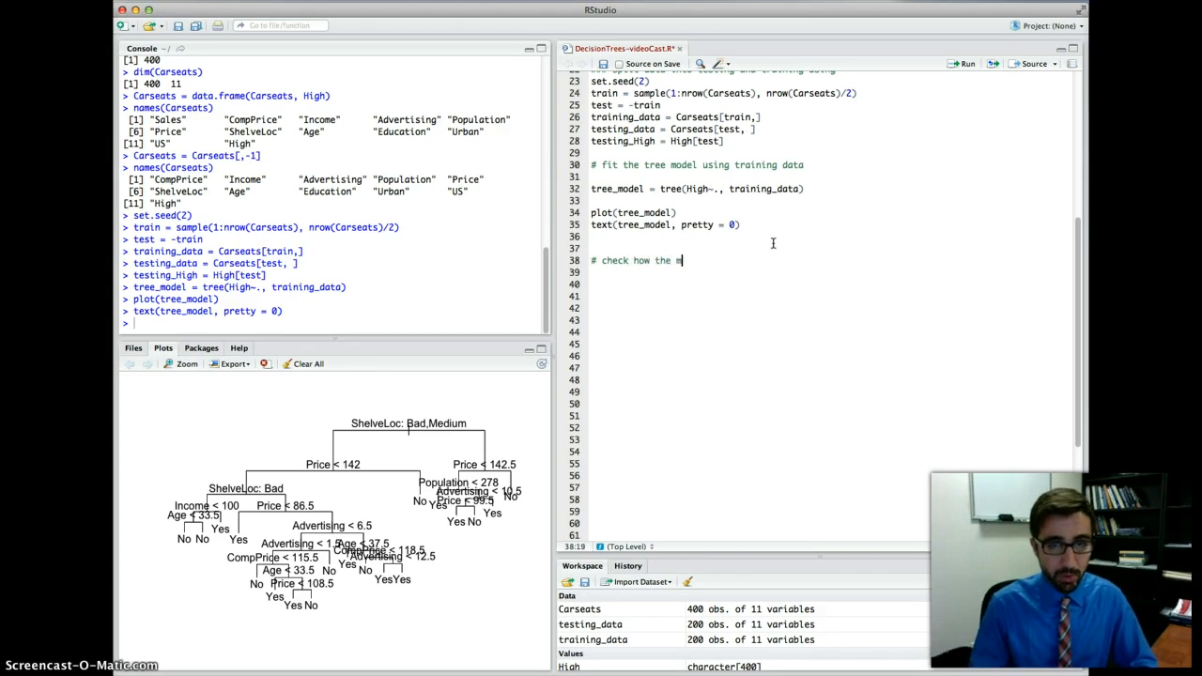
{"action": "type", "text": "odel is doing using the test data"}
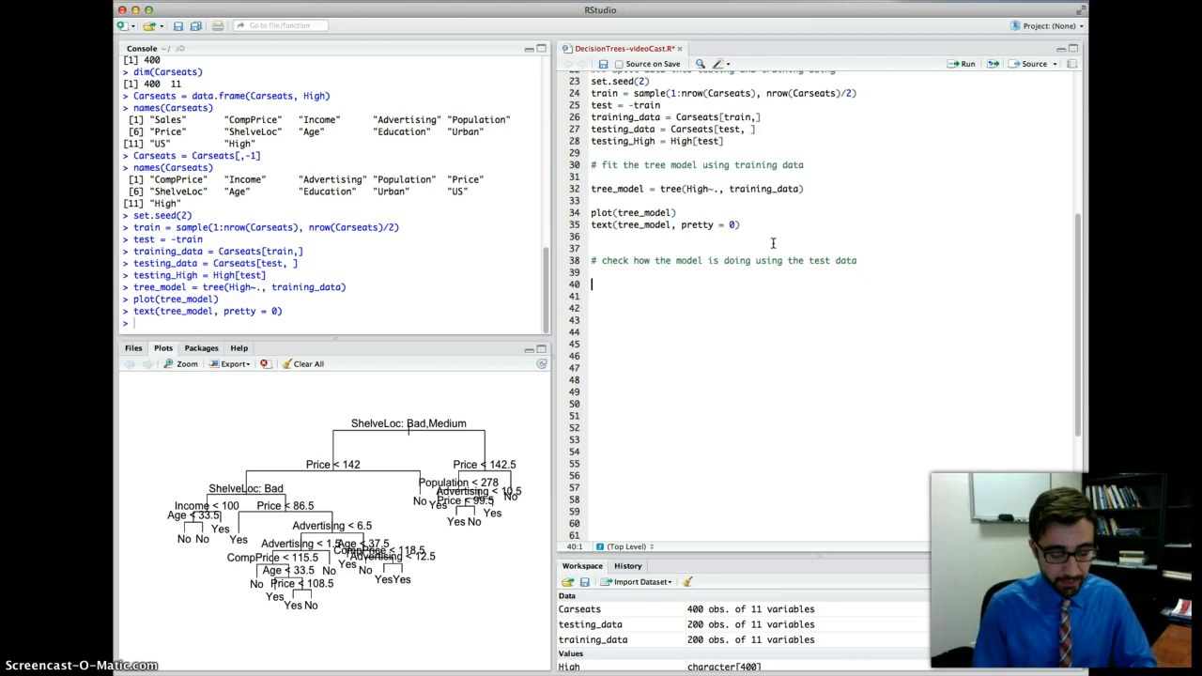
{"action": "type", "text": "tree_pred"}
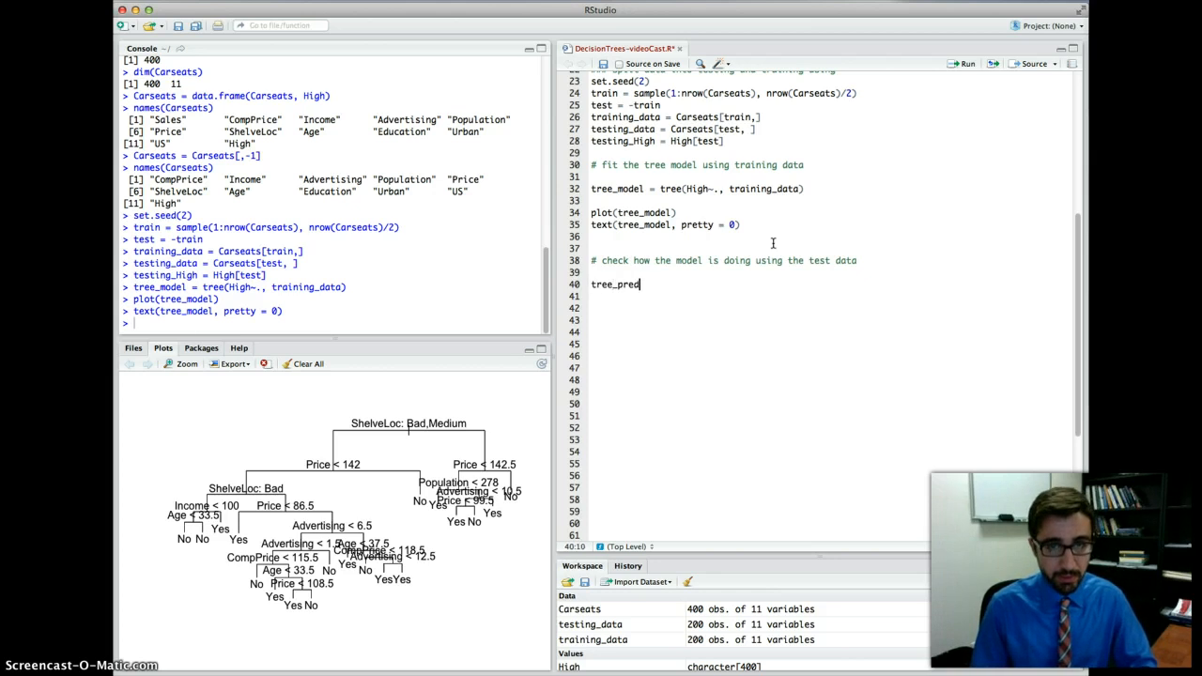
{"action": "type", "text": "= predi"}
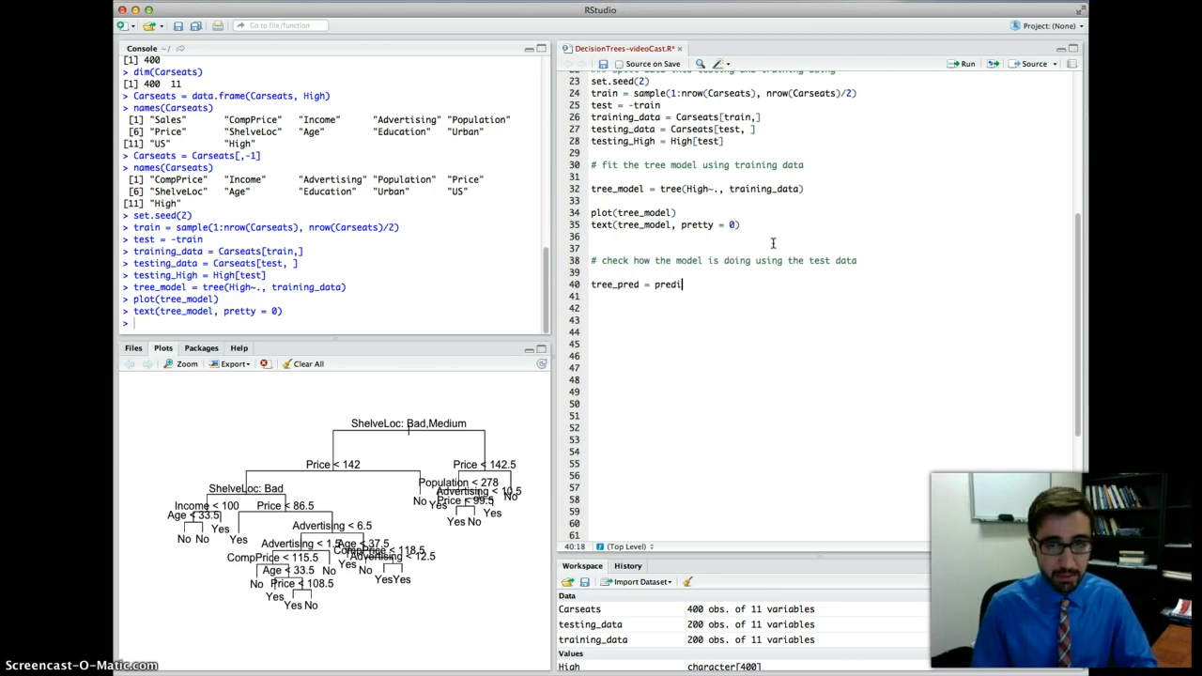
{"action": "type", "text": "ct("}
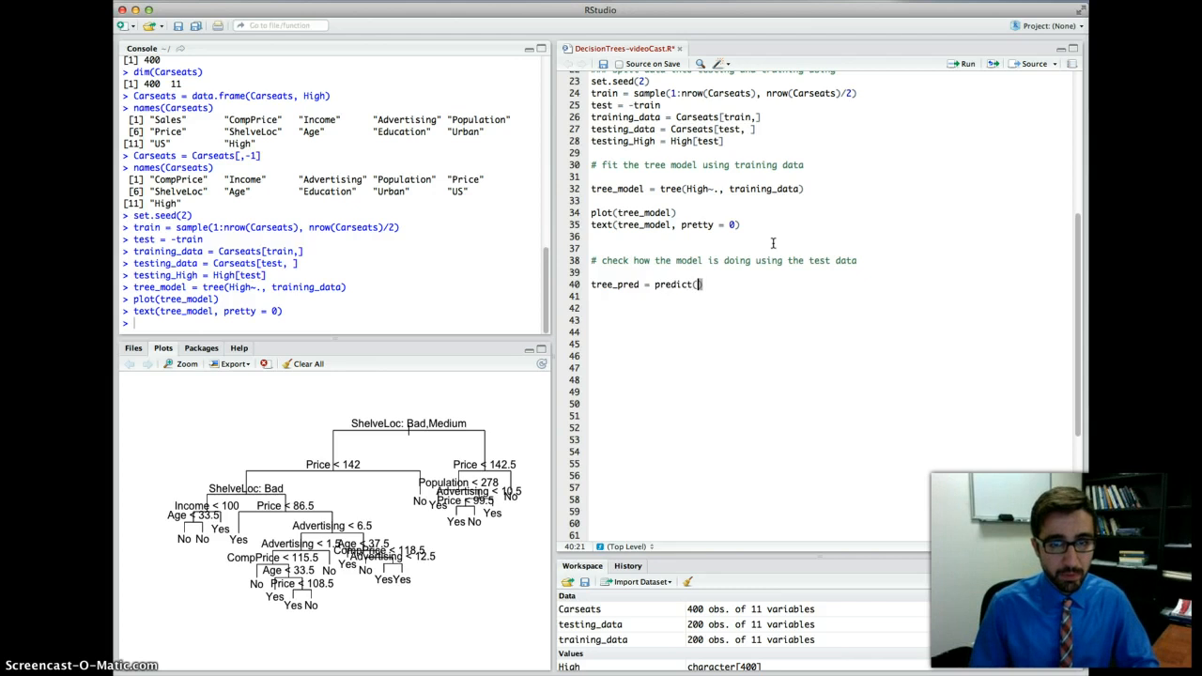
{"action": "type", "text": "tree_model, testing_data,"}
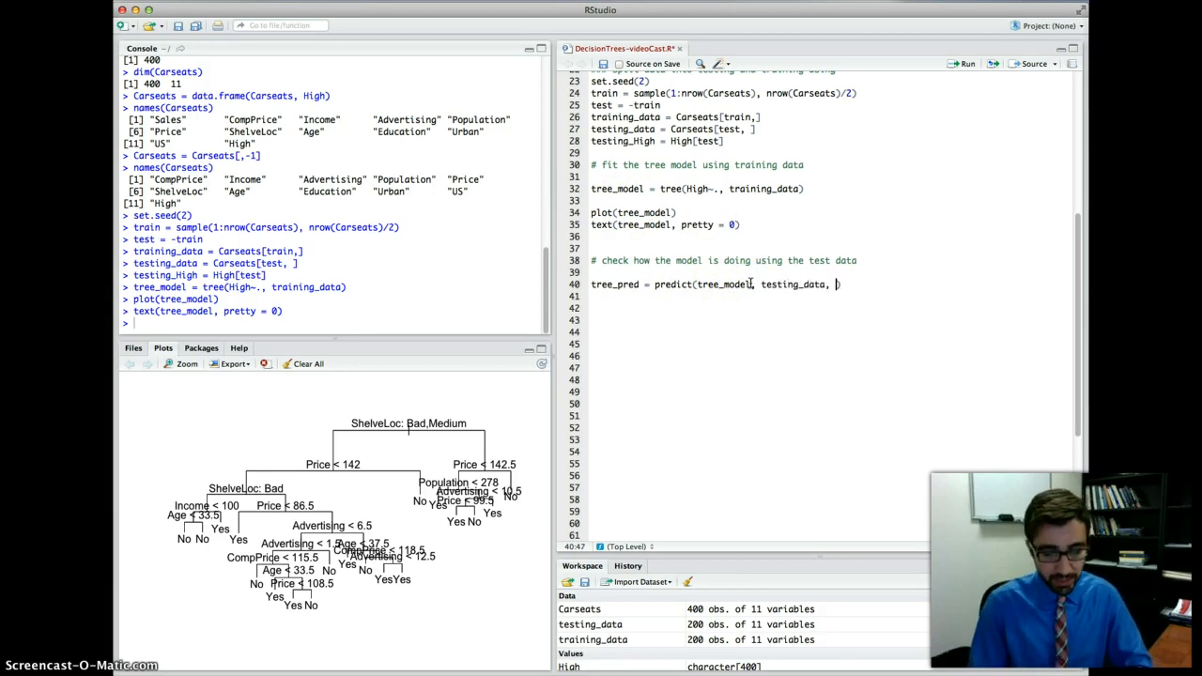
{"action": "type", "text": "type"}
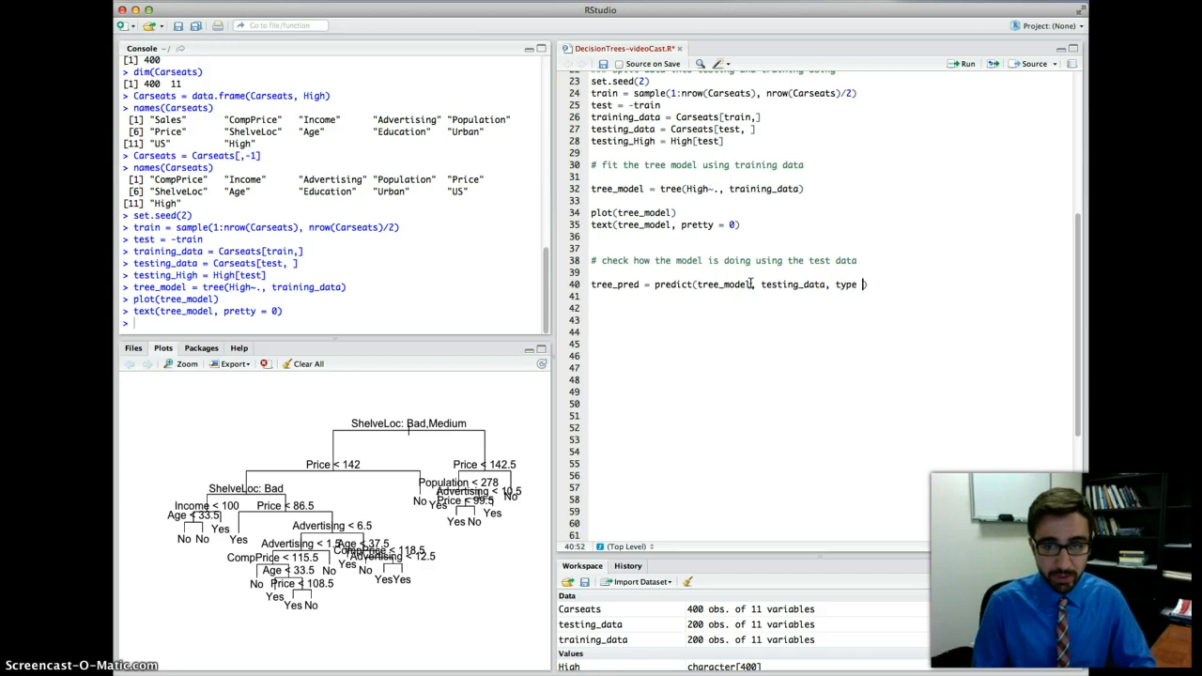
{"action": "type", "text": "\"class\""}
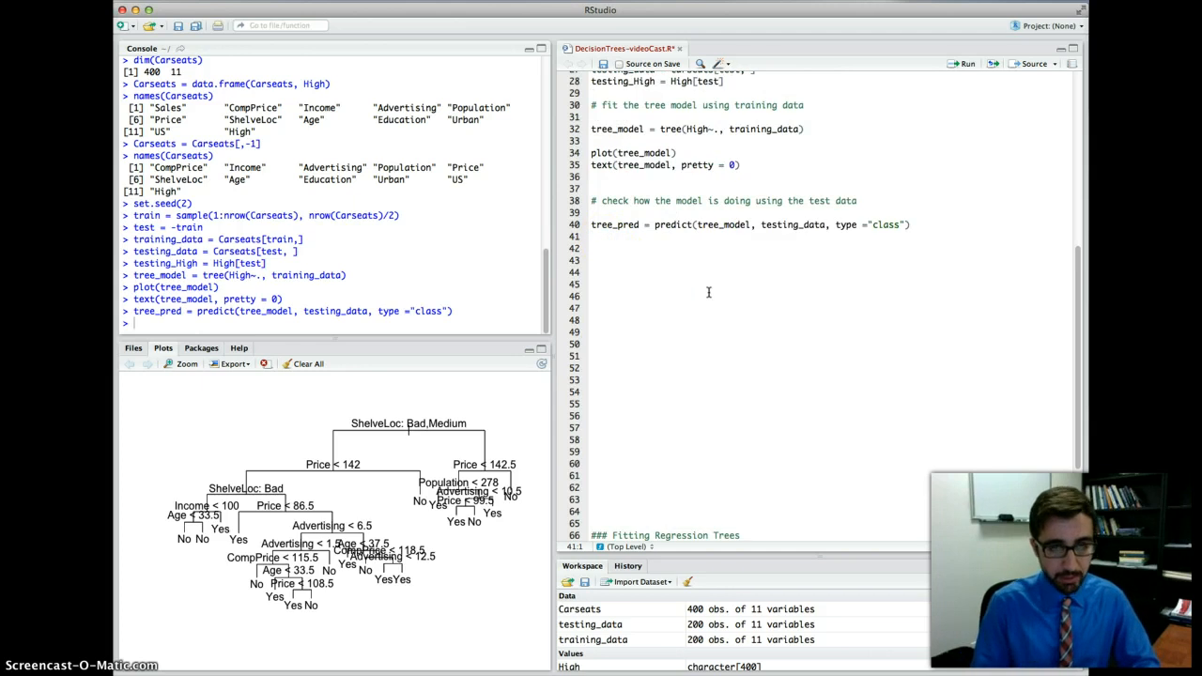
Run mean(tree_pred != testing_High), returning 0.285, and annotate it as 28.5%.
{"action": "type", "text": "mean"}
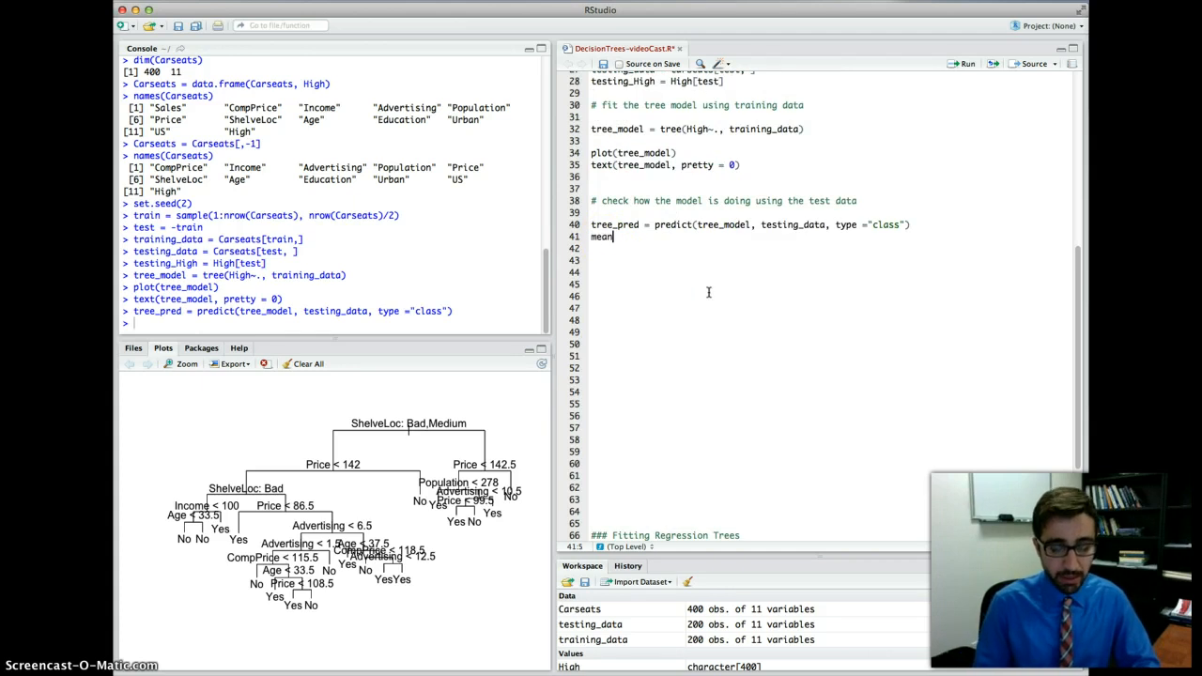
{"action": "type", "text": "("}
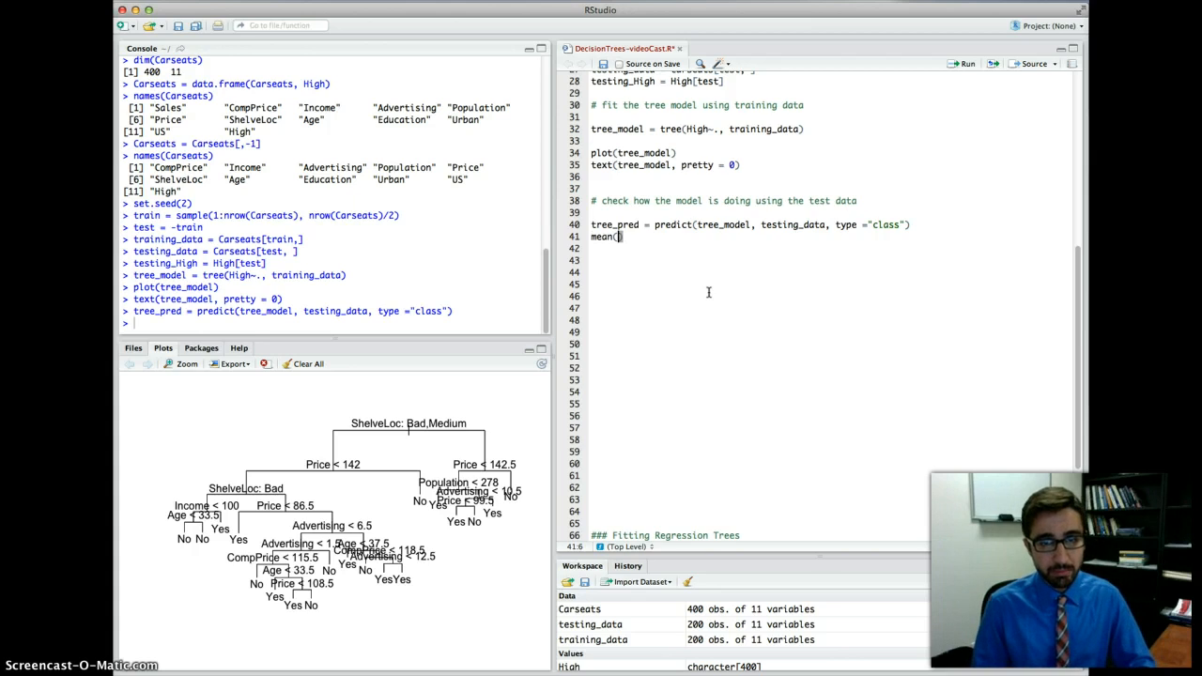
{"action": "type", "text": "tree_pre"}
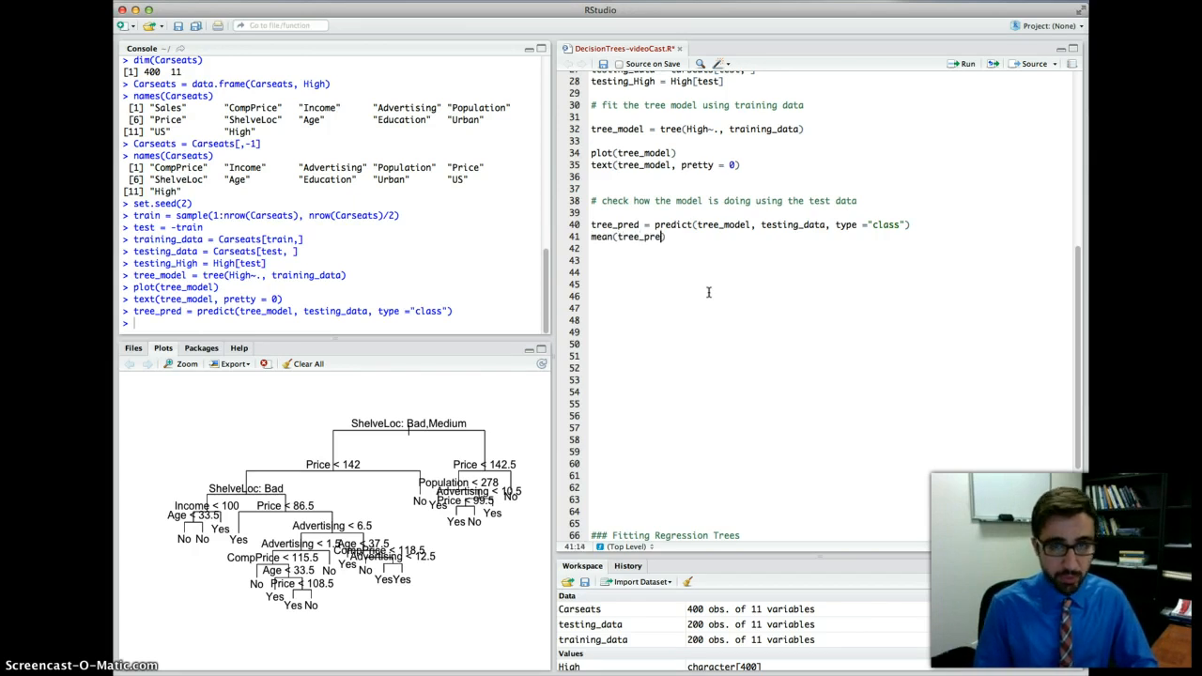
{"action": "type", "text": "="}
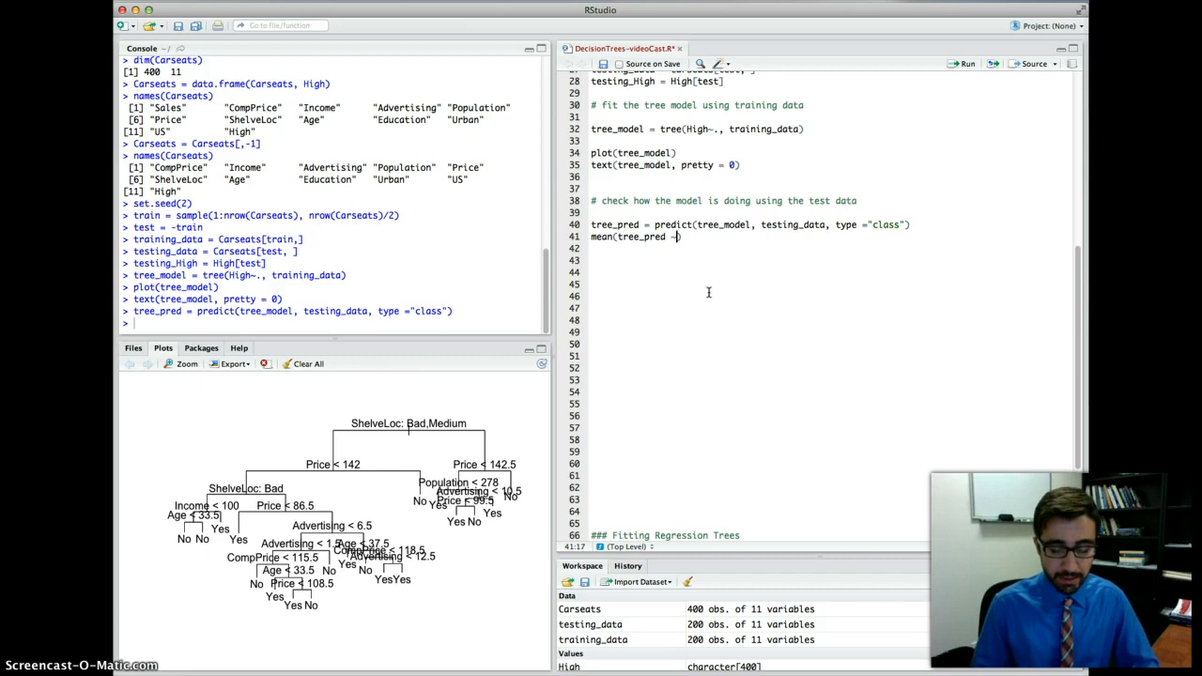
{"action": "type", "text": "!="}
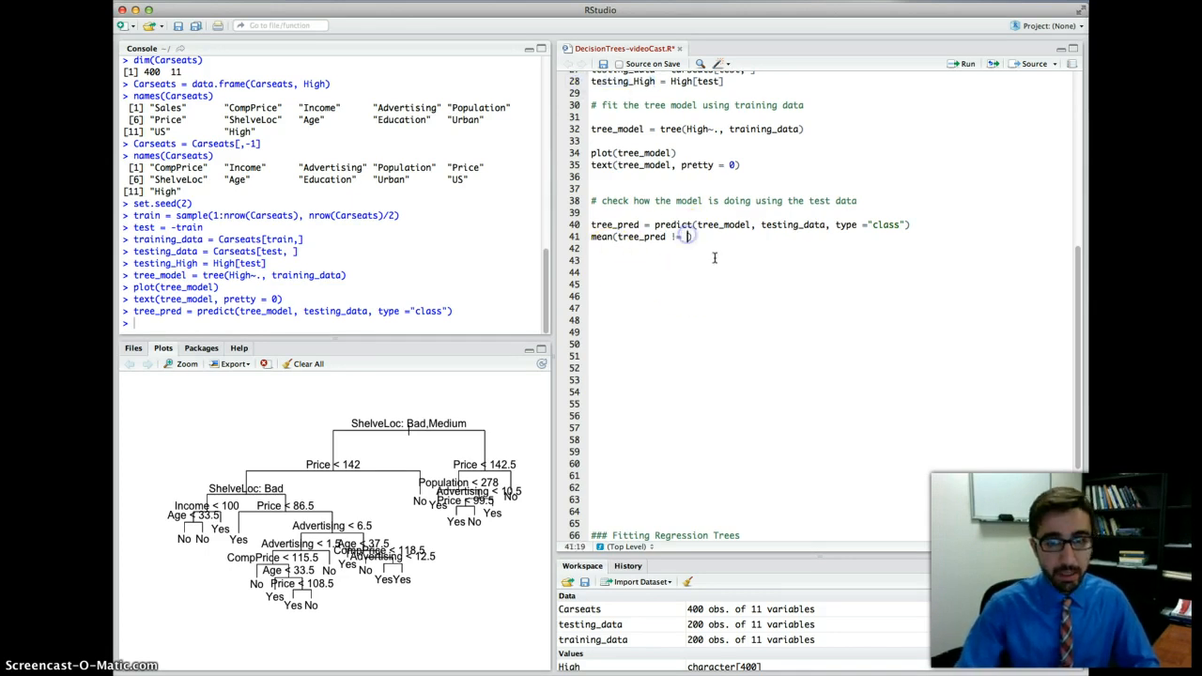
{"action": "type", "text": "testing_High)"}
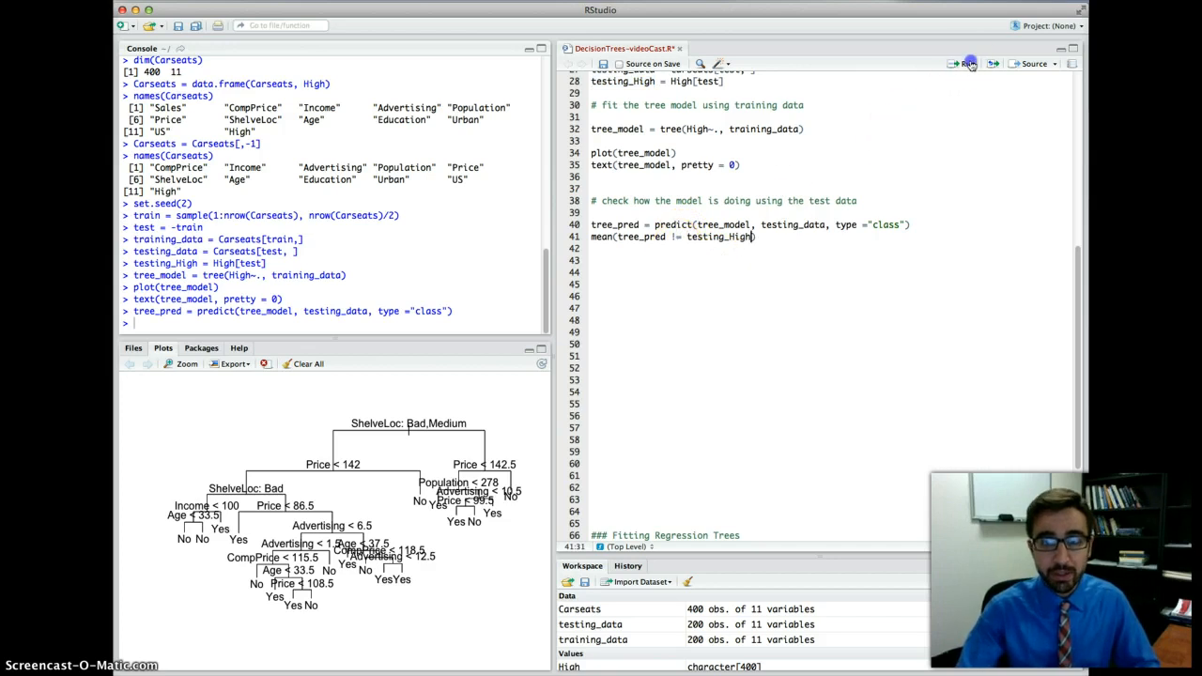
{"action": "left_click", "coordinate": [965, 62]}
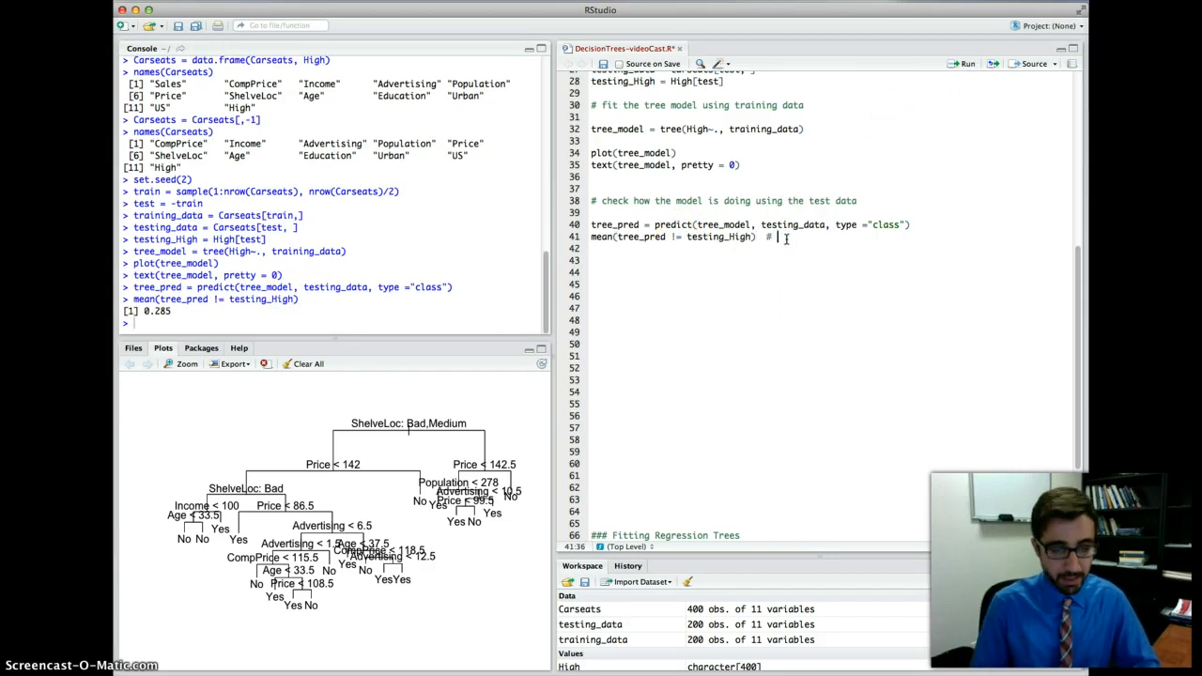
{"action": "type", "text": "28.5%"}
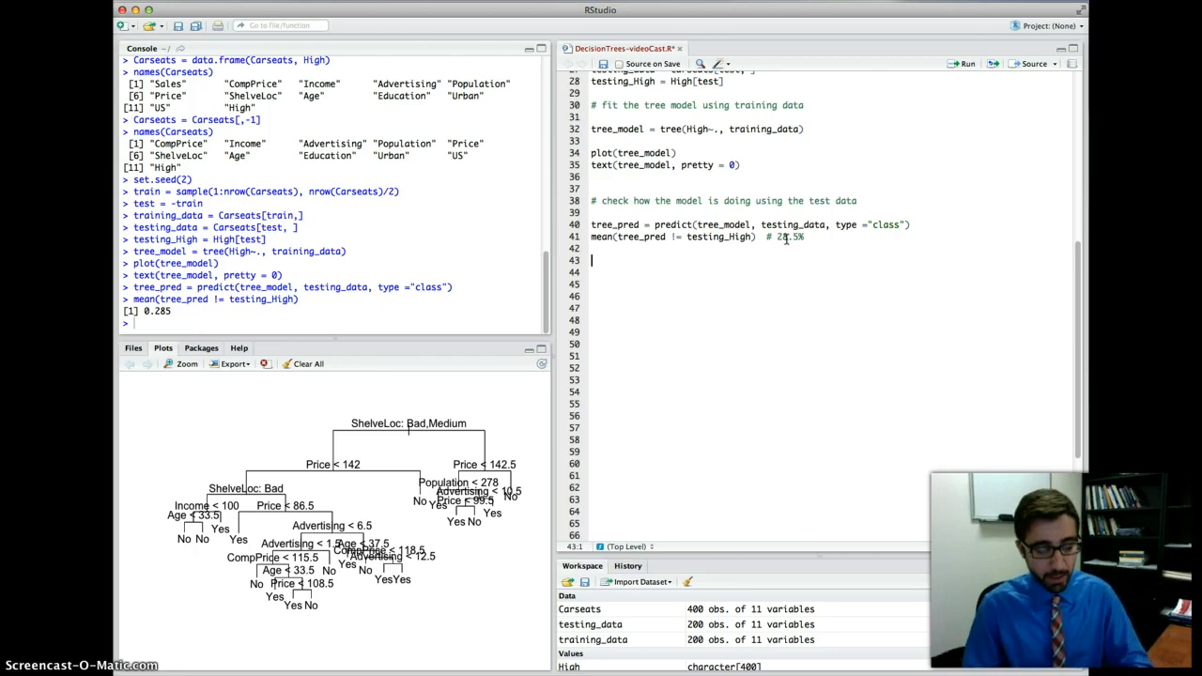
Add '### Prune the tree' and '## cross validation to check where to stop pruning' comments.
{"action": "type", "text": "### Prune the tree"}
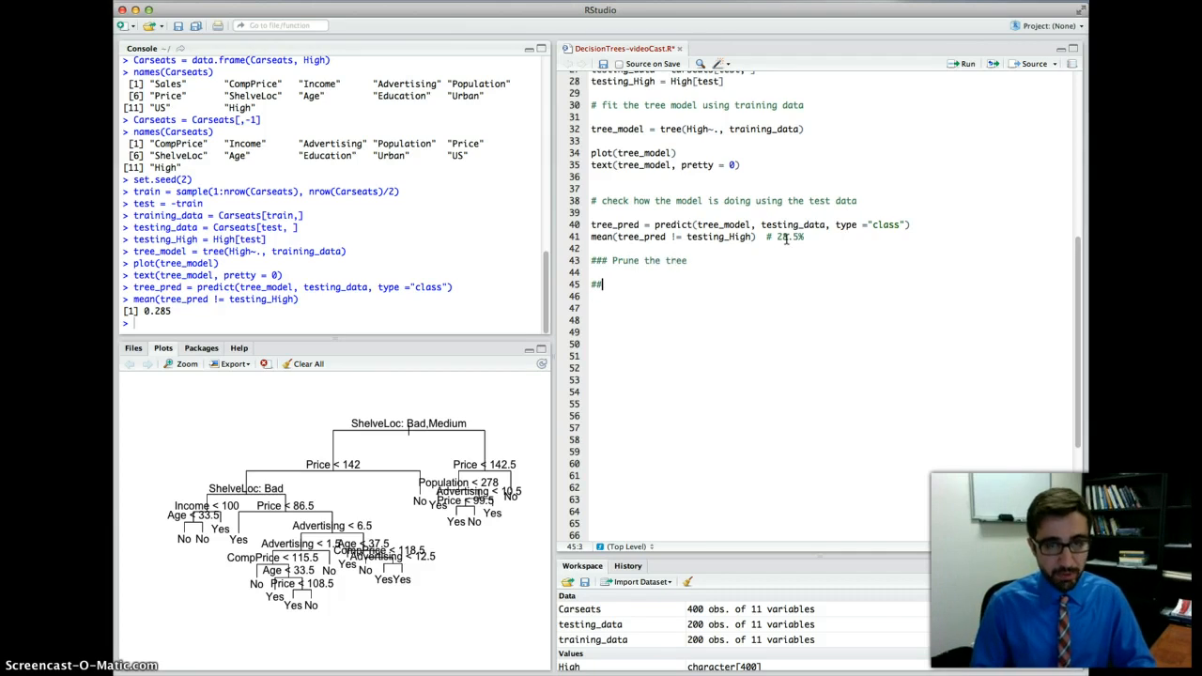
{"action": "type", "text": "cross validation to check"}
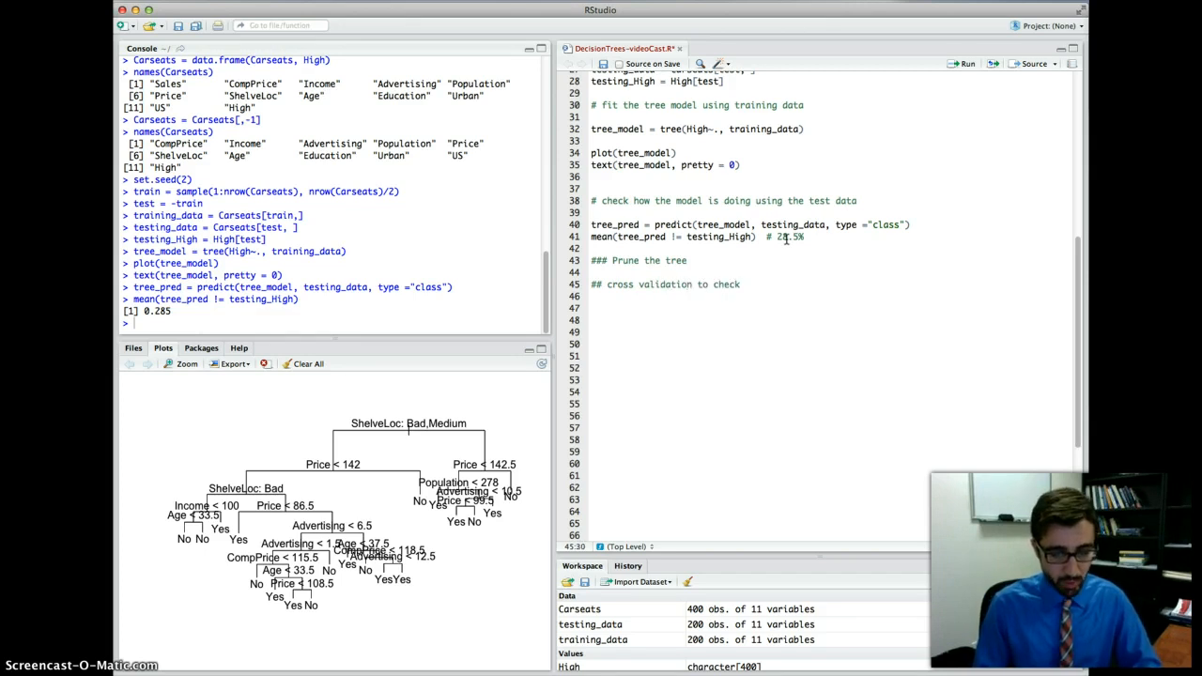
{"action": "type", "text": "where to sto"}
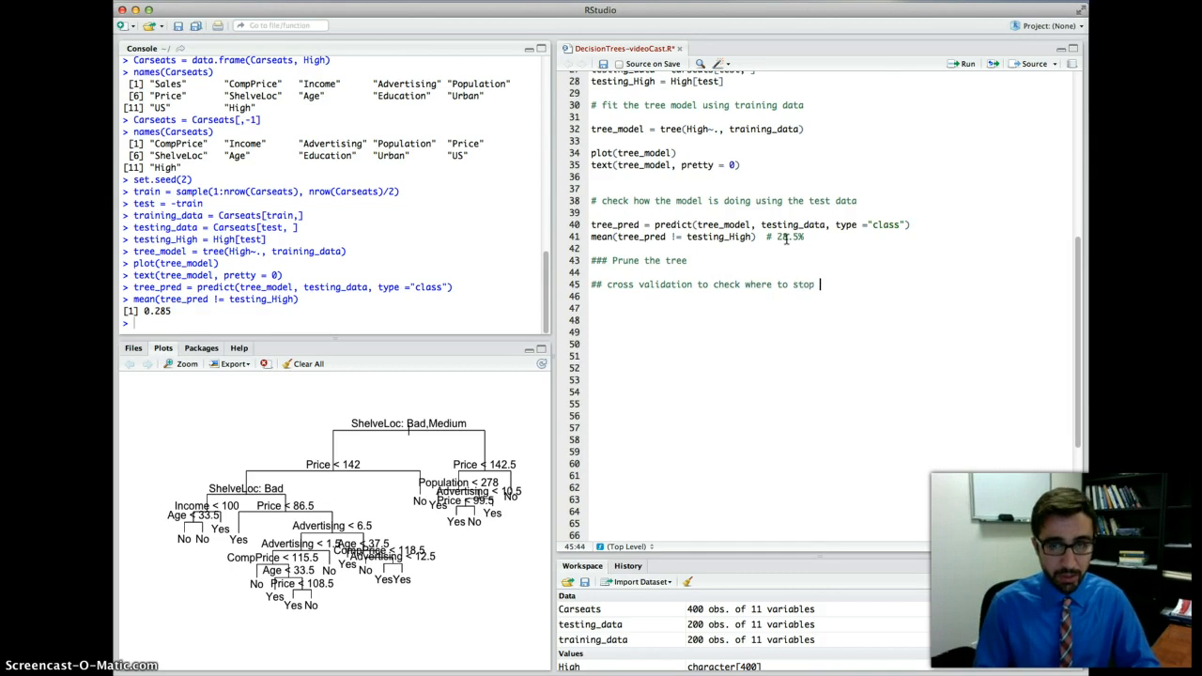
{"action": "type", "text": "pruning"}
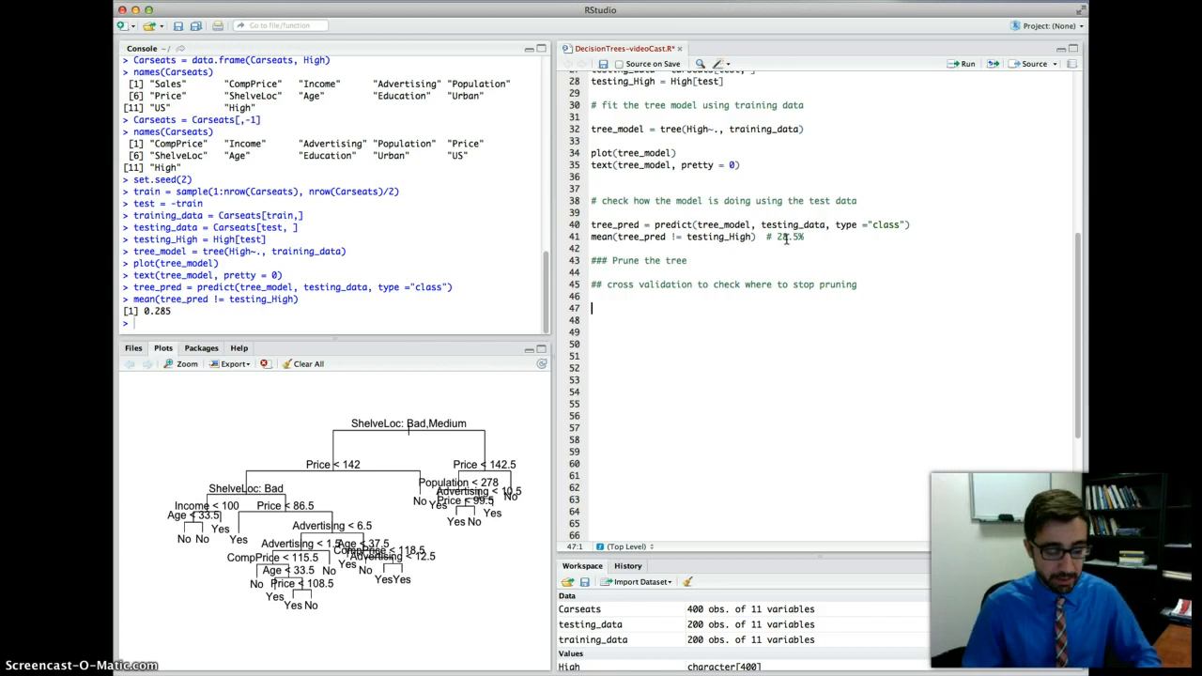
Run set.seed(3) and begin writing the cv_tree line.
{"action": "type", "text": "set.seed"}
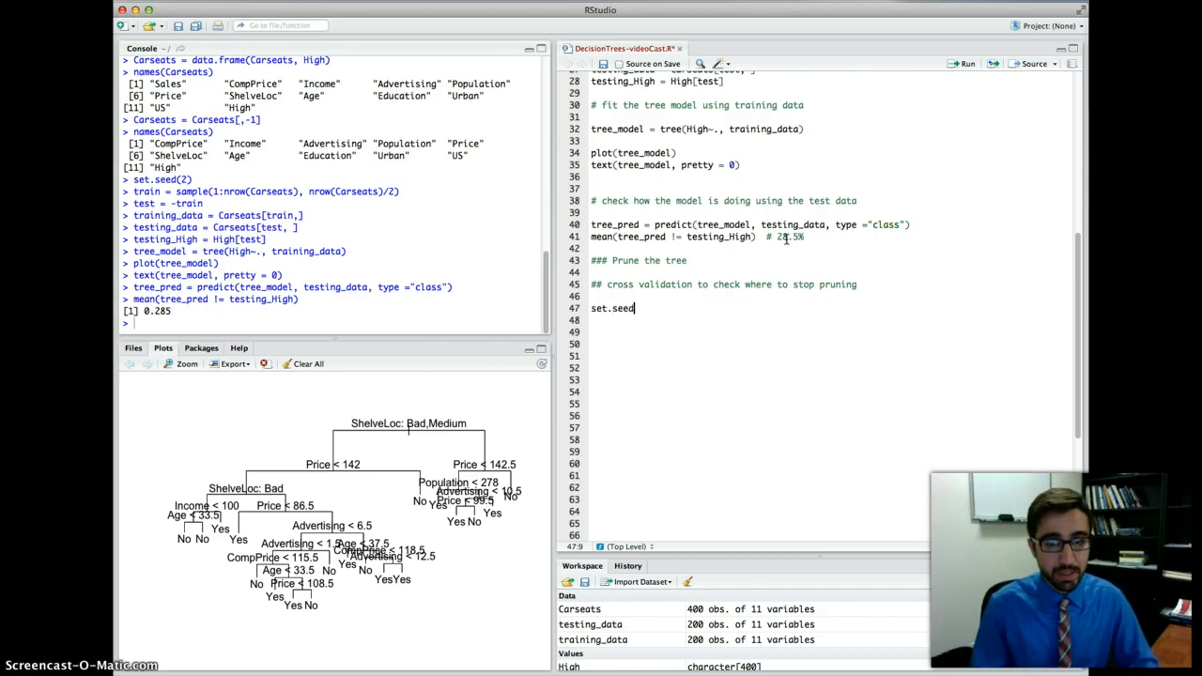
{"action": "type", "text": "("}
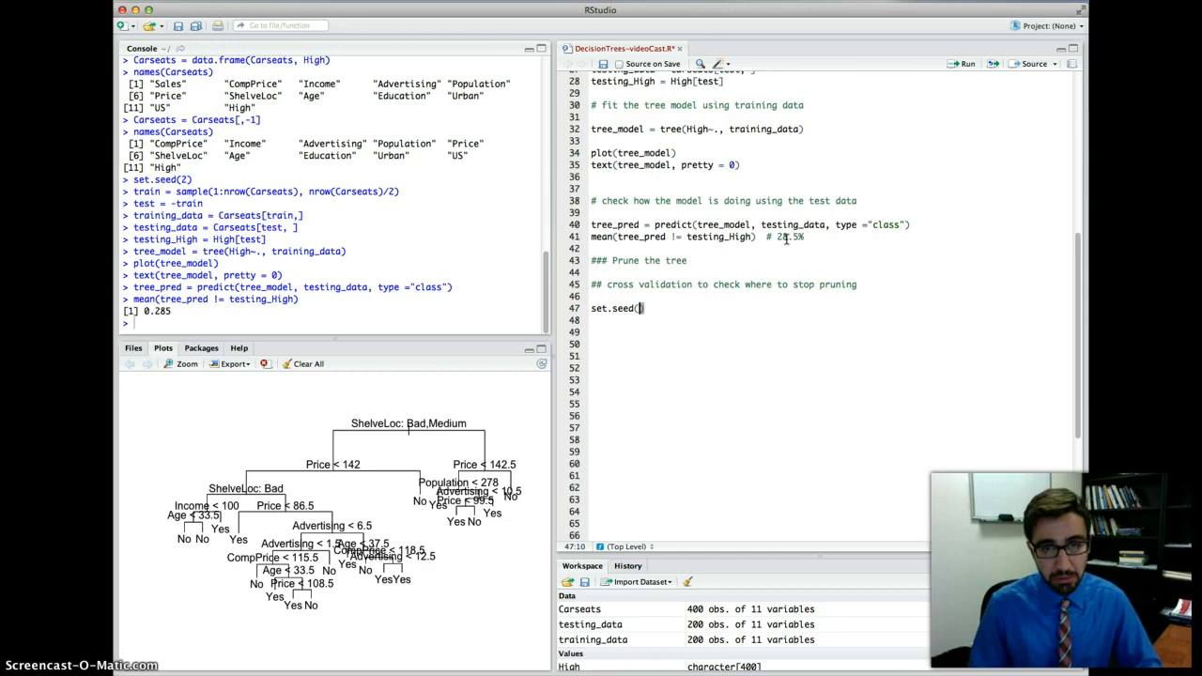
{"action": "type", "text": "3"}
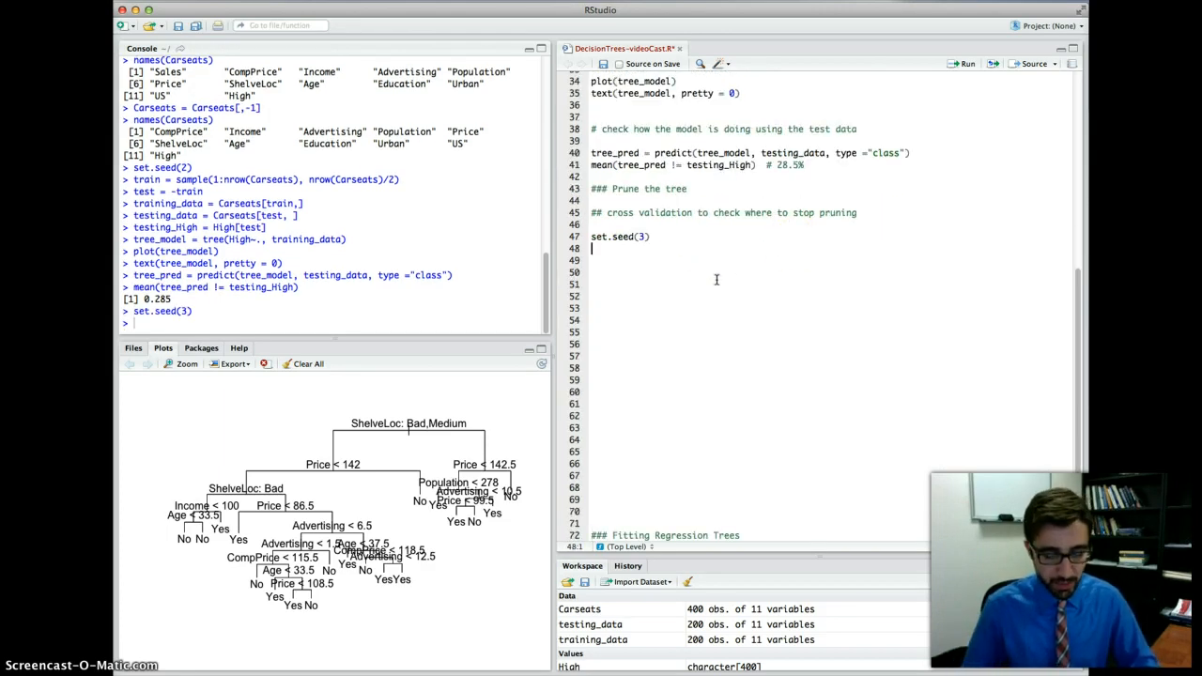
{"action": "type", "text": "cv_tree ="}
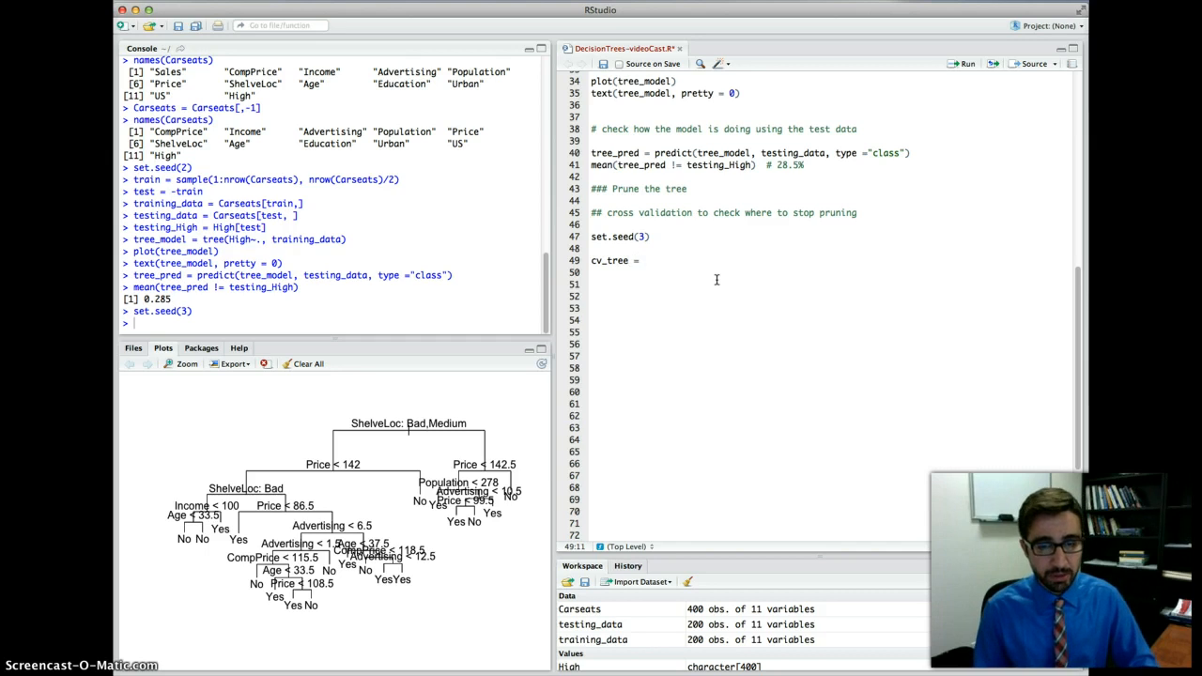
Write and run cv_tree = cv.tree(tree_model, FUN = prune.misclass) on line 49.
{"action": "type", "text": "cv.tree"}
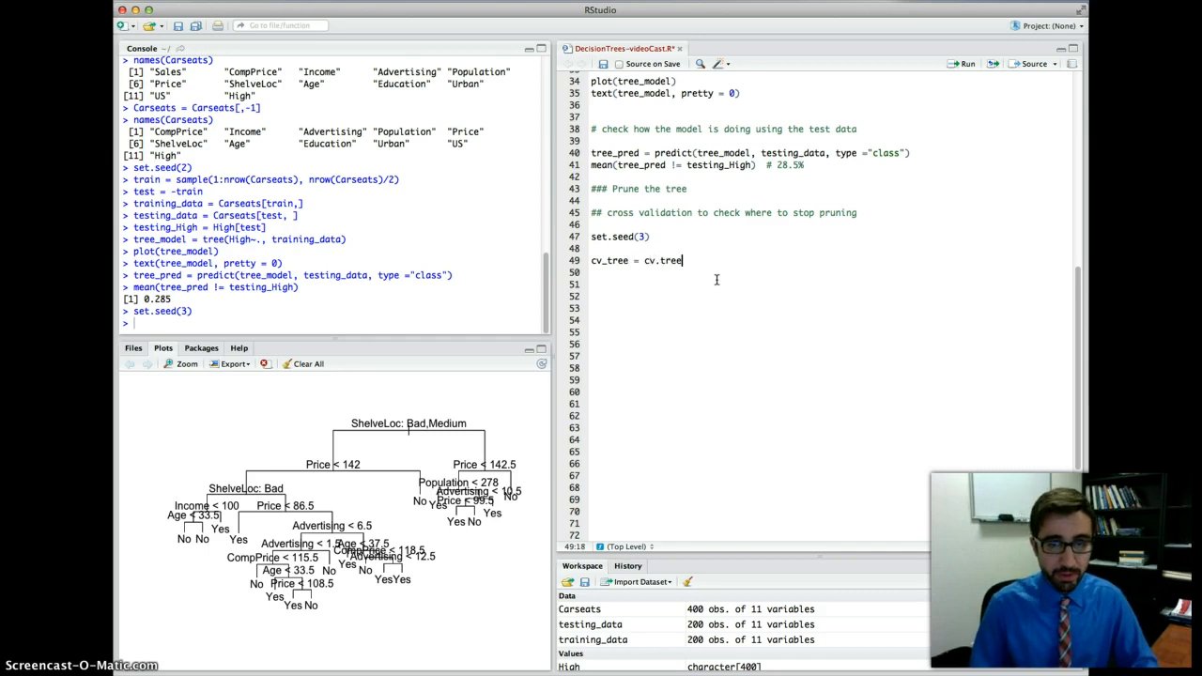
{"action": "type", "text": "("}
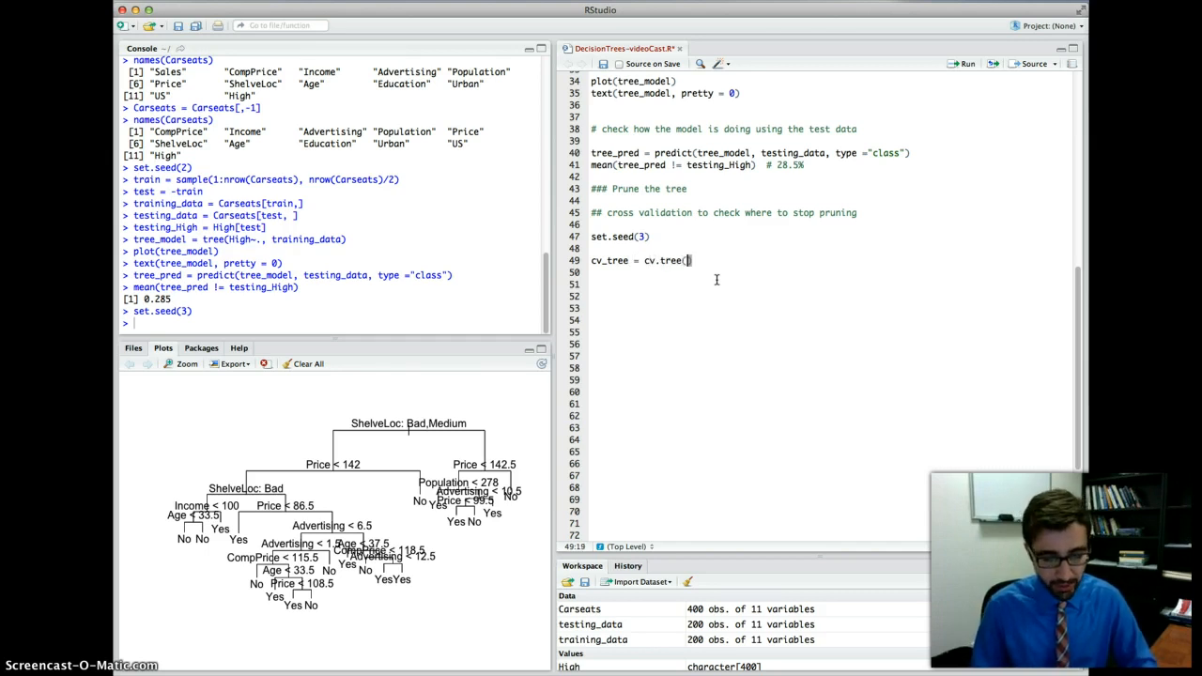
{"action": "type", "text": "tree_model,"}
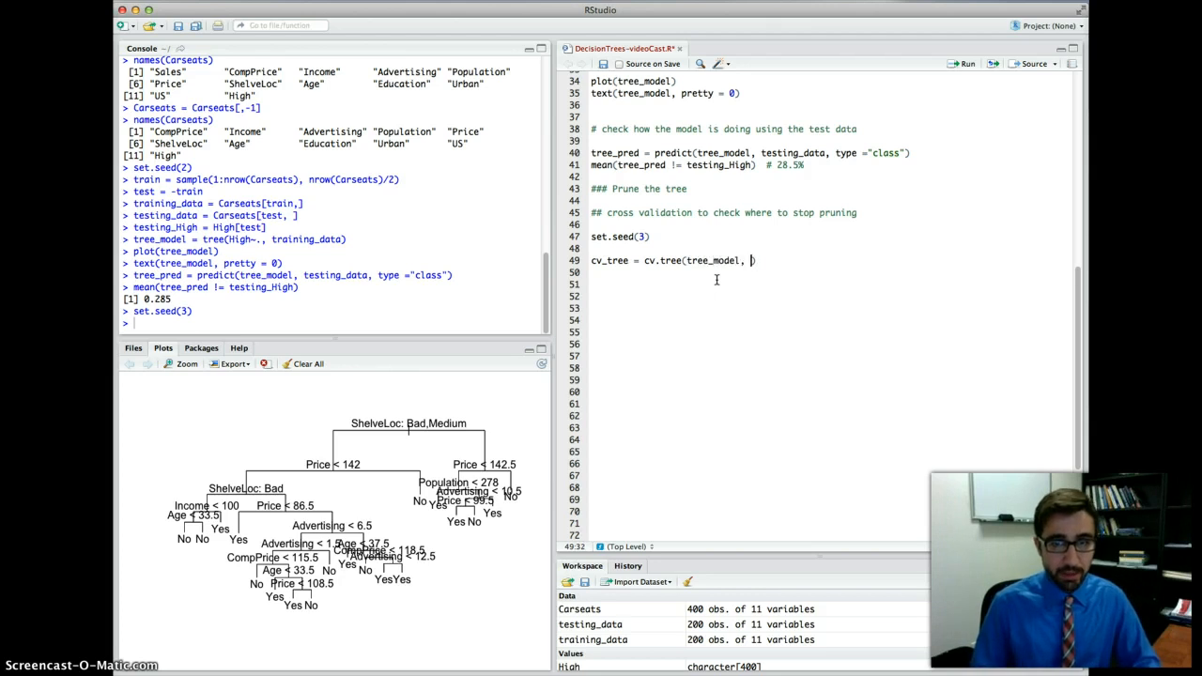
{"action": "type", "text": "FUN ="}
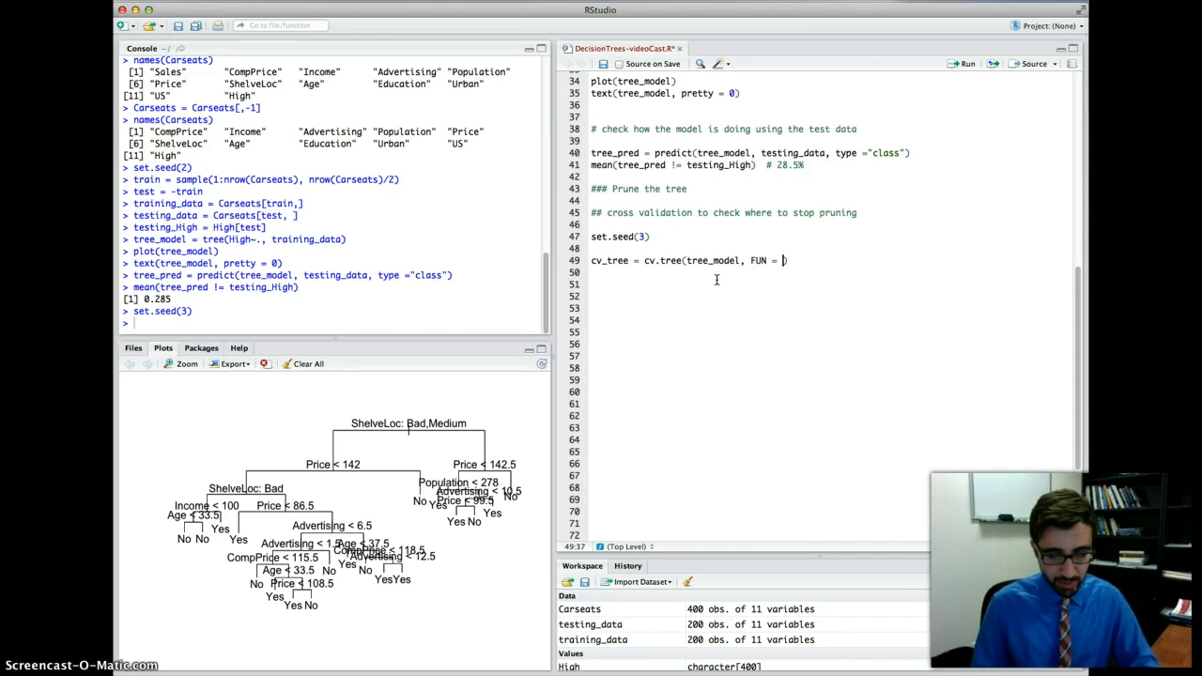
{"action": "type", "text": "prune.misl"}
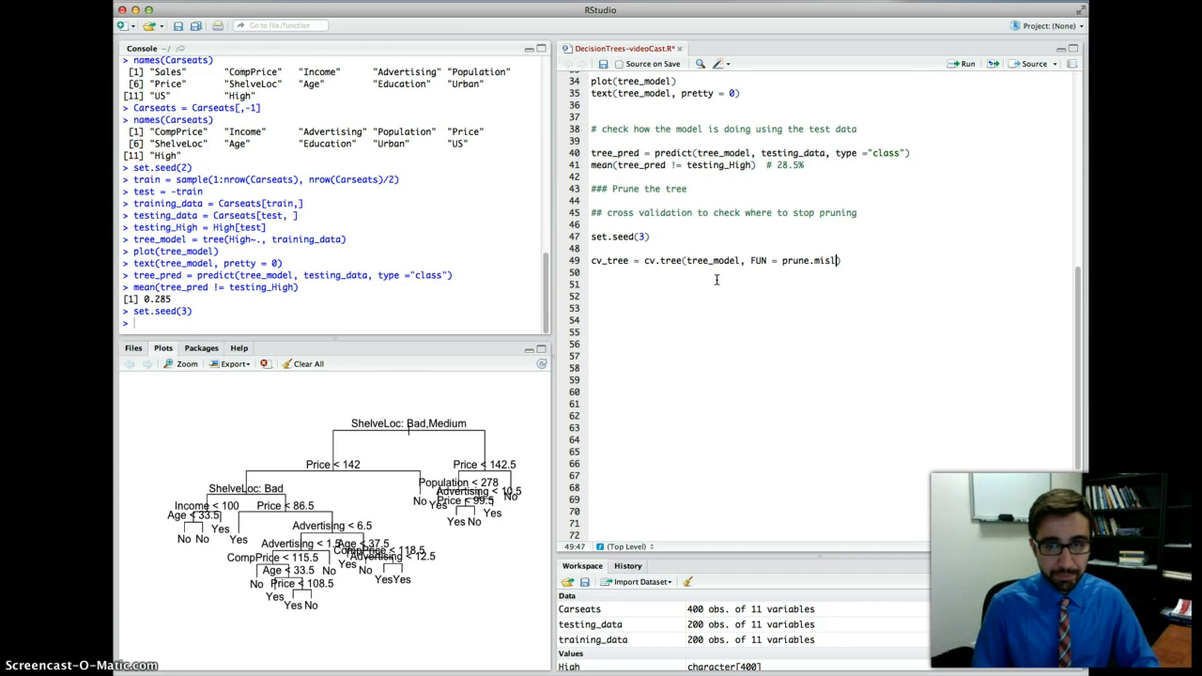
{"action": "type", "text": "class"}
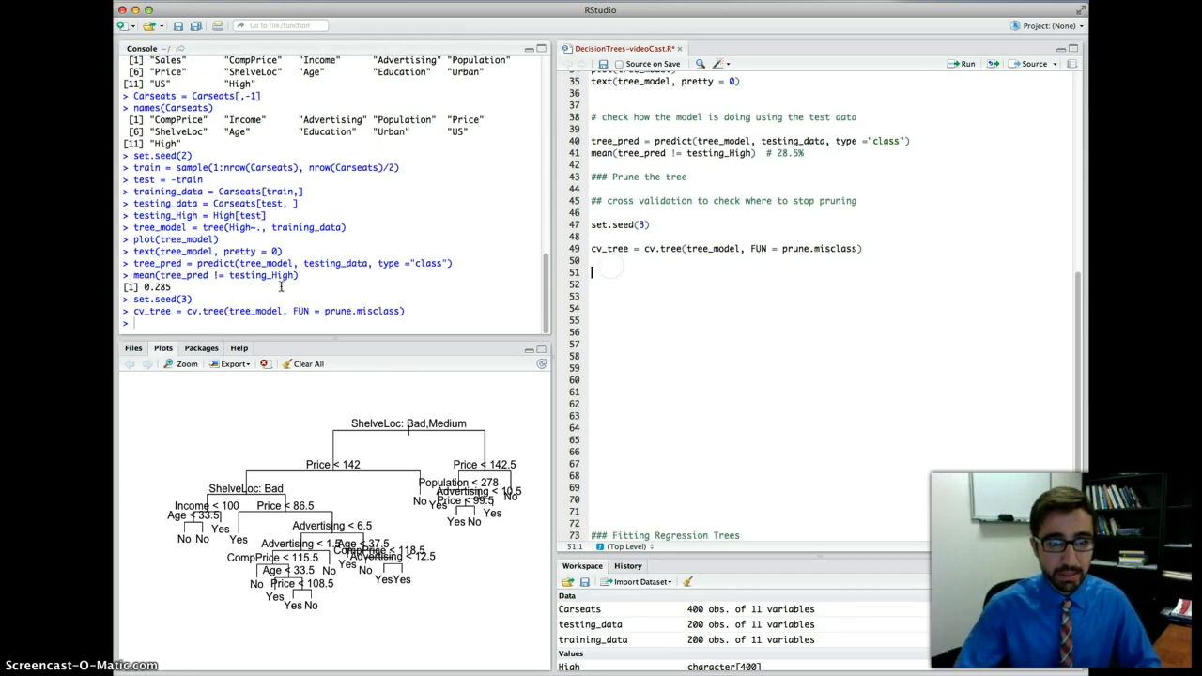
{"action": "double_click", "coordinate": [609, 248]}
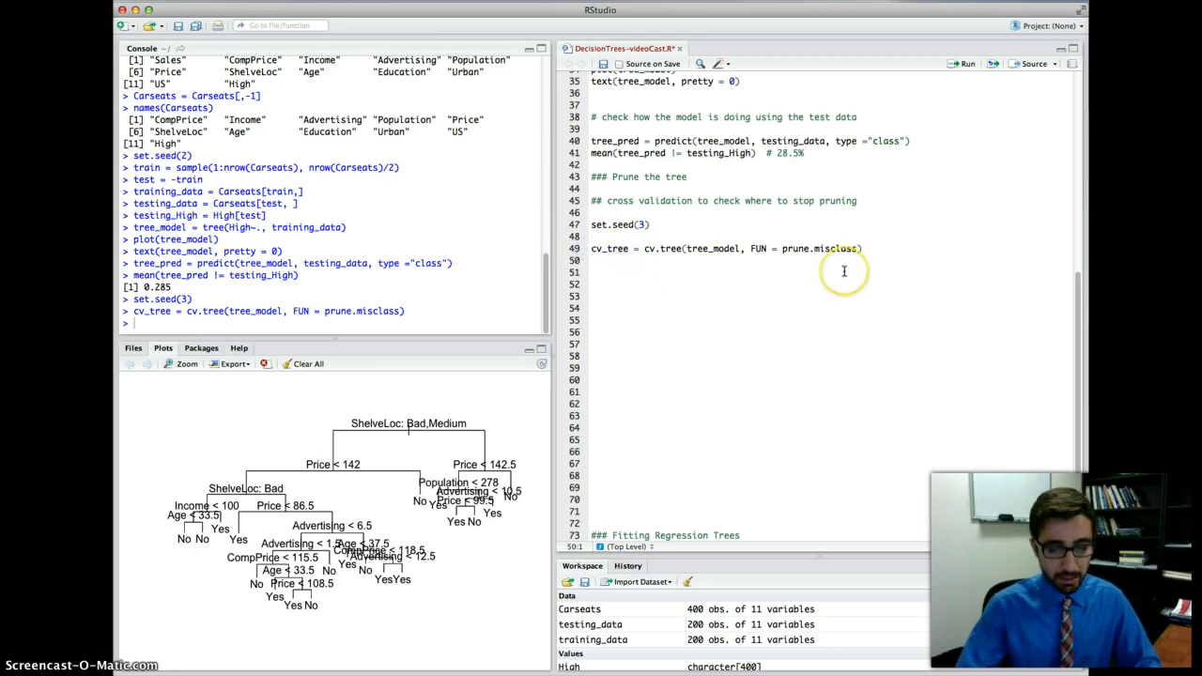
Run names(cv_tree) to list its size, dev, k and method components.
{"action": "type", "text": "name"}
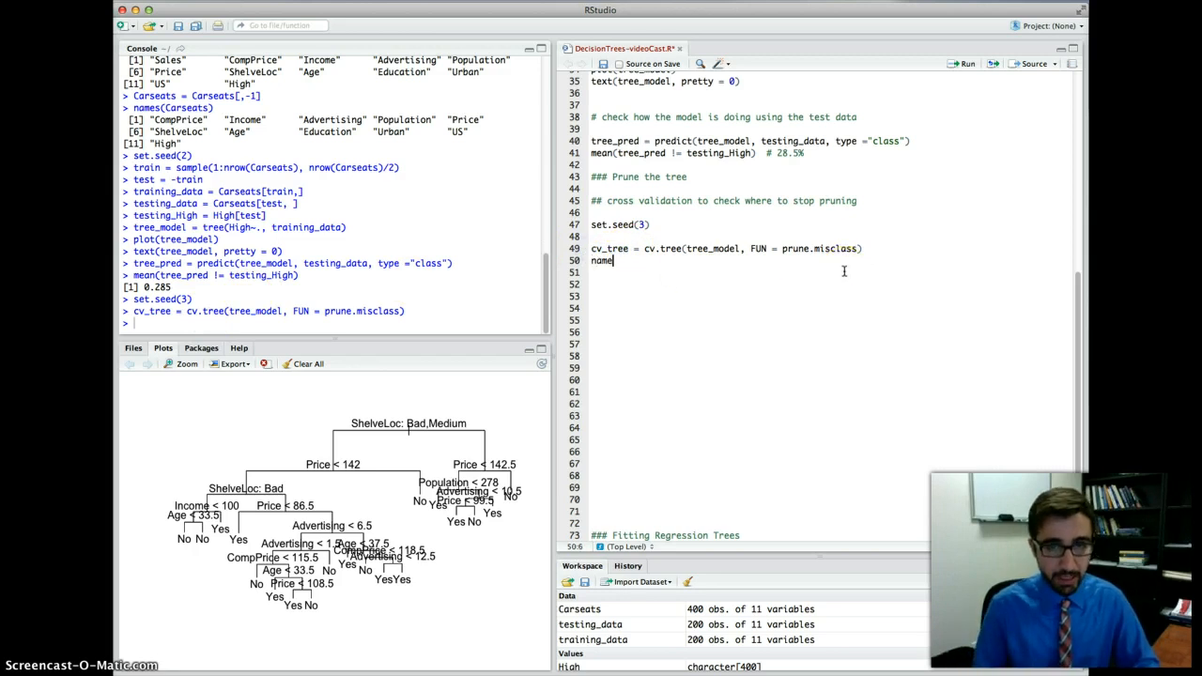
{"action": "type", "text": "(cv_tree"}
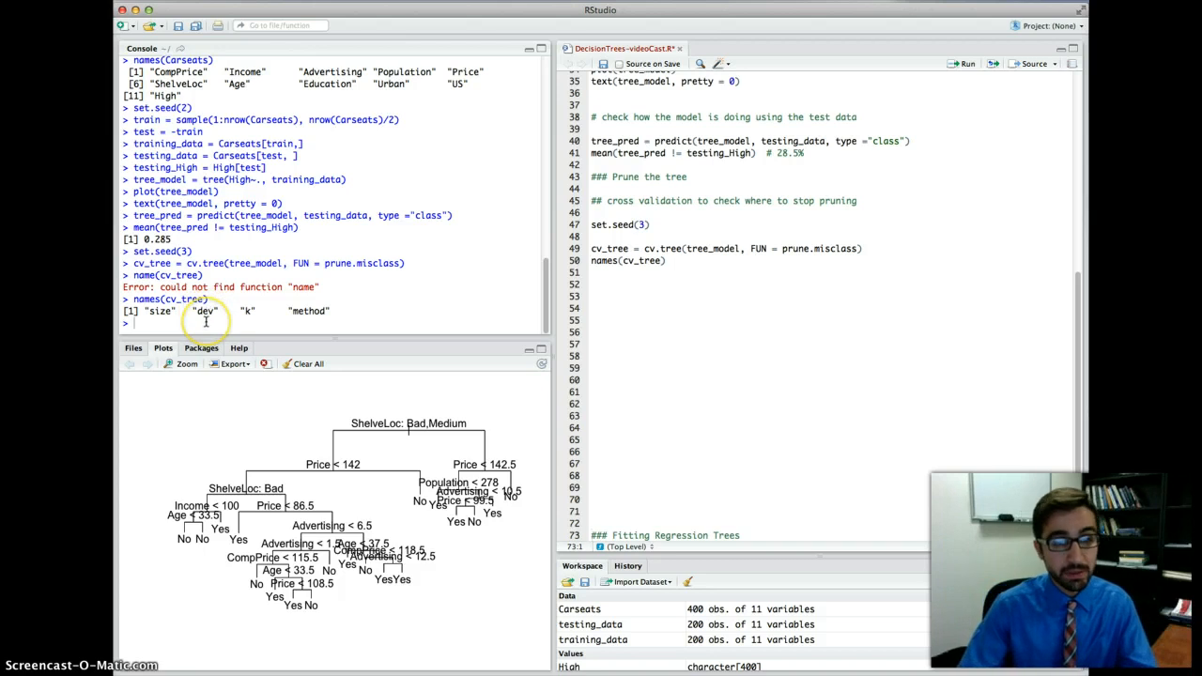
{"action": "mouse_move", "coordinate": [362, 321]}
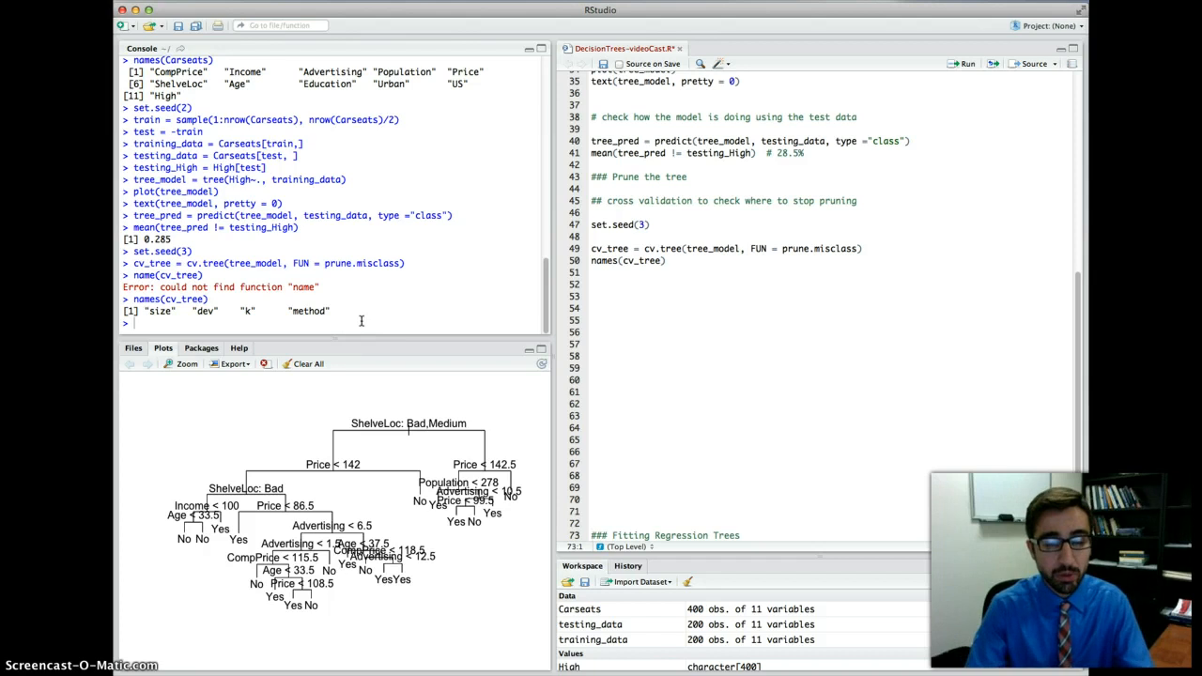
{"action": "mouse_move", "coordinate": [484, 293]}
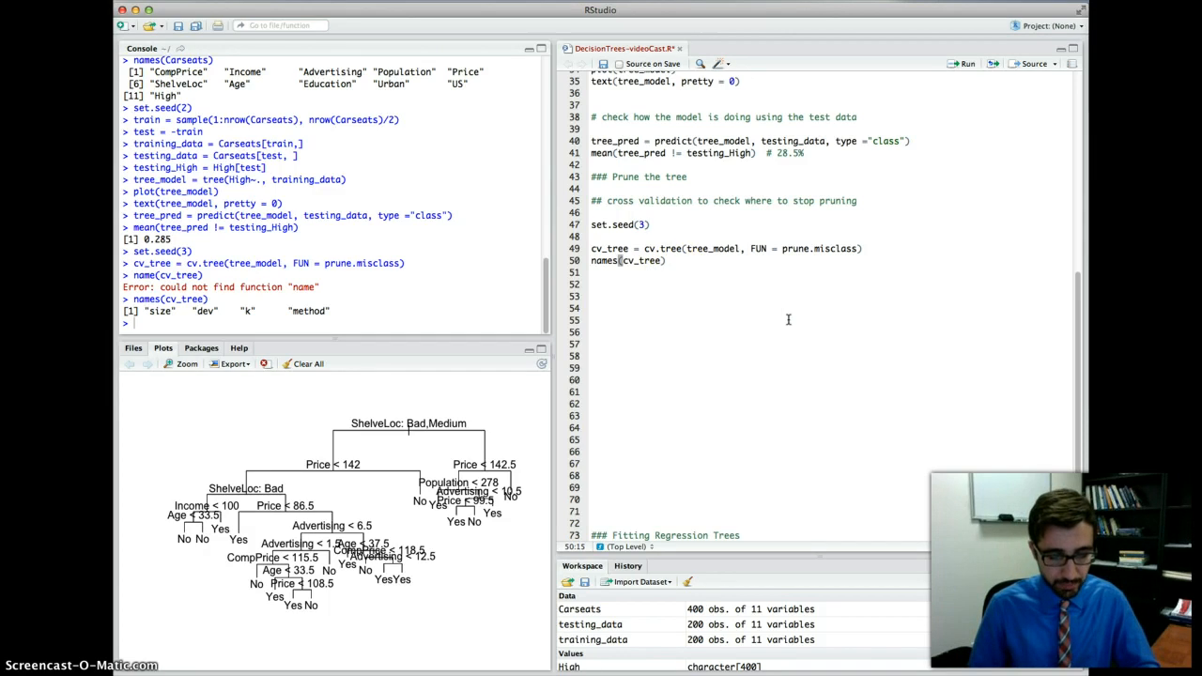
Write plot(cv_tree$size, cv_tree$dev) on line 53 and run it.
{"action": "type", "text": "plot"}
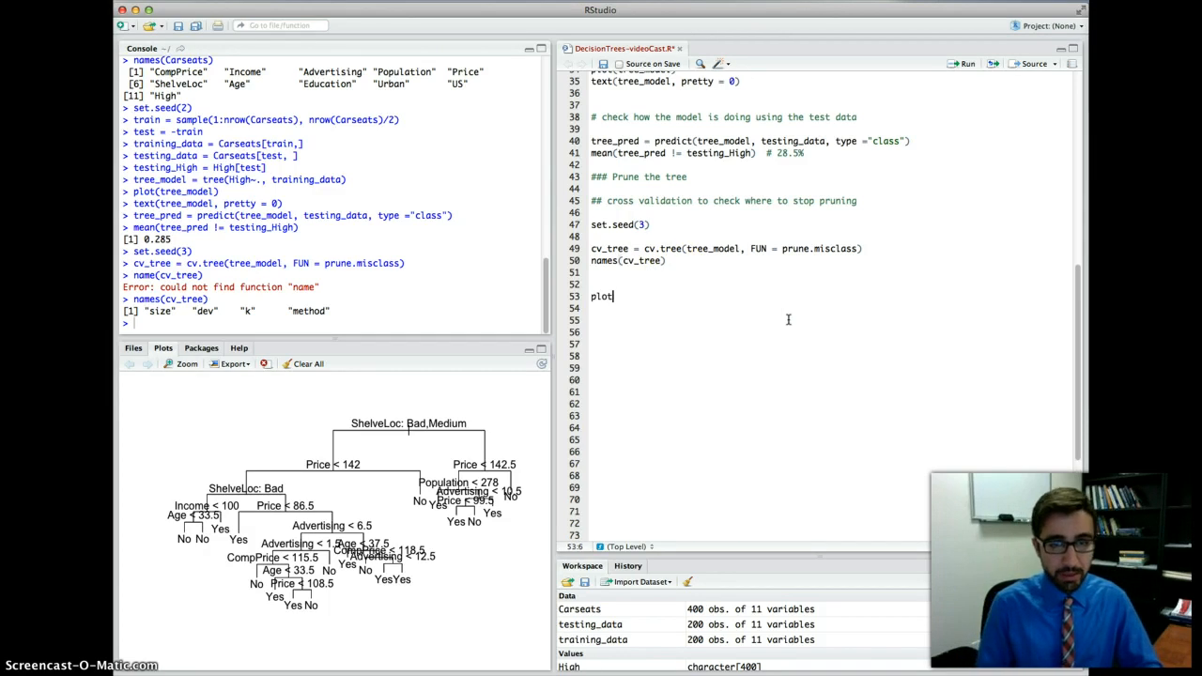
{"action": "type", "text": "("}
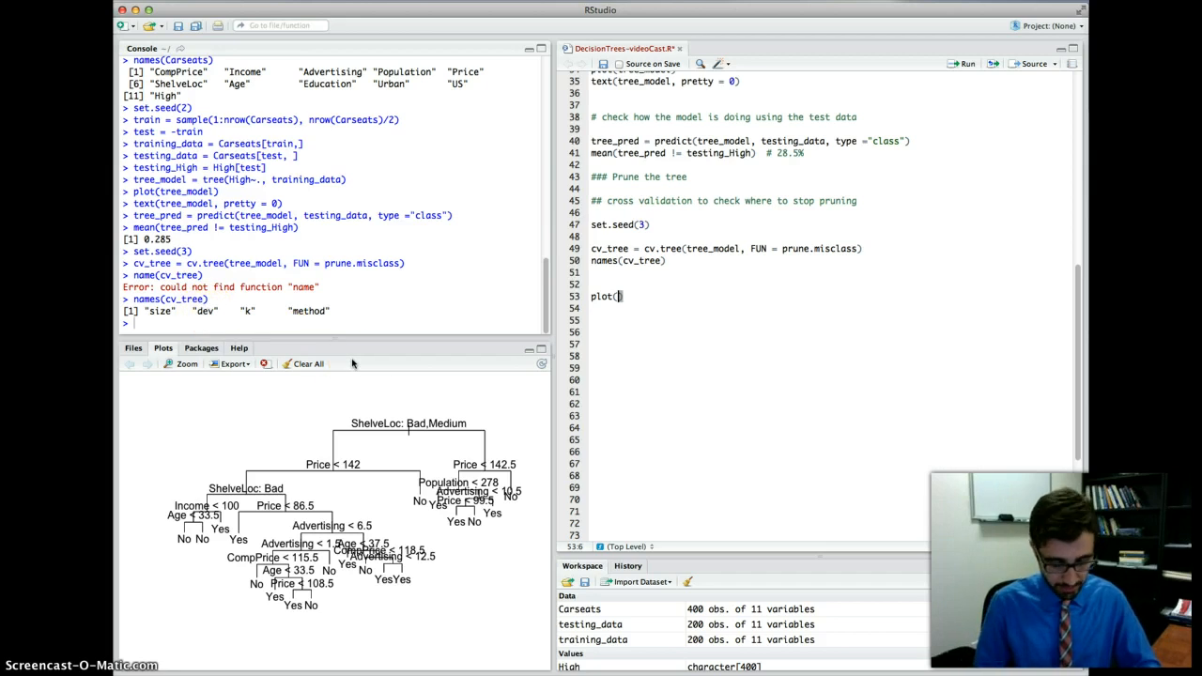
{"action": "type", "text": "cv_"}
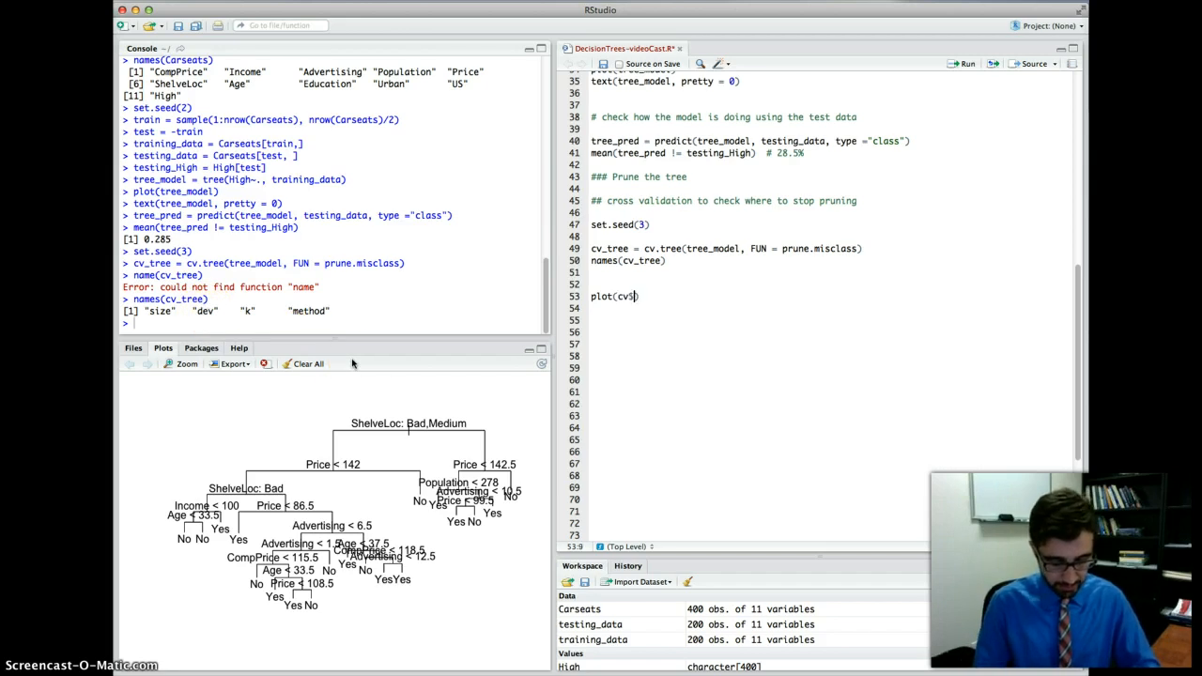
{"action": "key", "text": "BackSpace"}
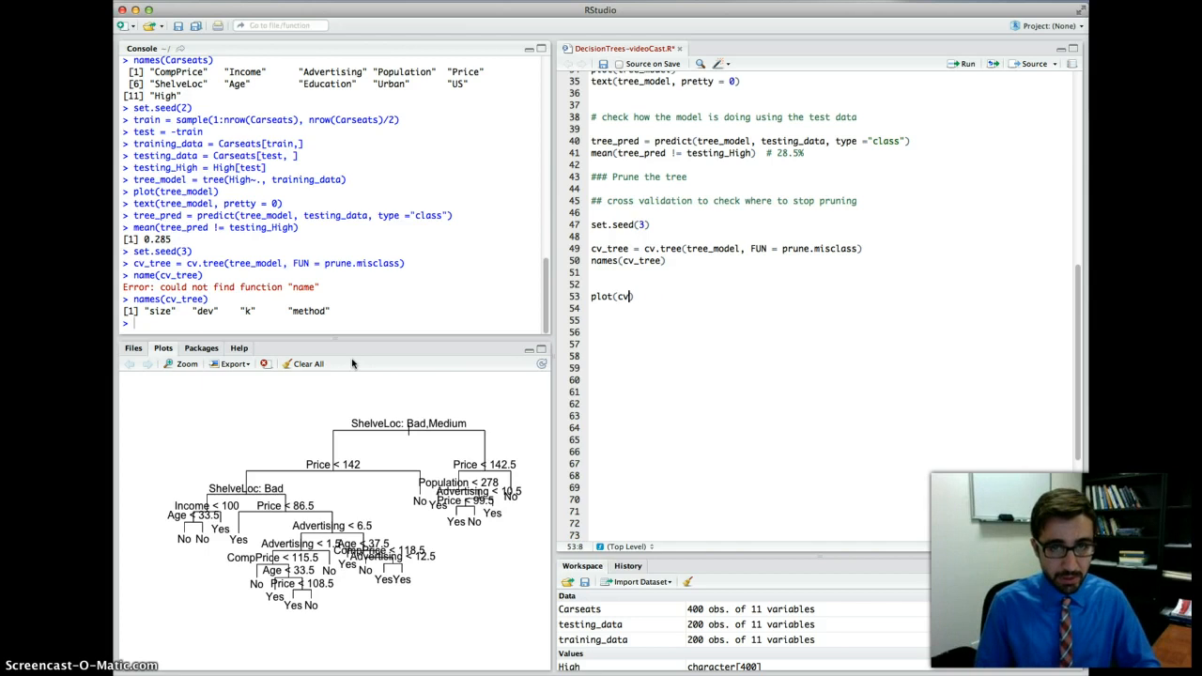
{"action": "type", "text": "_tree"}
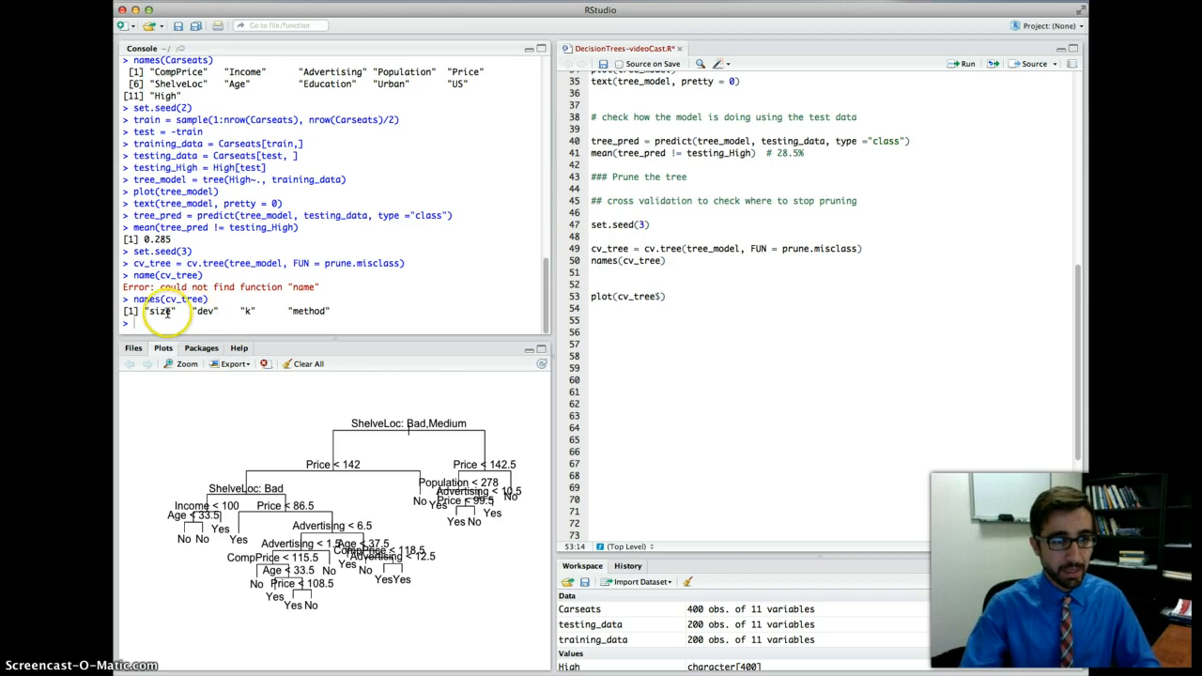
{"action": "type", "text": "$sie"}
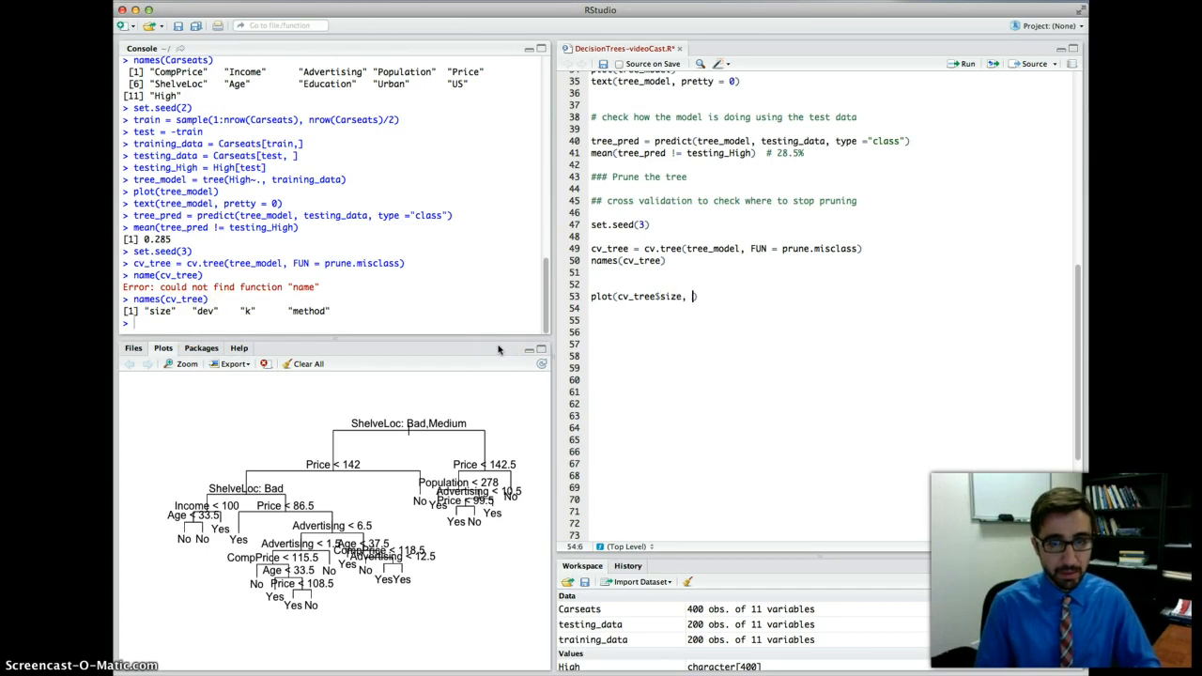
{"action": "type", "text": "cv_)"}
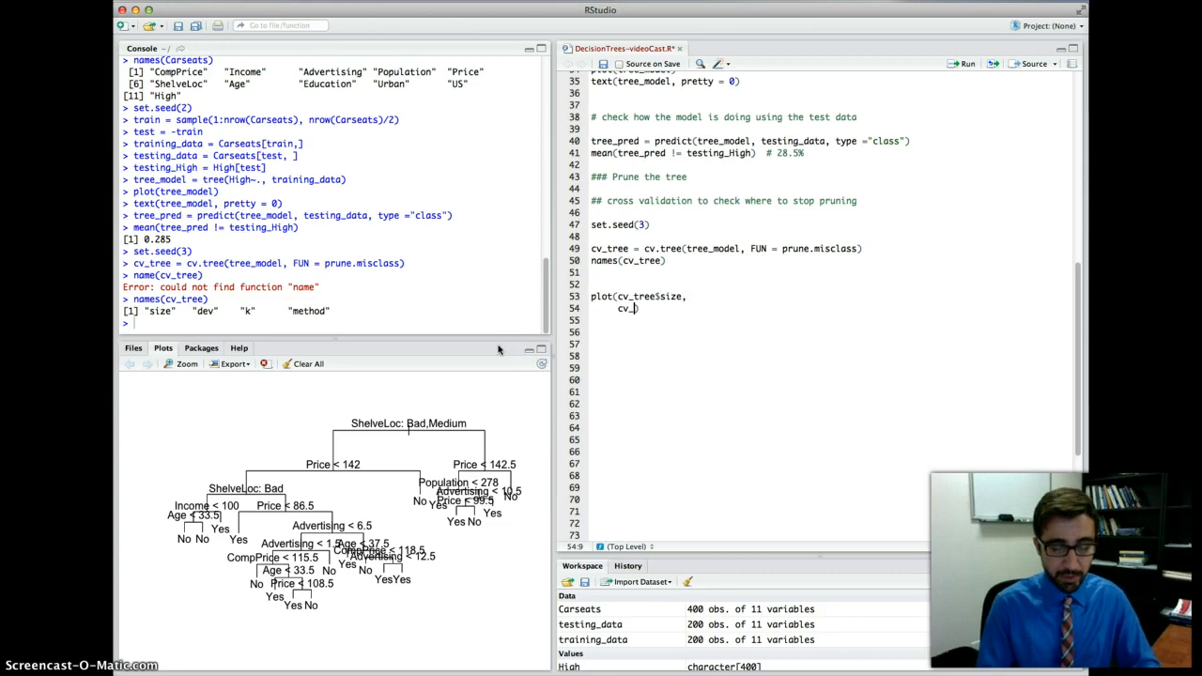
{"action": "type", "text": "ree$"}
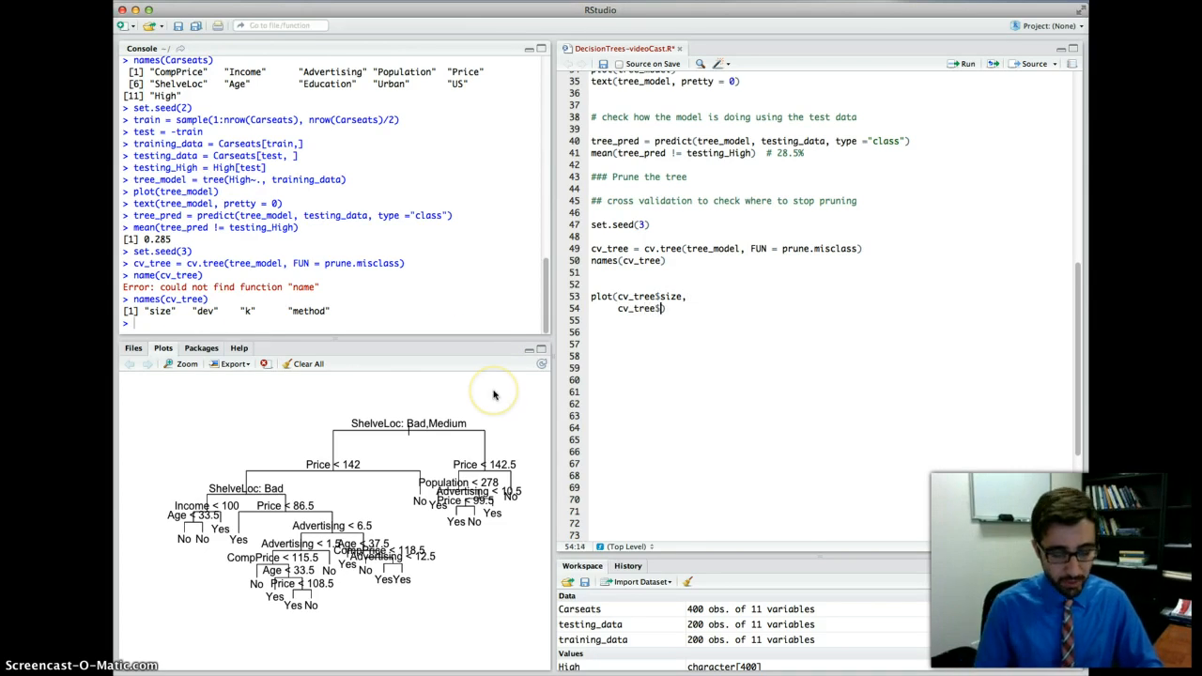
{"action": "type", "text": "dev"}
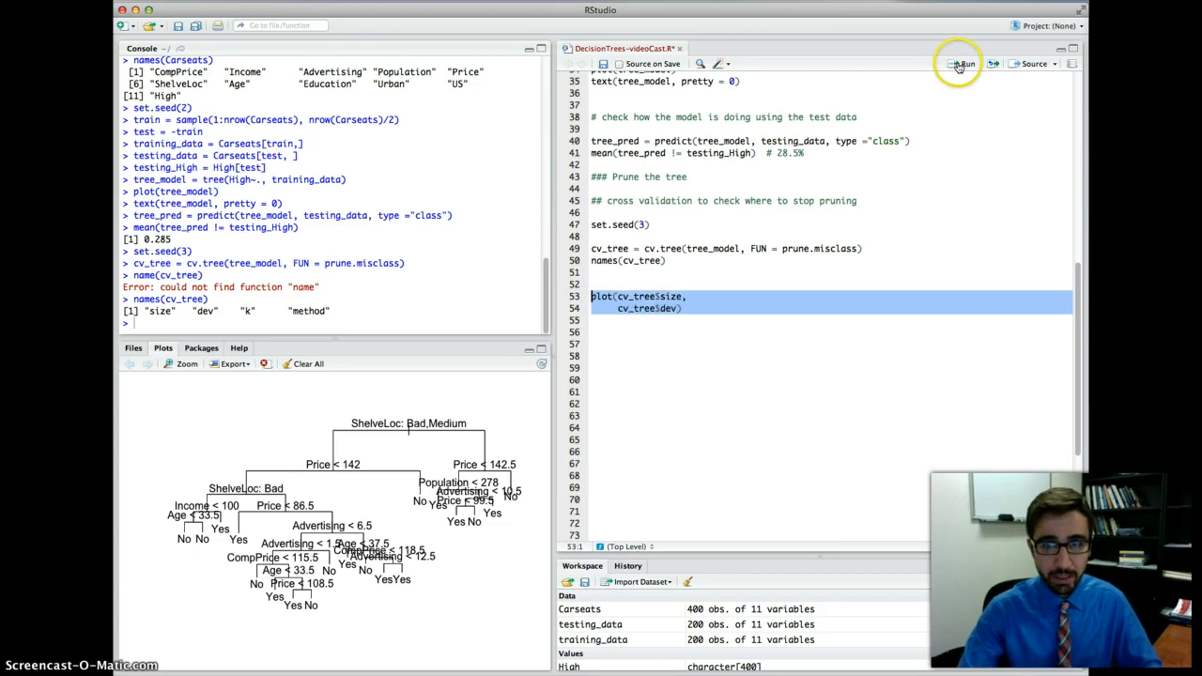
{"action": "left_click", "coordinate": [963, 63]}
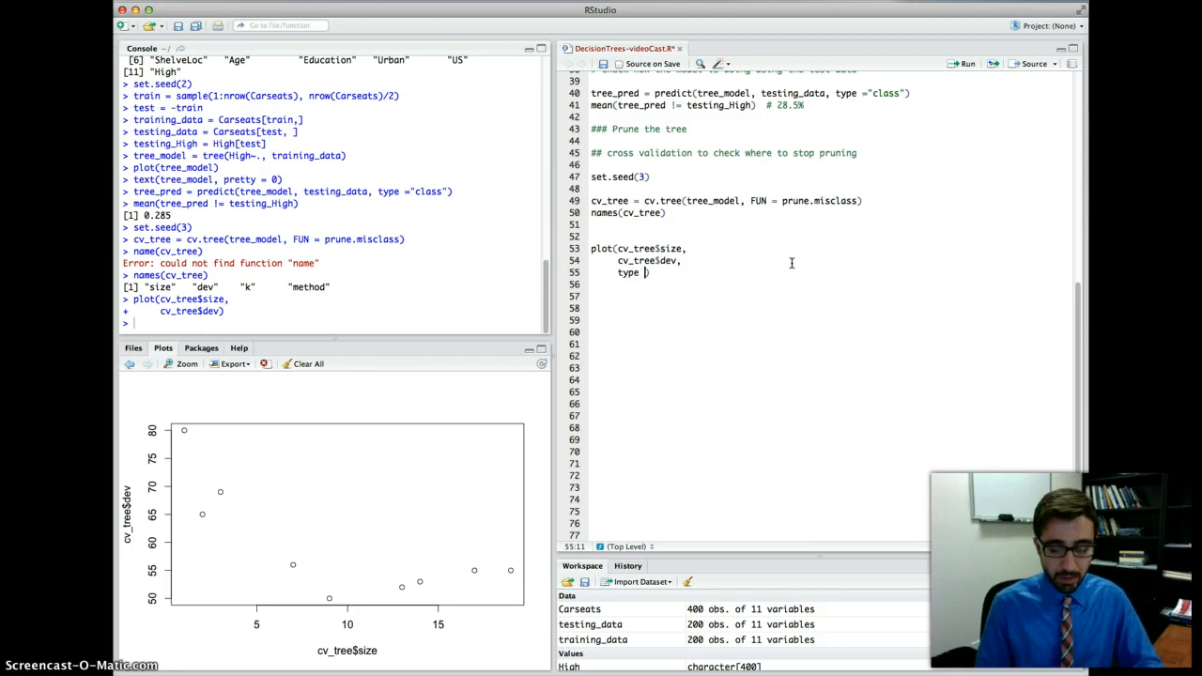
Add type = "b" to the plot call and rerun it to join the points.
{"action": "type", "text": "\"b\""}
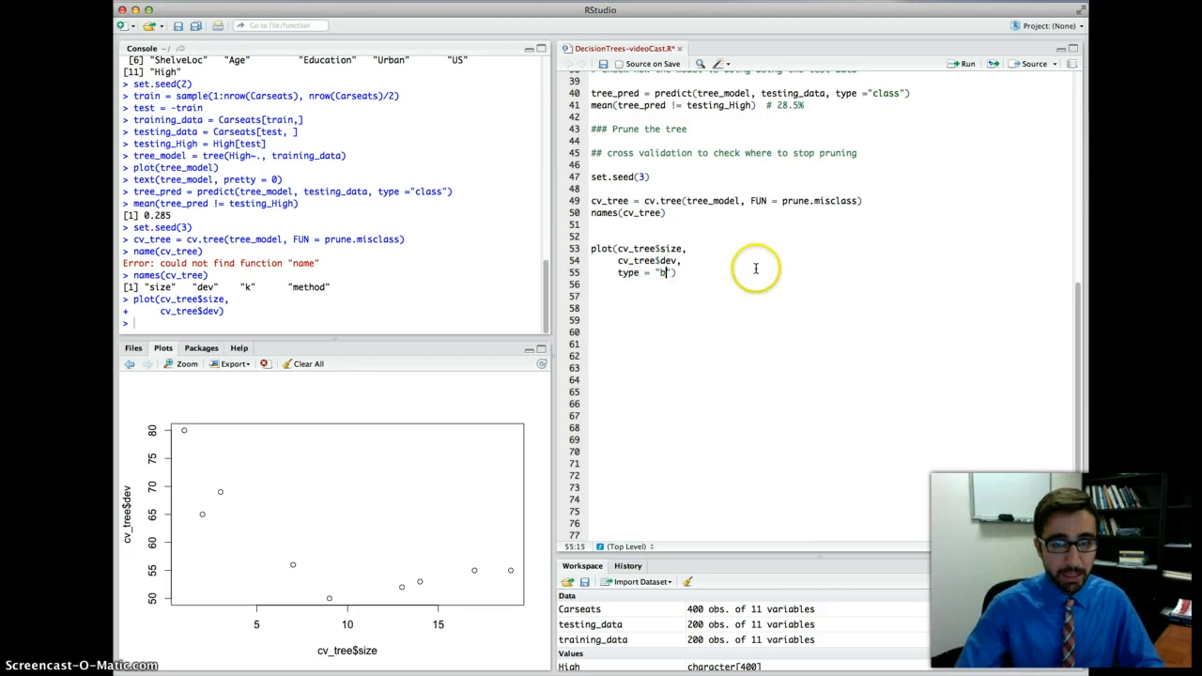
{"action": "left_click", "coordinate": [965, 63]}
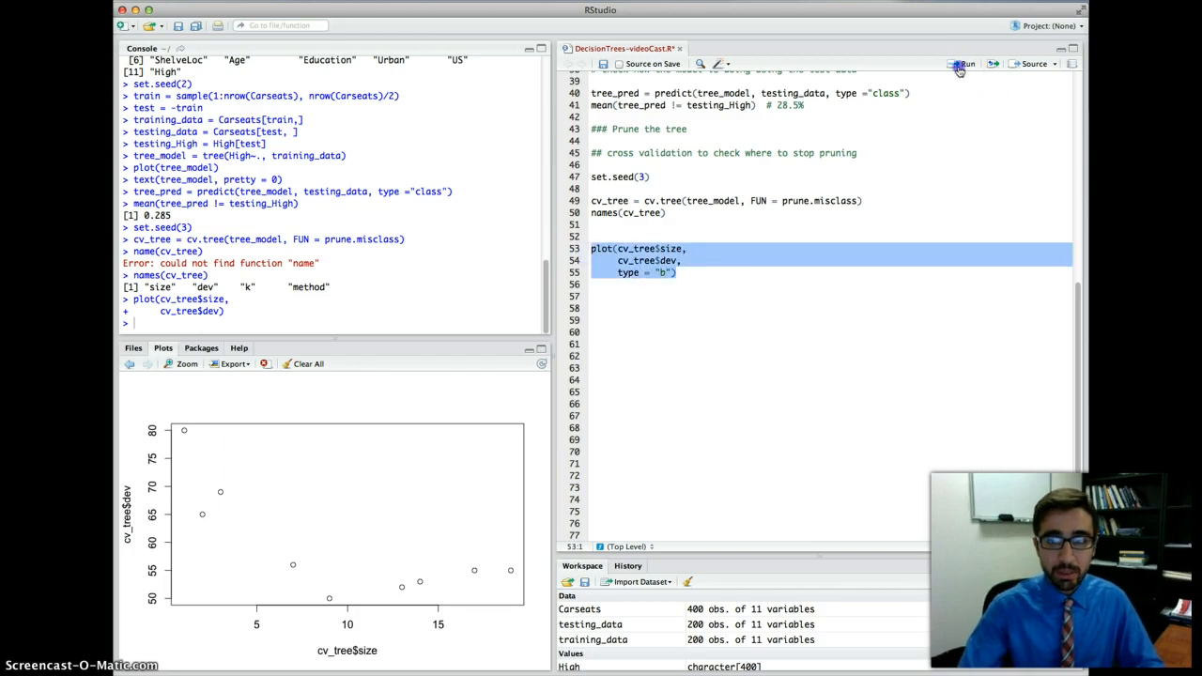
{"action": "left_click", "coordinate": [964, 63]}
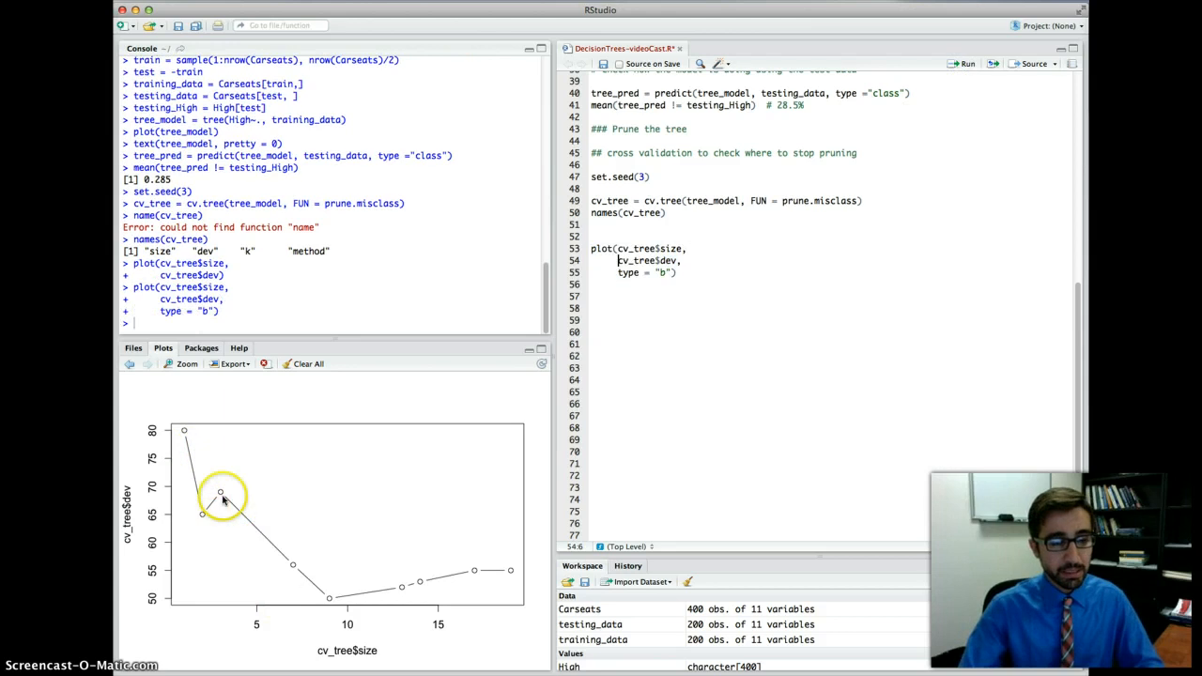
{"action": "mouse_move", "coordinate": [310, 578]}
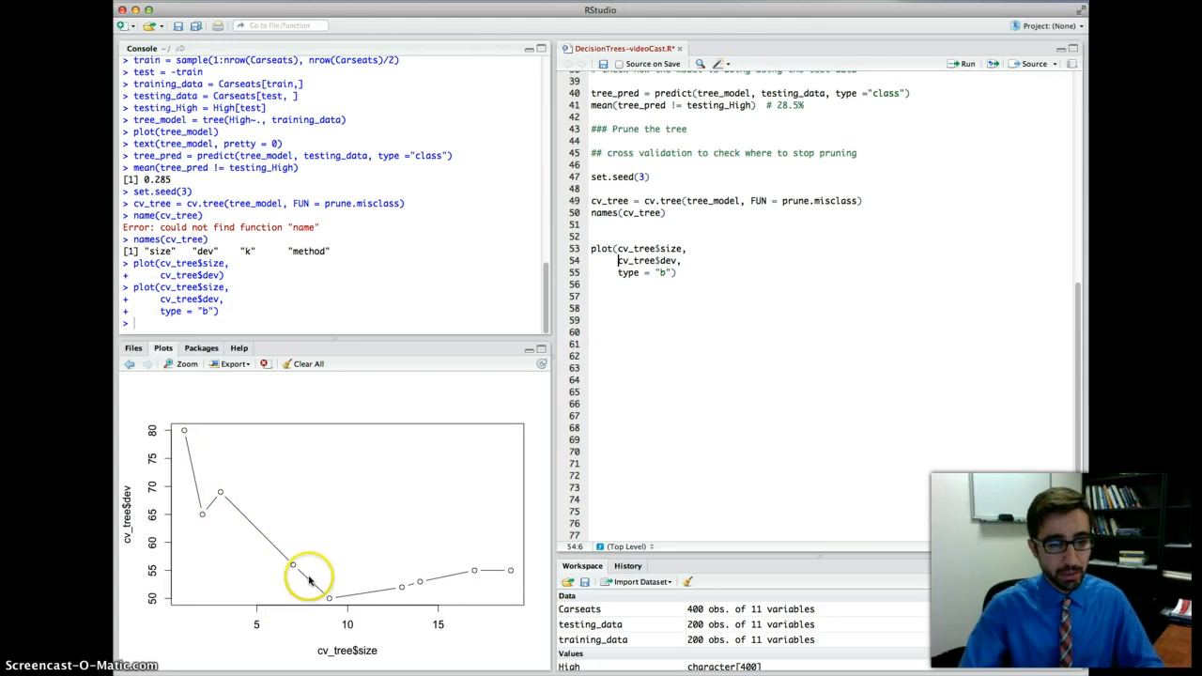
{"action": "mouse_move", "coordinate": [131, 503]}
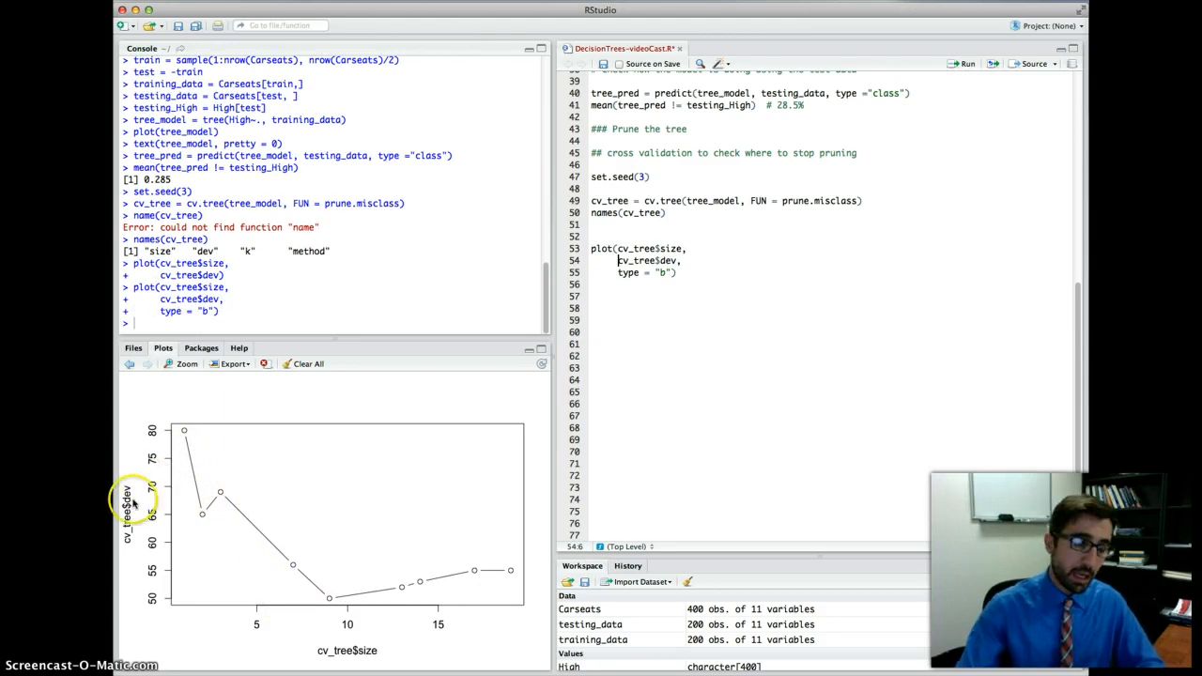
{"action": "mouse_move", "coordinate": [329, 601]}
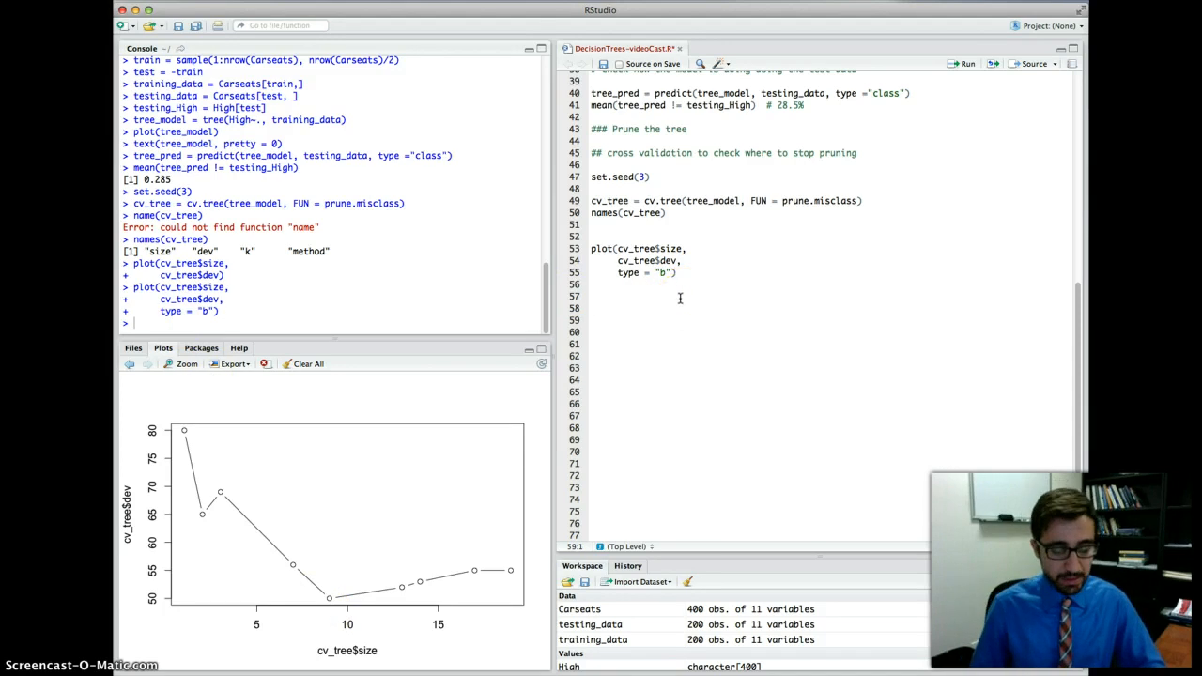
Add a prune-the-tree comment and run pruned_model = prune.misclass(tree_model, best = 9).
{"action": "type", "text": "### prune"}
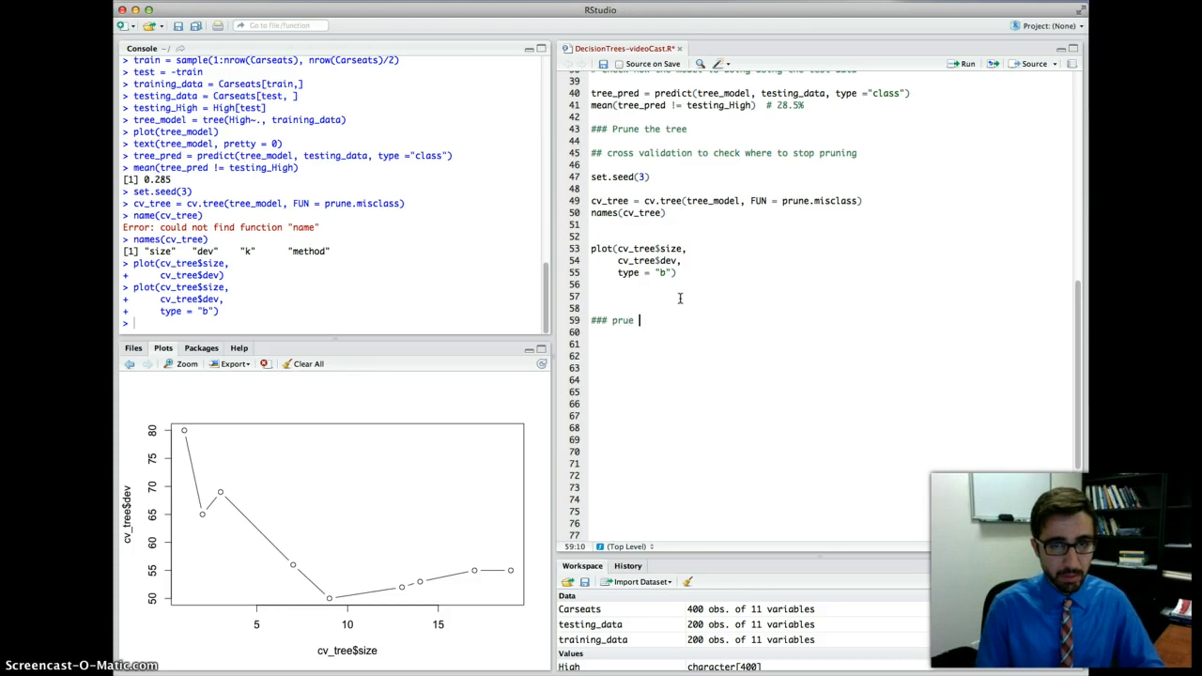
{"action": "type", "text": "the tree"}
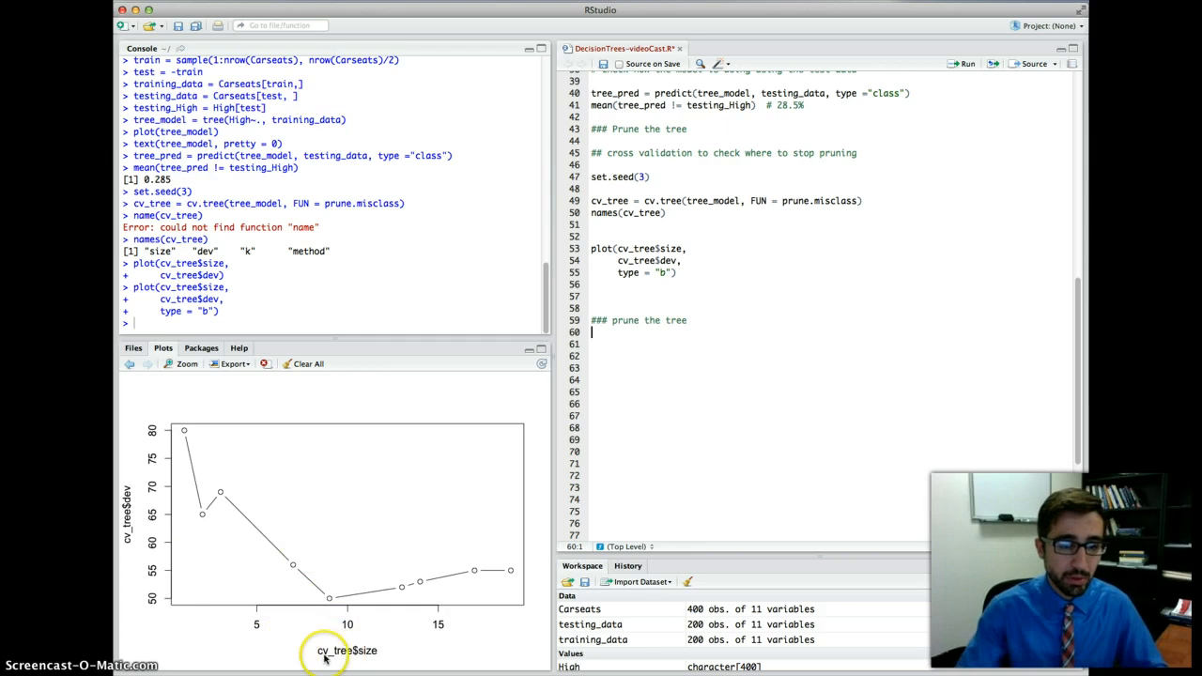
{"action": "mouse_move", "coordinate": [334, 624]}
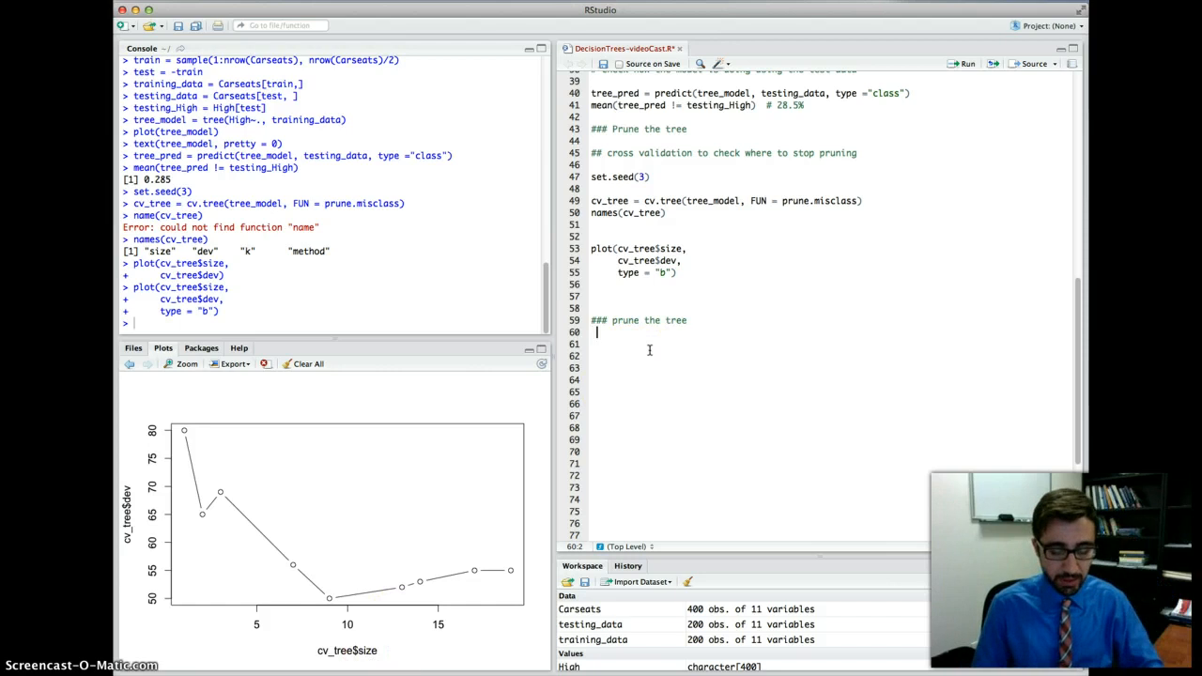
{"action": "type", "text": "pri"}
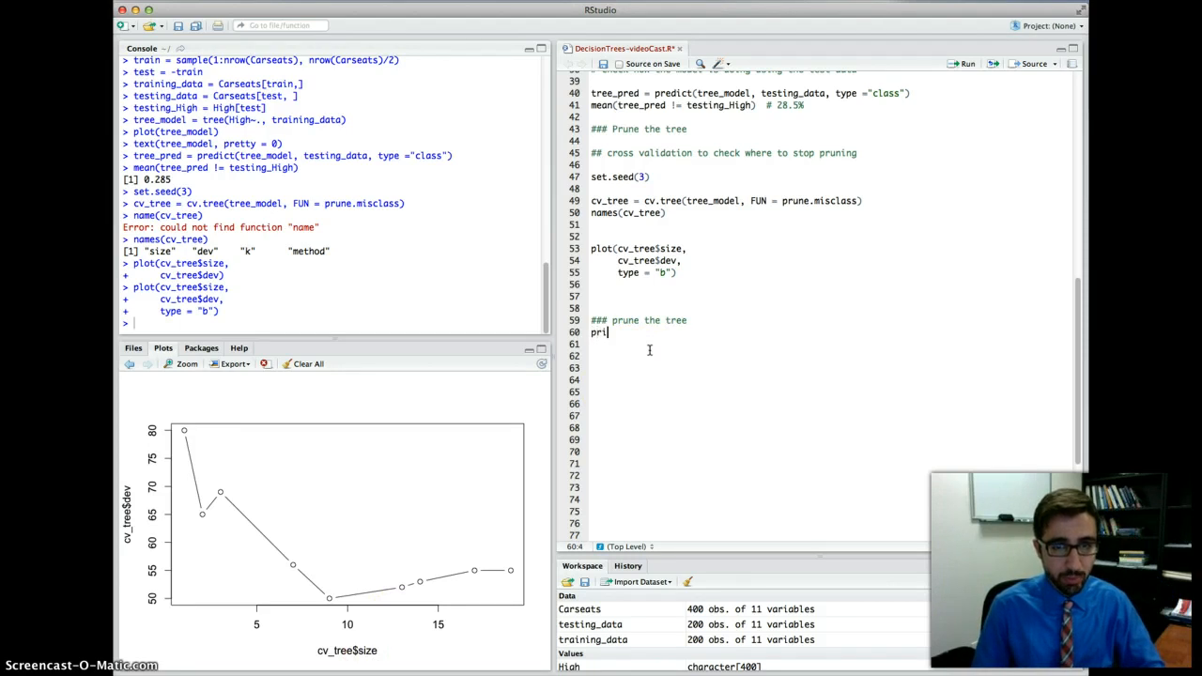
{"action": "type", "text": "uned_"}
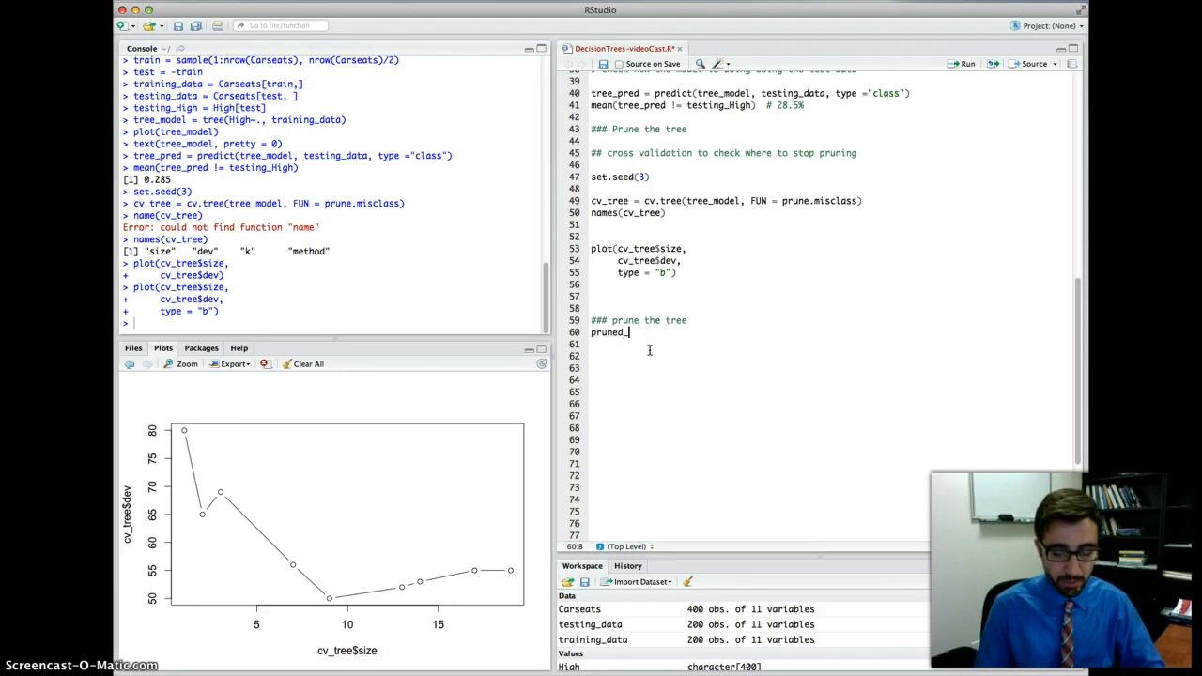
{"action": "type", "text": "model ="}
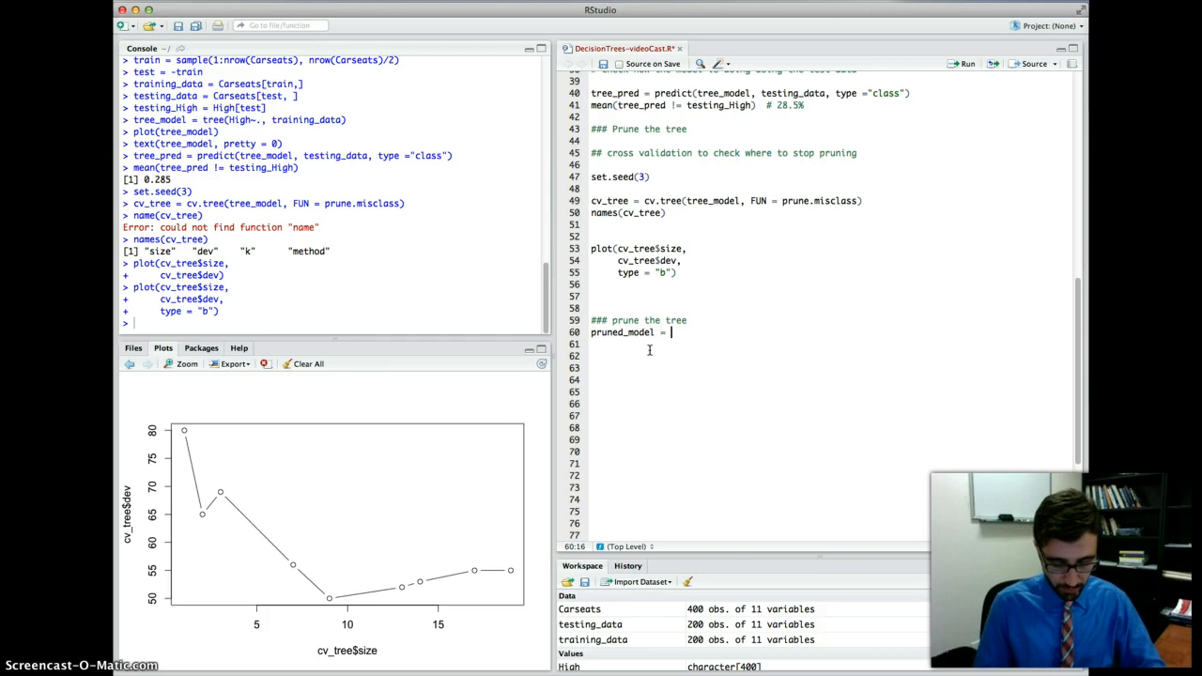
{"action": "type", "text": "prune."}
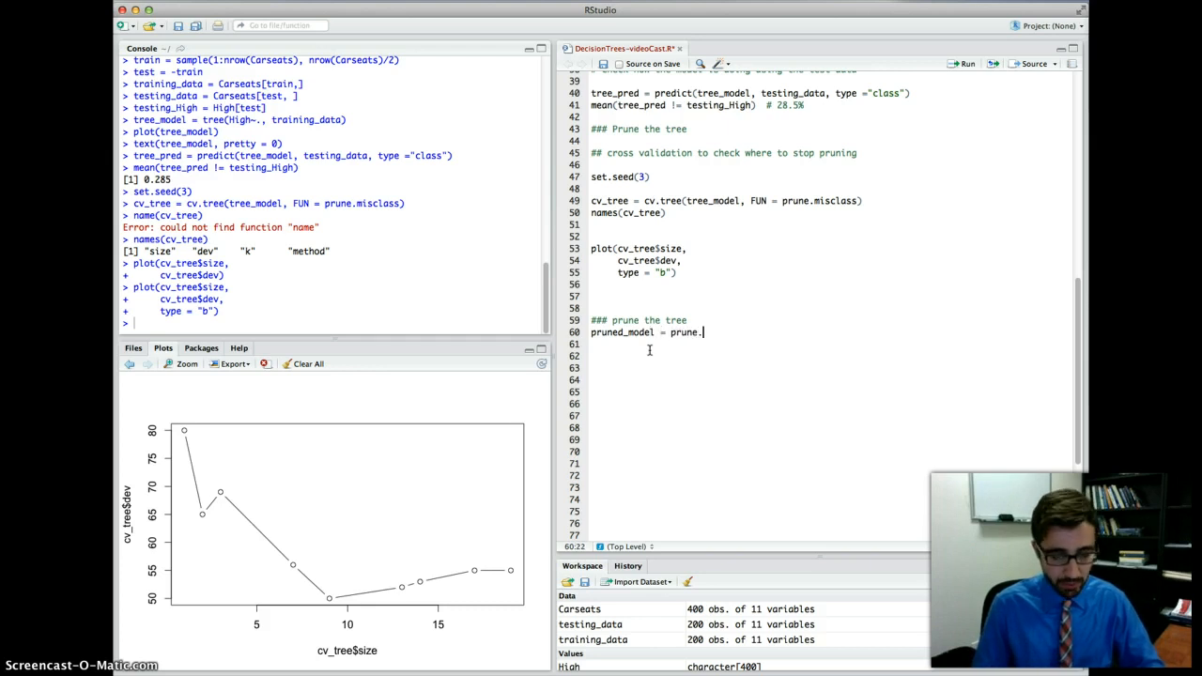
{"action": "type", "text": "misclass"}
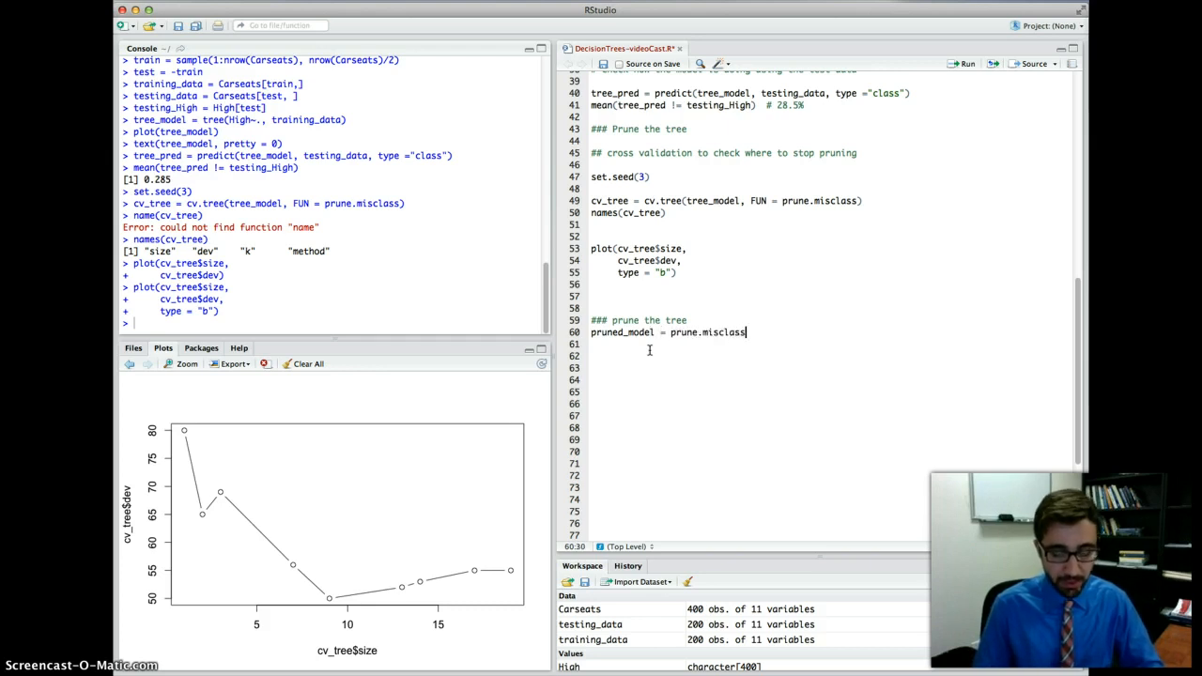
{"action": "type", "text": "("}
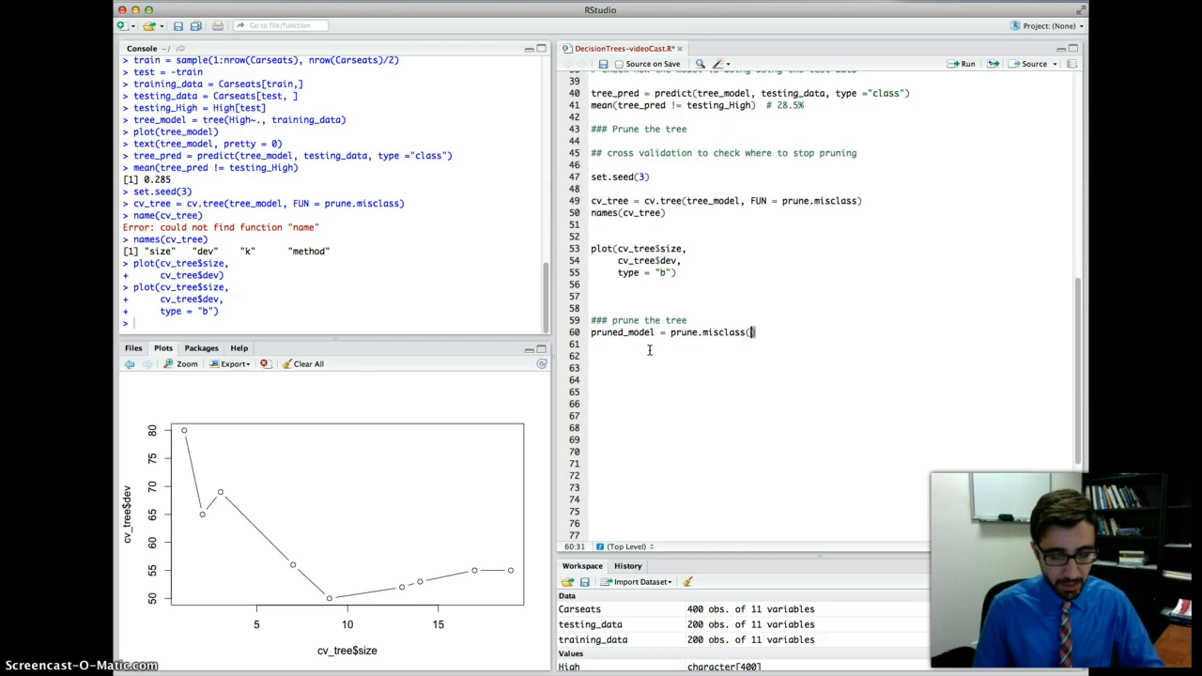
{"action": "type", "text": "tree_model,"}
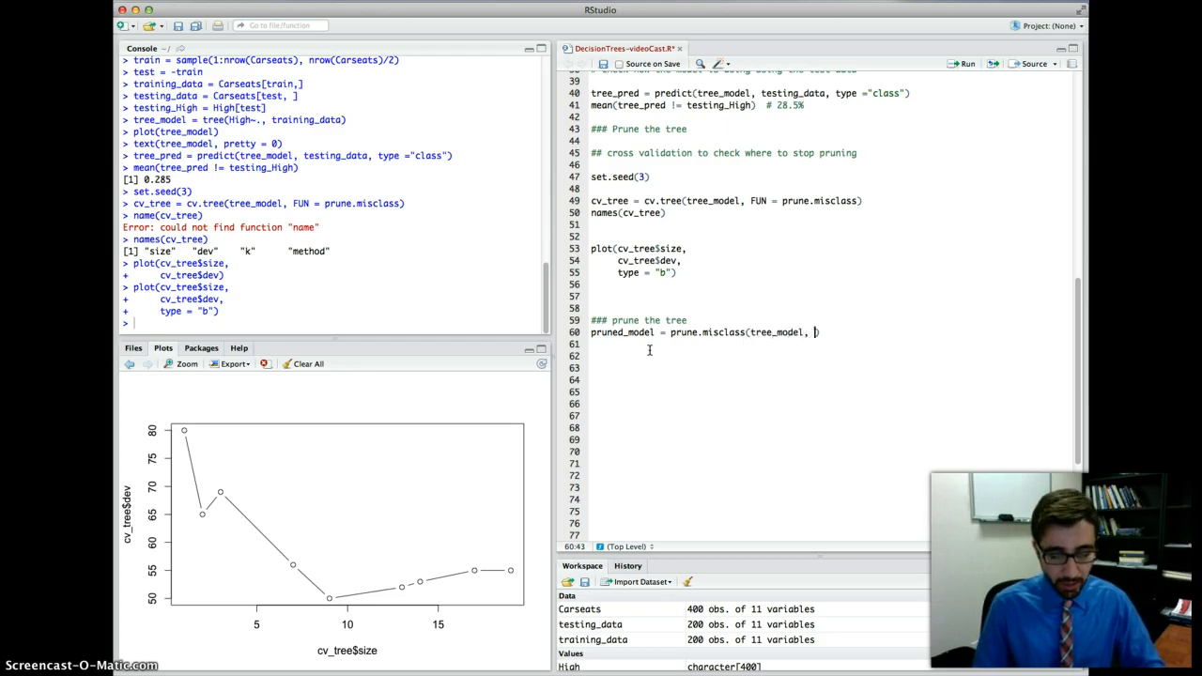
{"action": "type", "text": "best"}
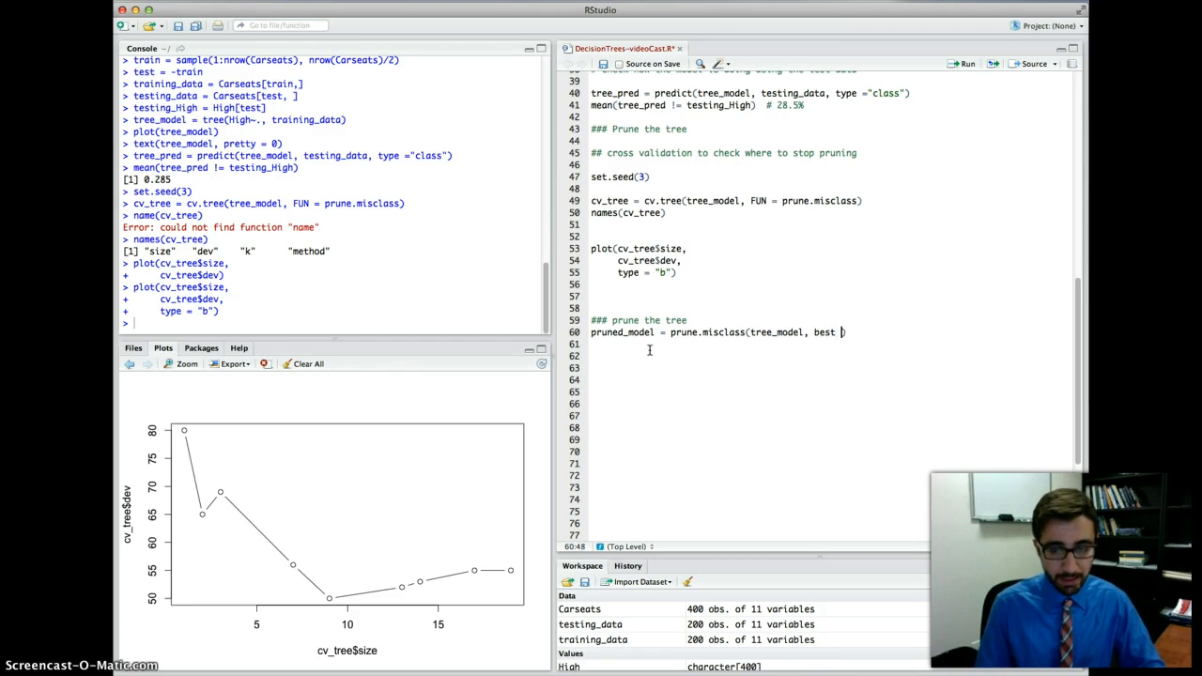
{"action": "type", "text": "="}
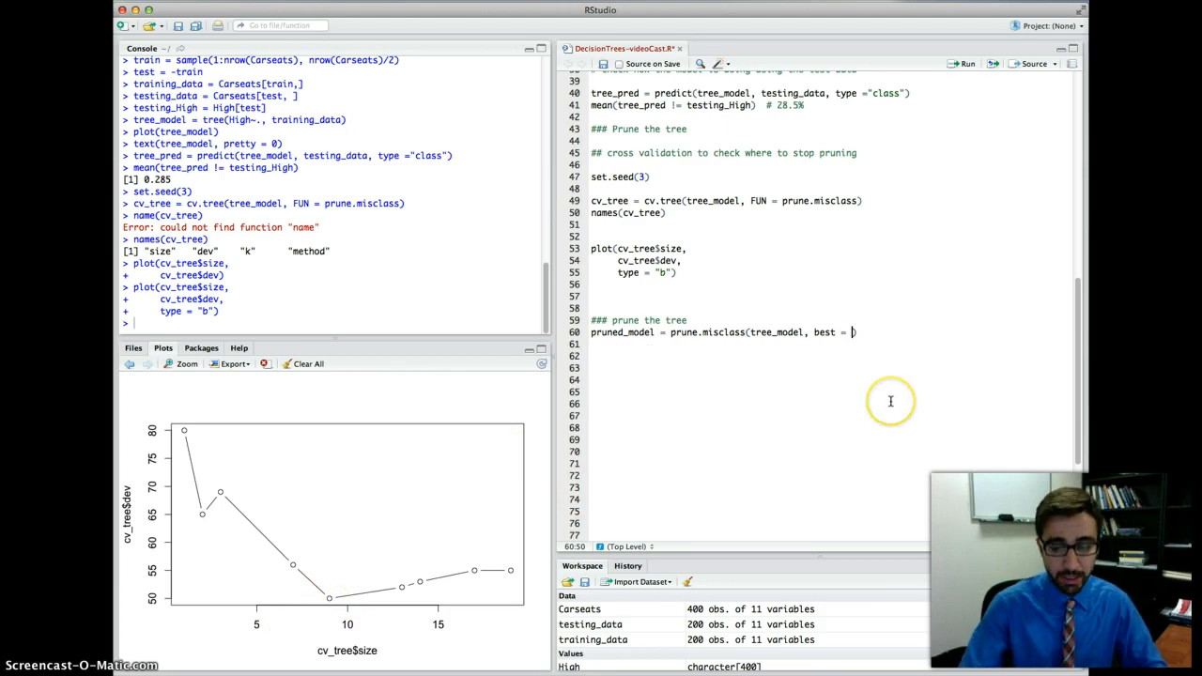
{"action": "type", "text": "9"}
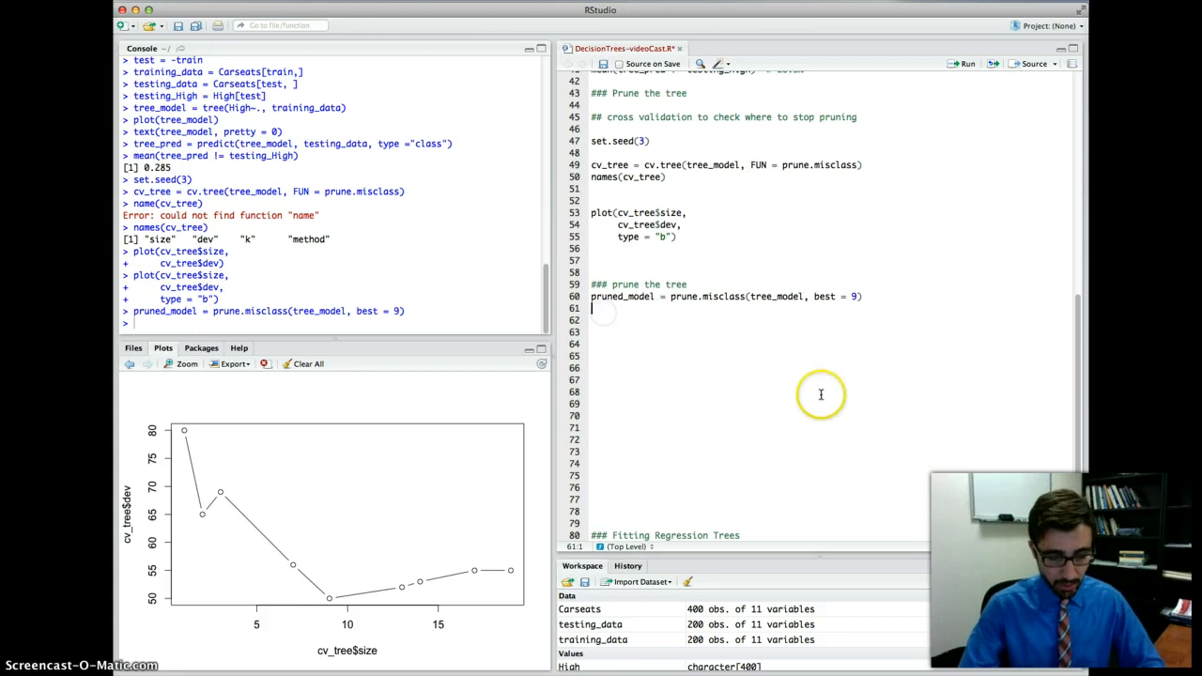
Run plot(pruned_model) and text(pruned_model, pretty = 0) on lines 61–62.
{"action": "type", "text": "pl"}
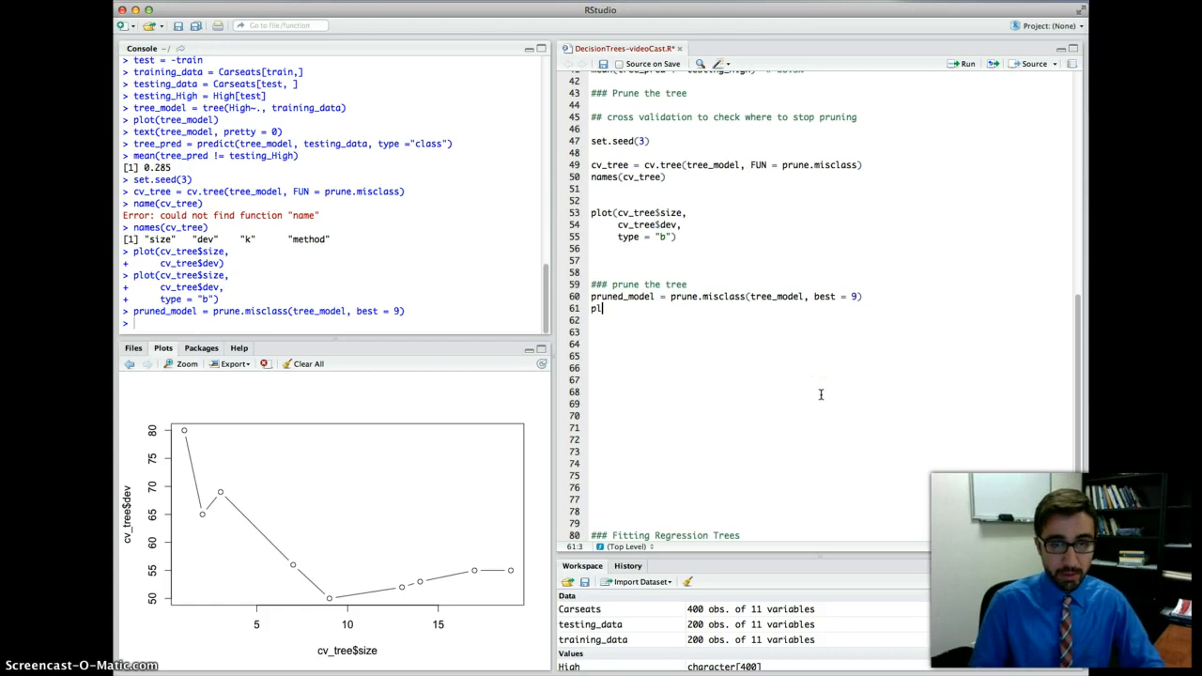
{"action": "type", "text": "ot("}
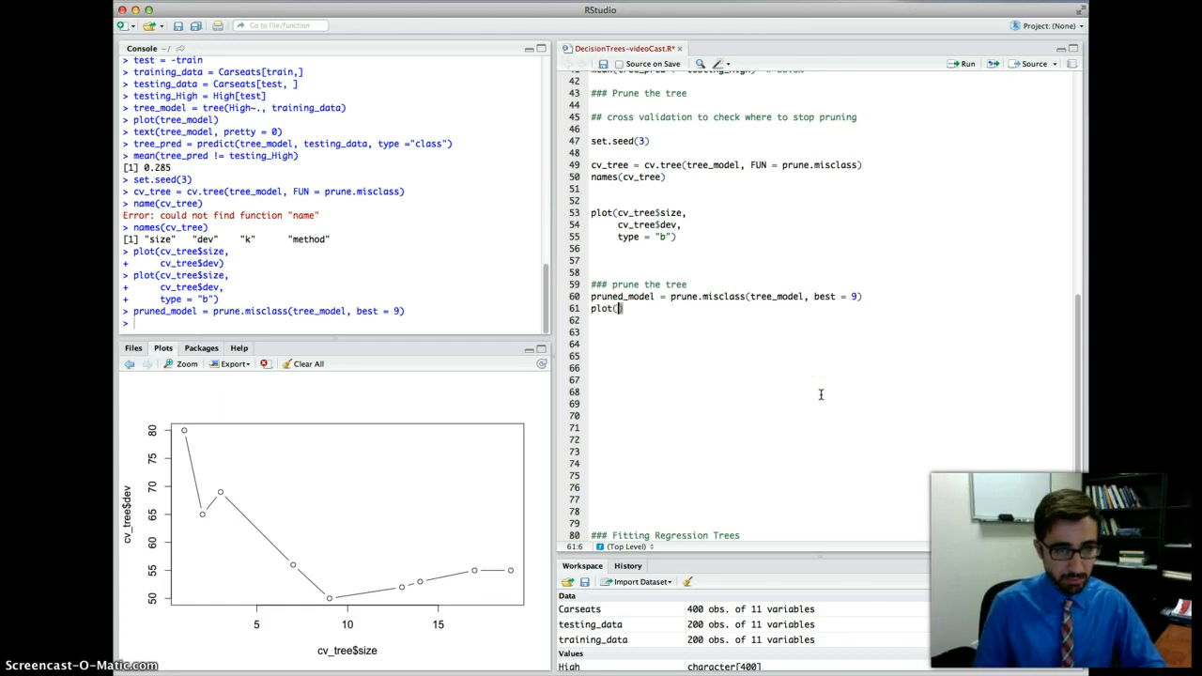
{"action": "type", "text": "pruned_model"}
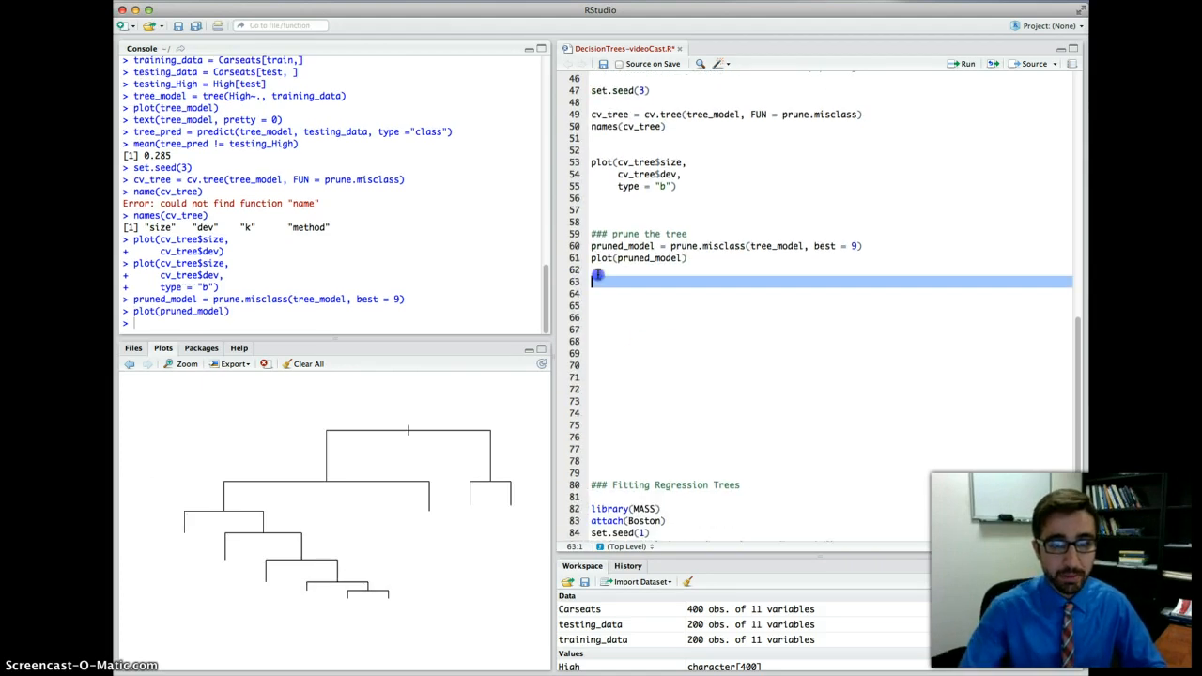
{"action": "type", "text": "text()"}
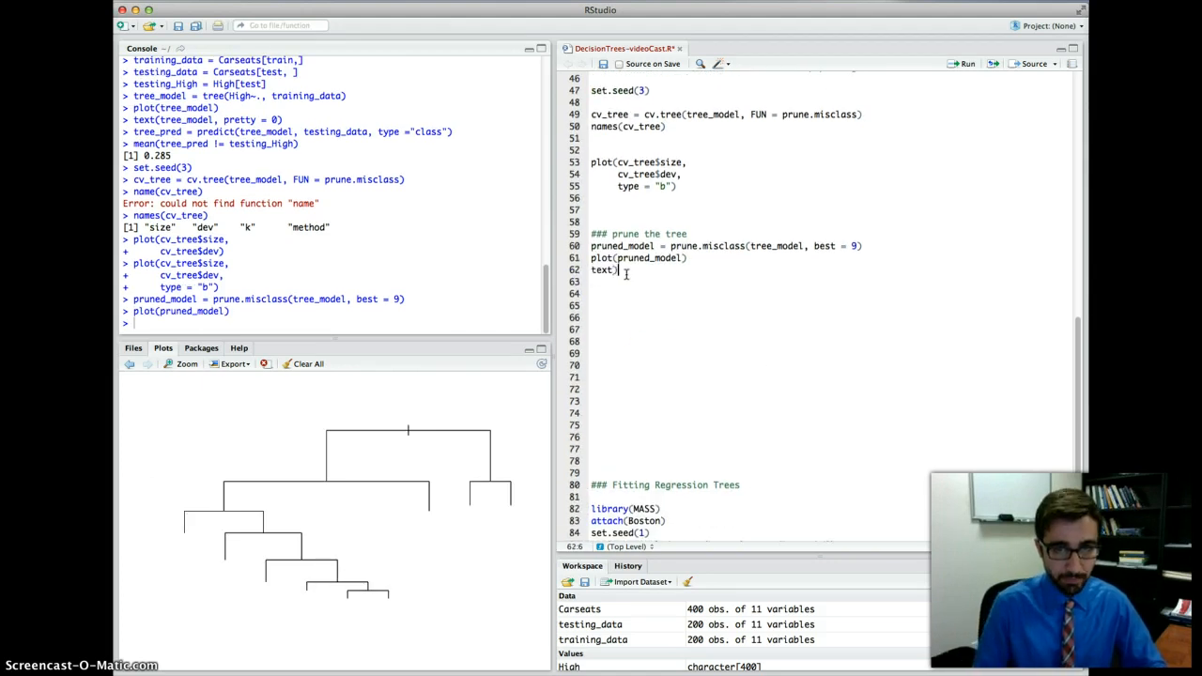
{"action": "type", "text": "(pruned"}
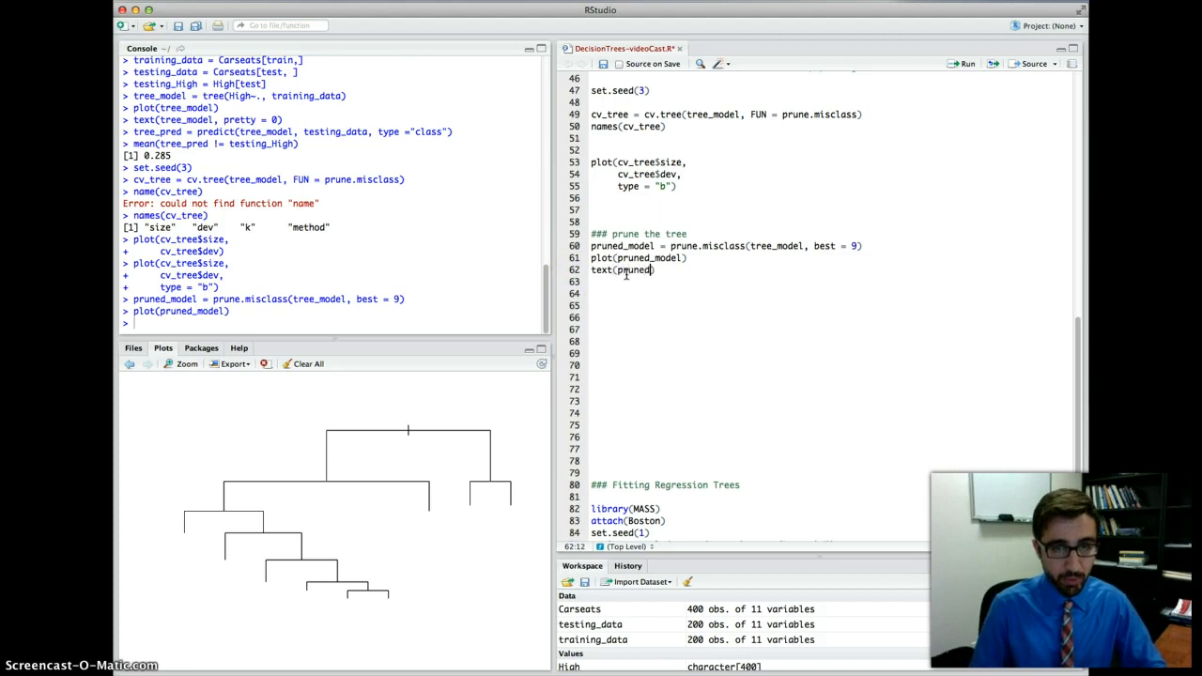
{"action": "type", "text": "_model"}
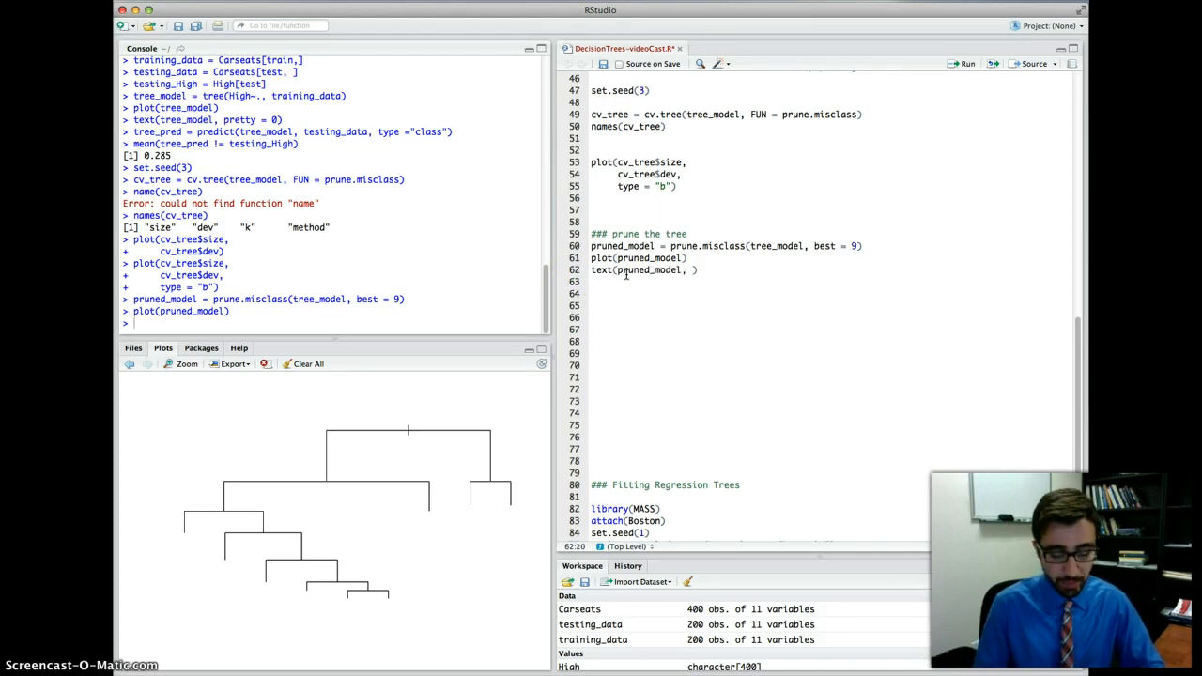
{"action": "type", "text": ", pretty = 0"}
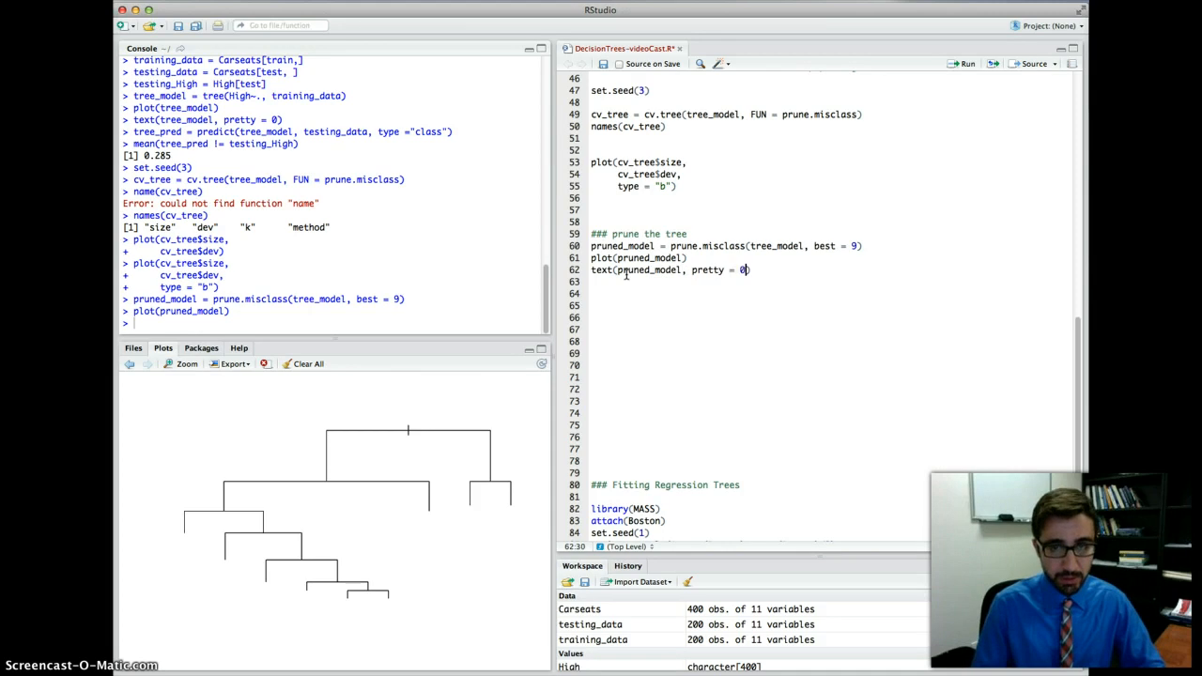
{"action": "key", "text": "enter"}
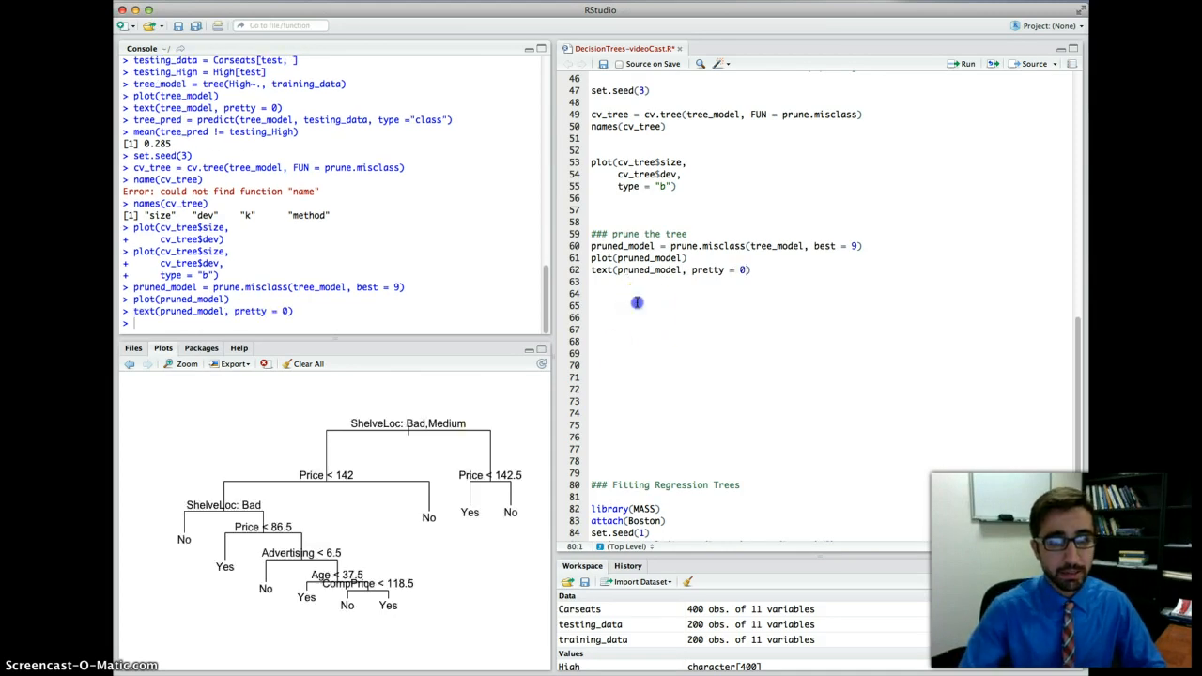
{"action": "type", "text": "###"}
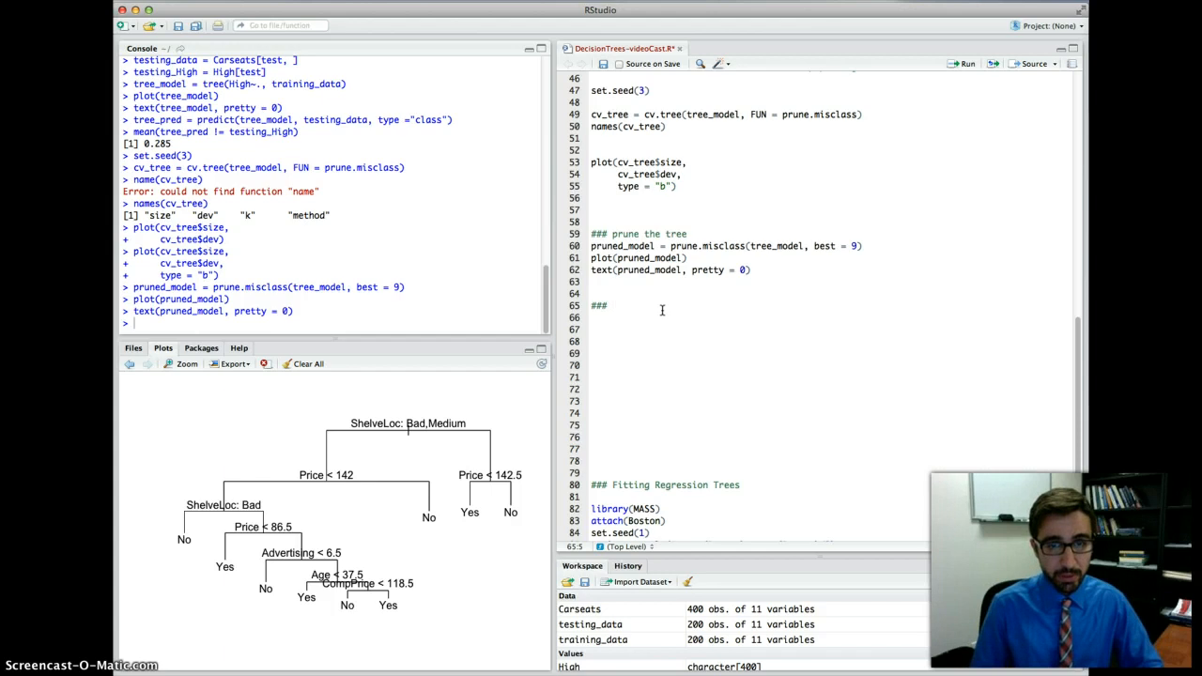
Add '### check how it is doing' and run tree_pred = predict(pruned_model, testing_data, type = "class").
{"action": "type", "text": "check how it is doing"}
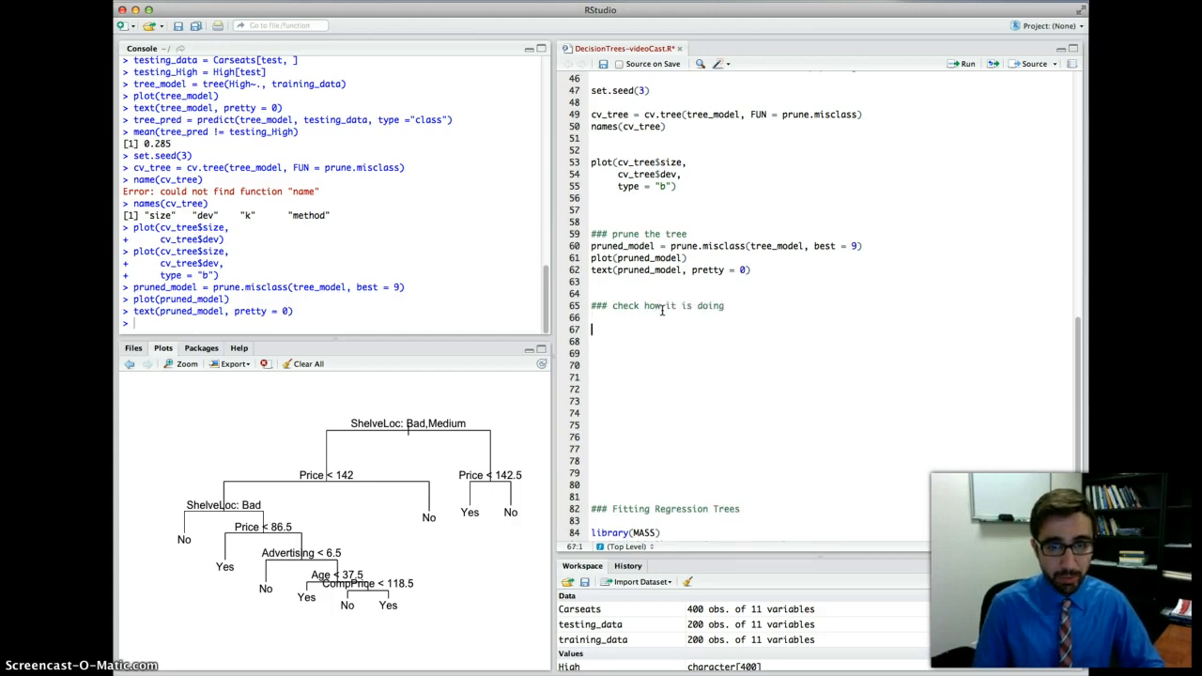
{"action": "type", "text": "tree_pred"}
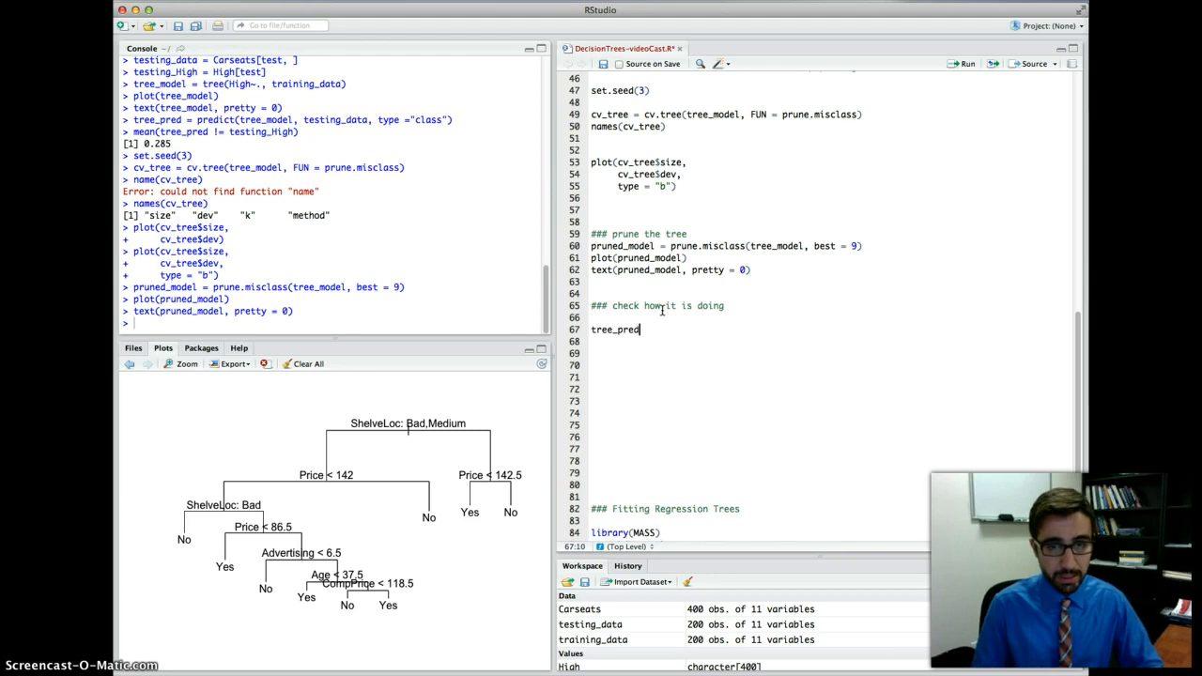
{"action": "type", "text": "= predict"}
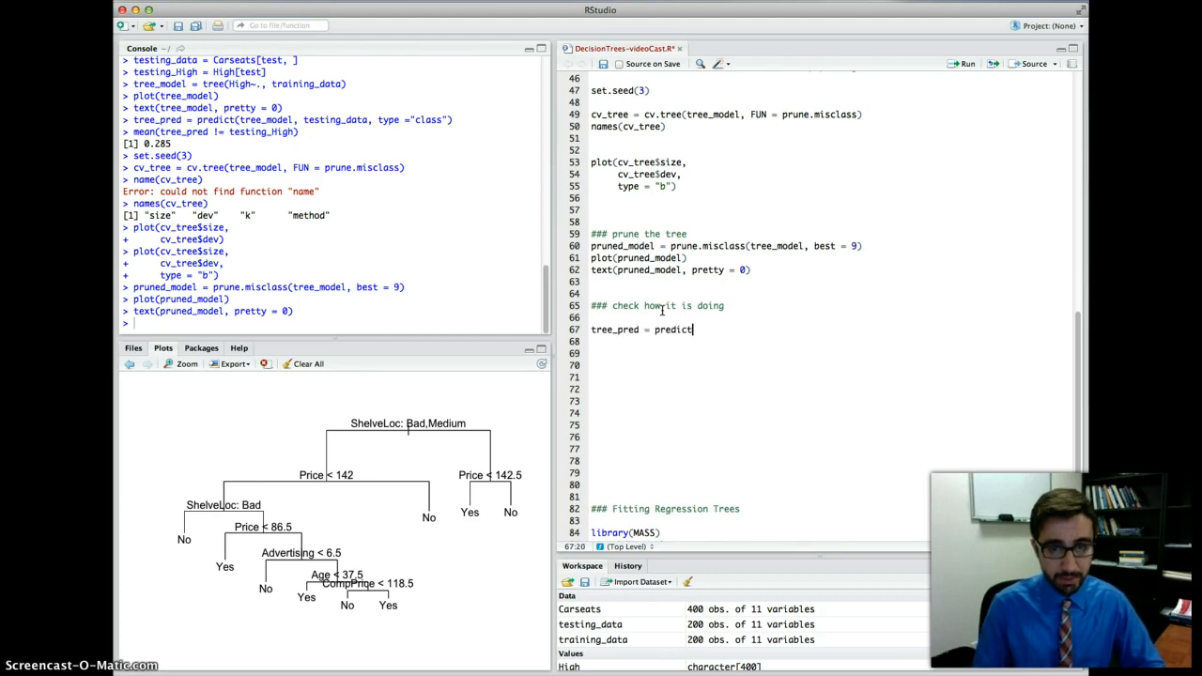
{"action": "type", "text": "(pr"}
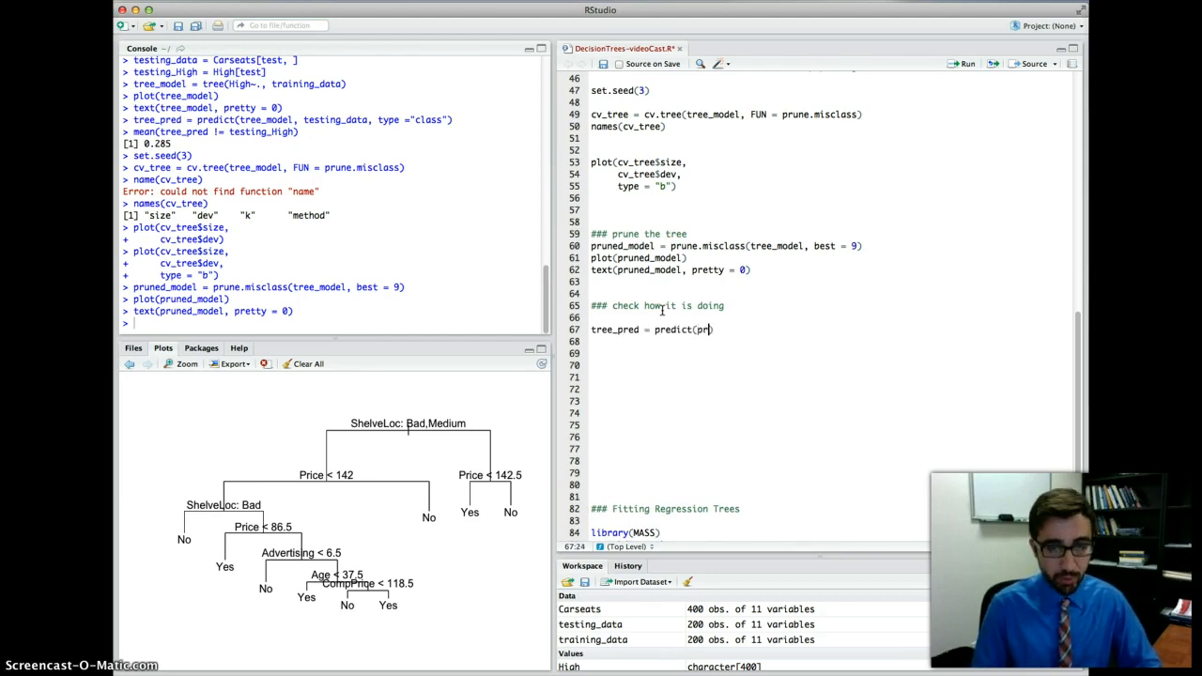
{"action": "type", "text": "uned_model"}
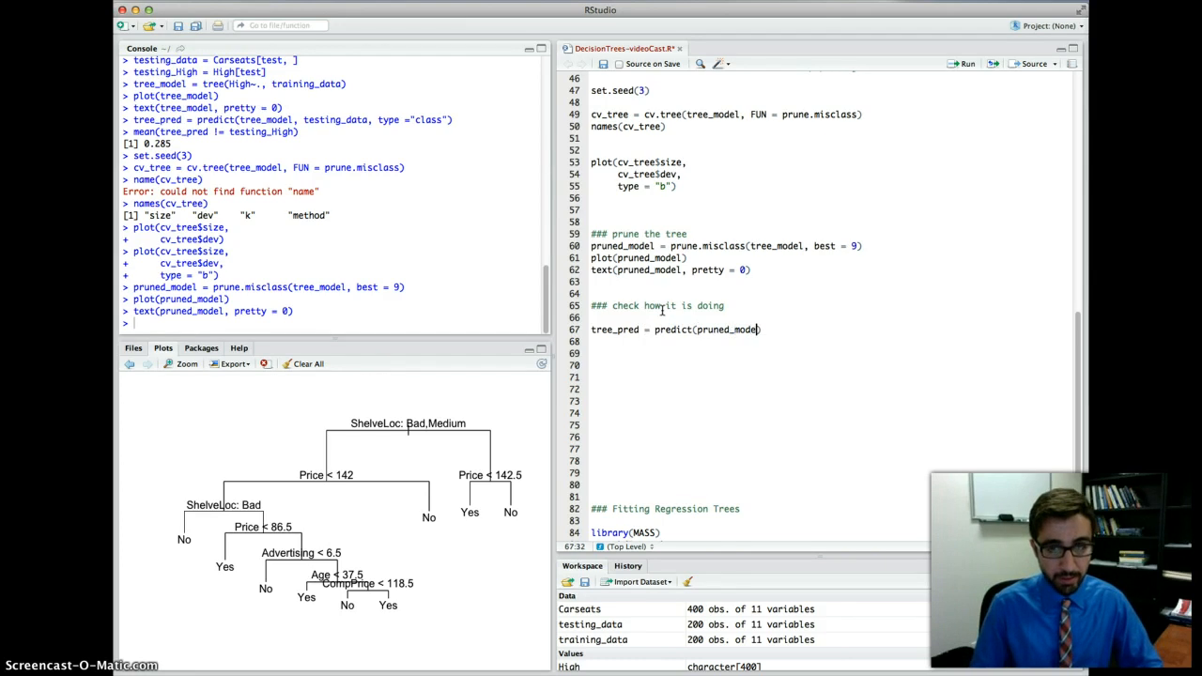
{"action": "type", "text": ")"}
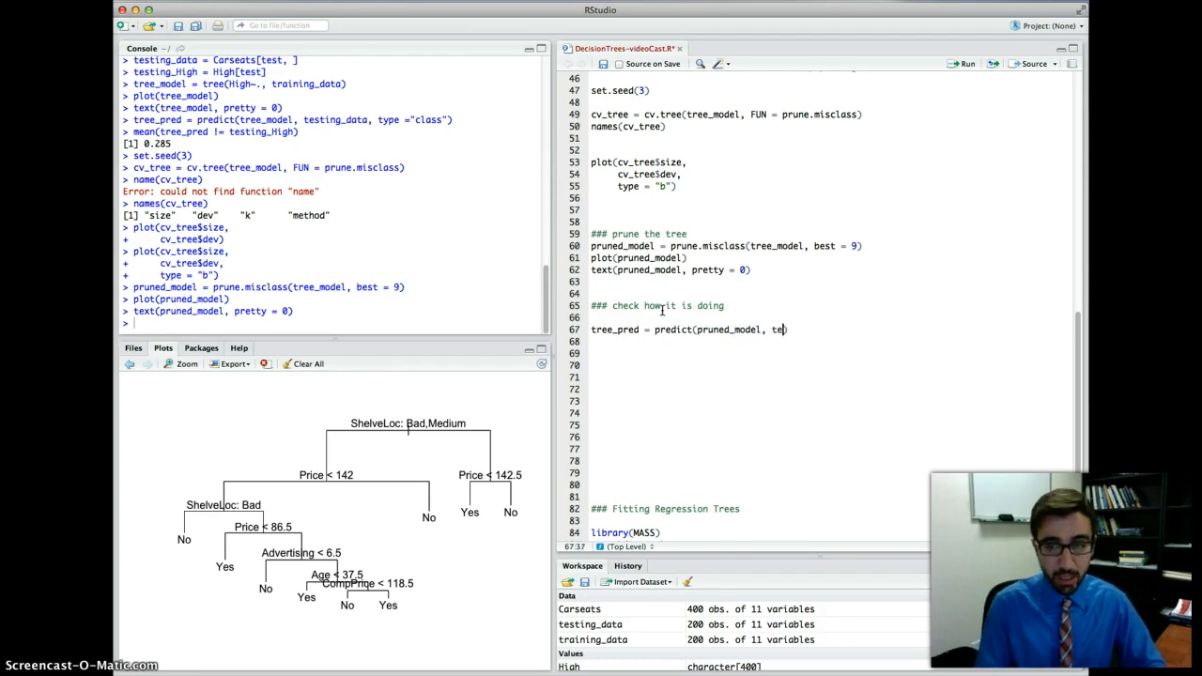
{"action": "type", "text": "sting_data,"}
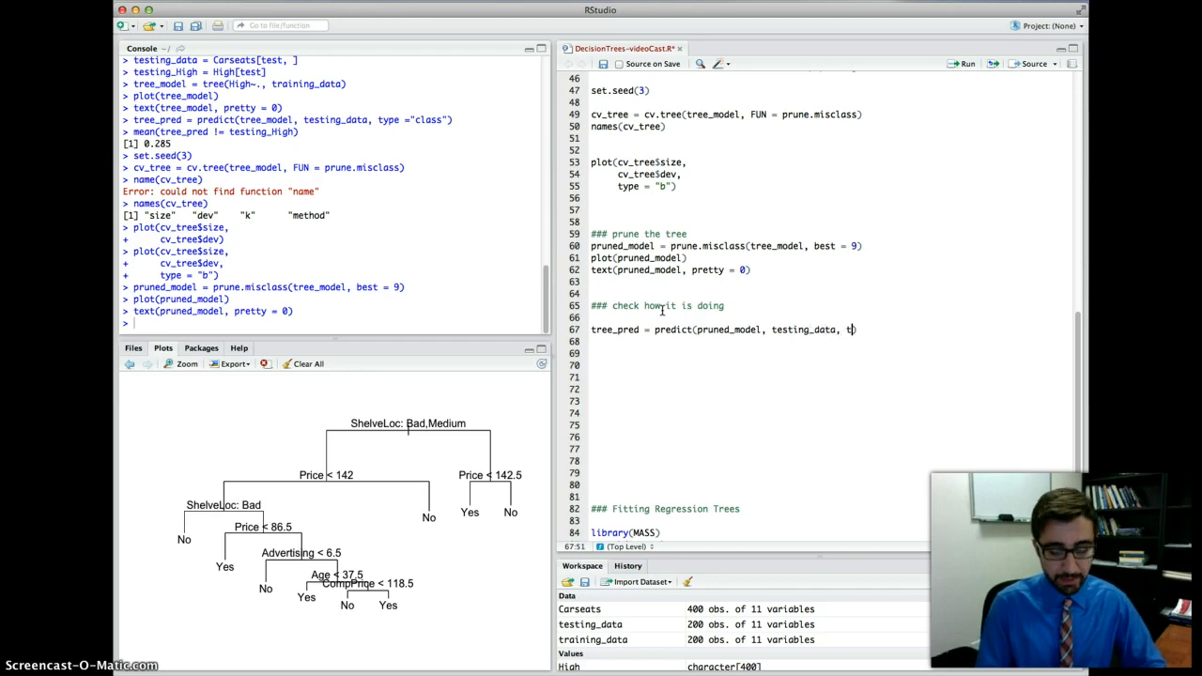
{"action": "type", "text": "type = \"cl"}
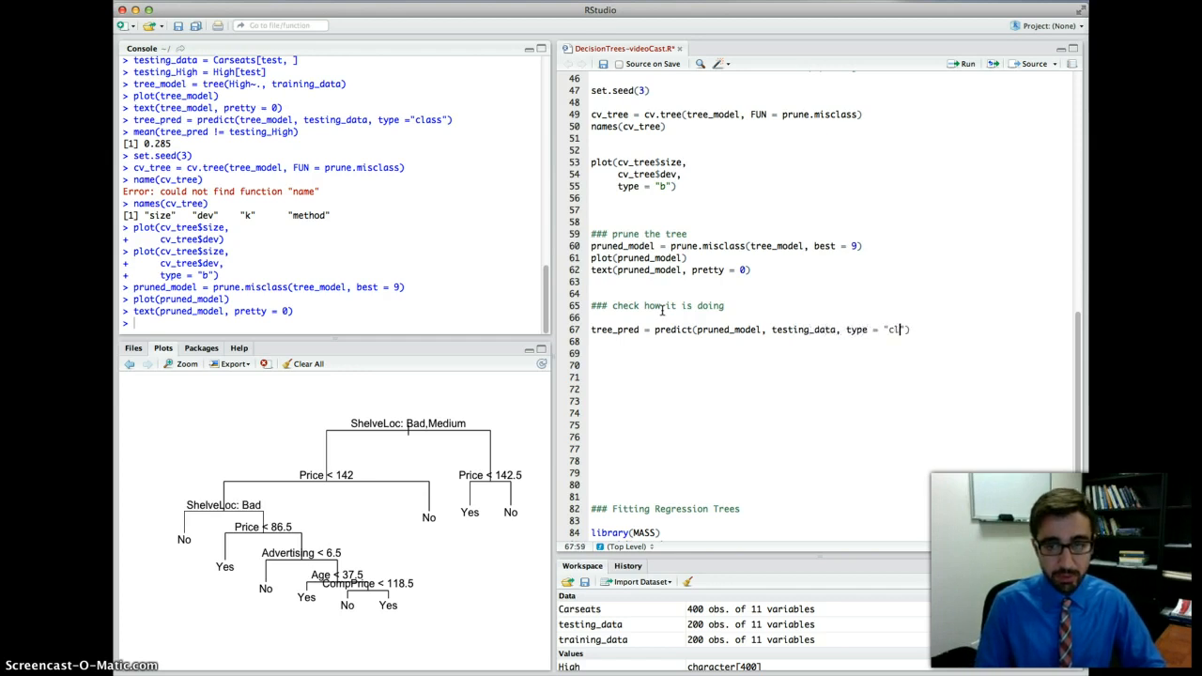
{"action": "type", "text": "ass"}
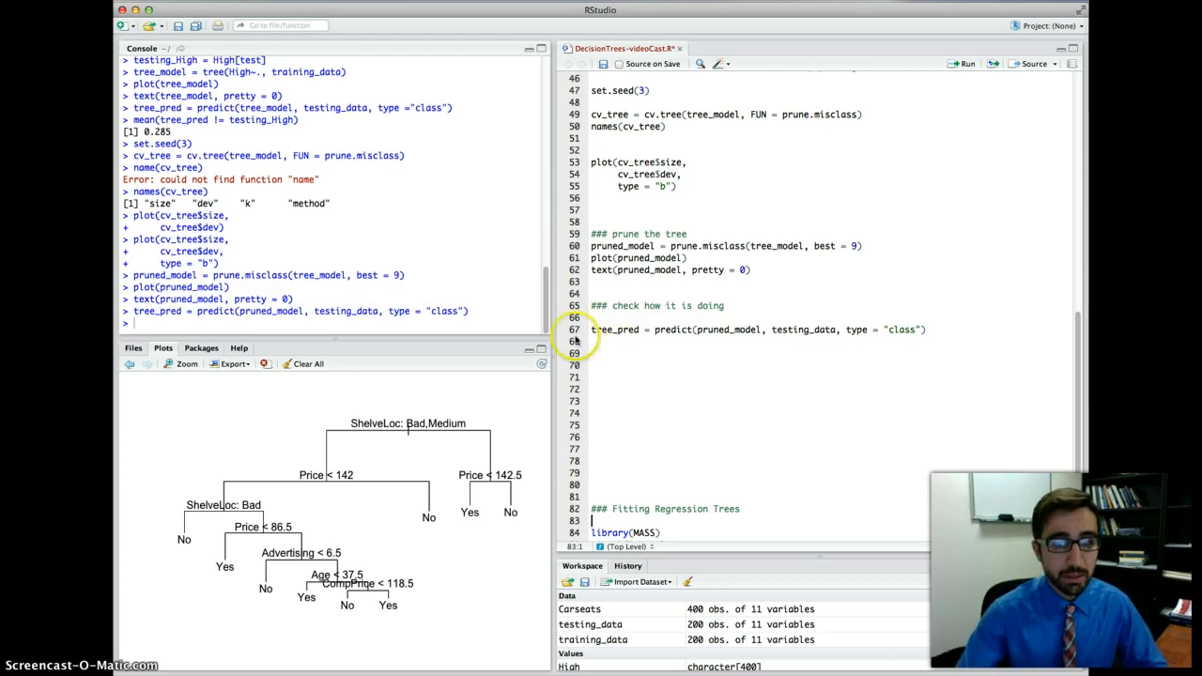
Type mean(tree_pred != testing_High) on line 68 without running it.
{"action": "type", "text": "mean"}
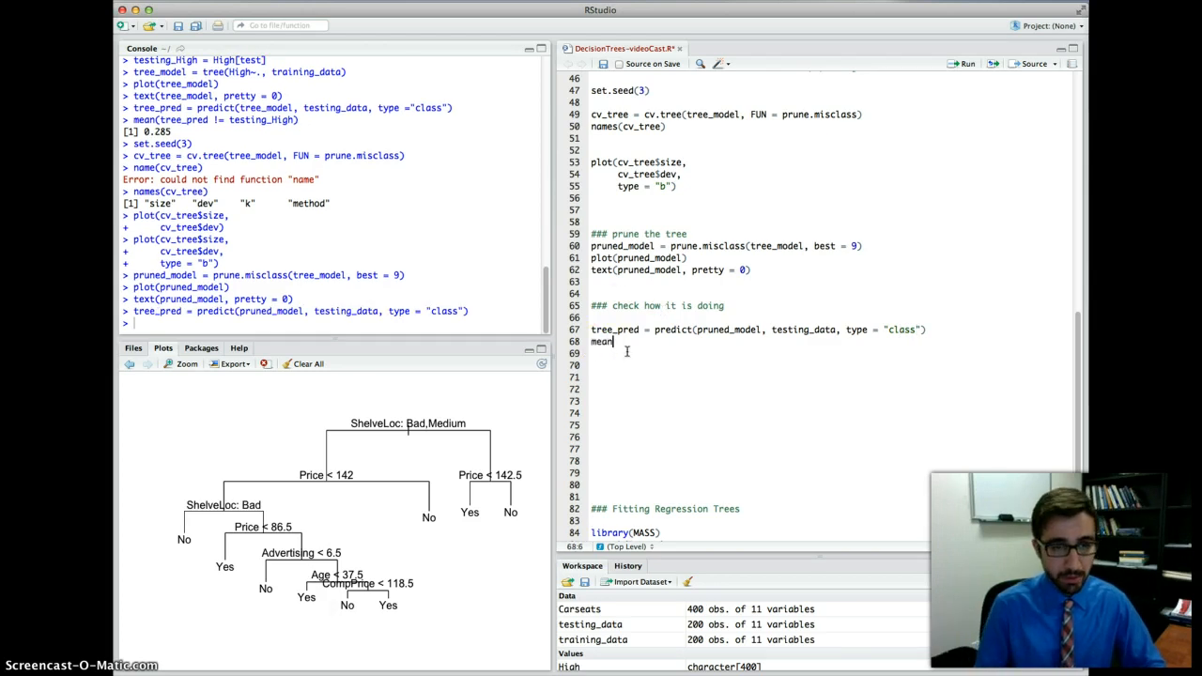
{"action": "type", "text": "(tree"}
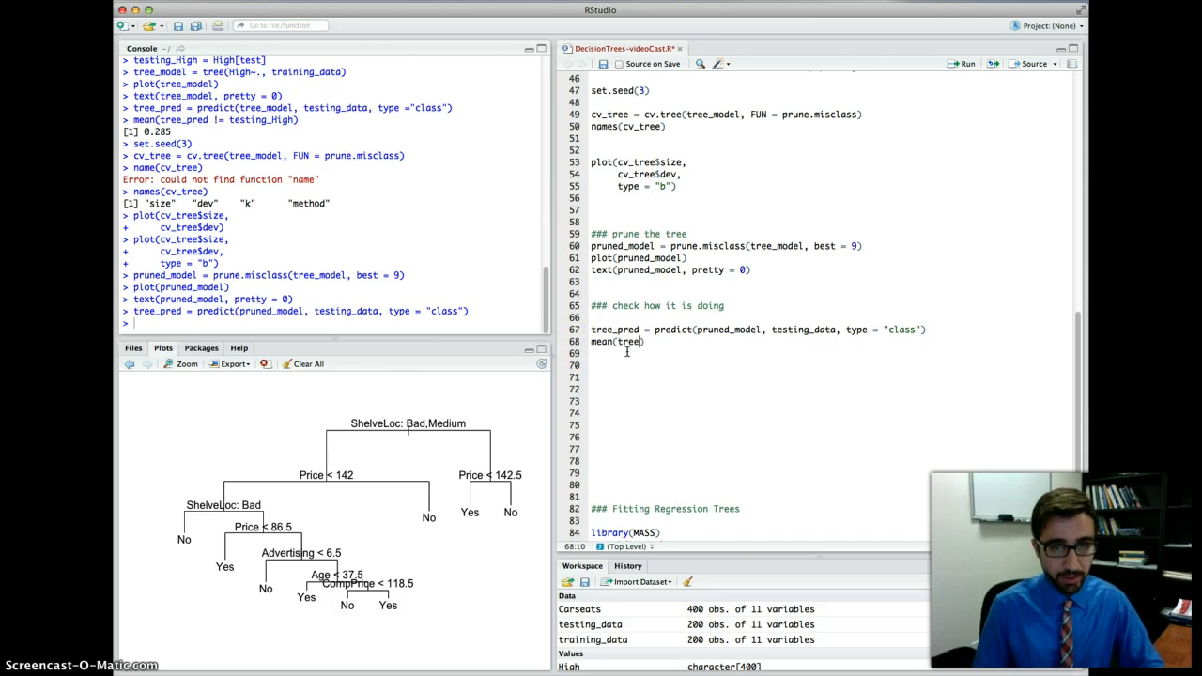
{"action": "type", "text": "_pred"}
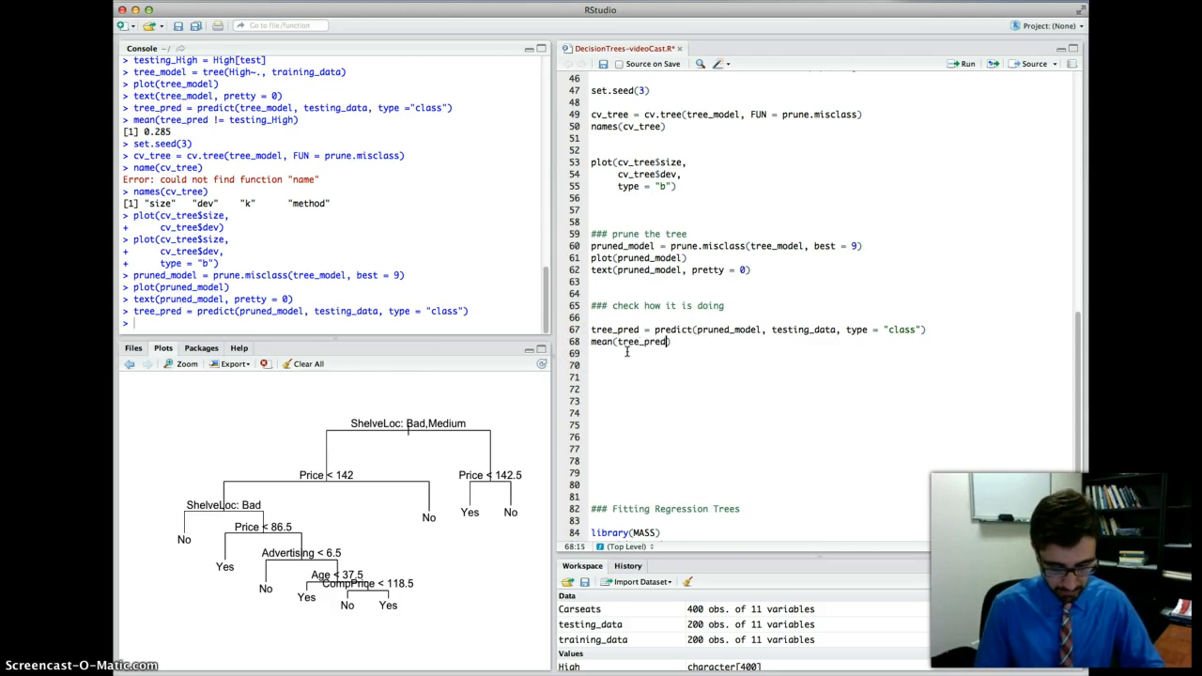
{"action": "type", "text": "!="}
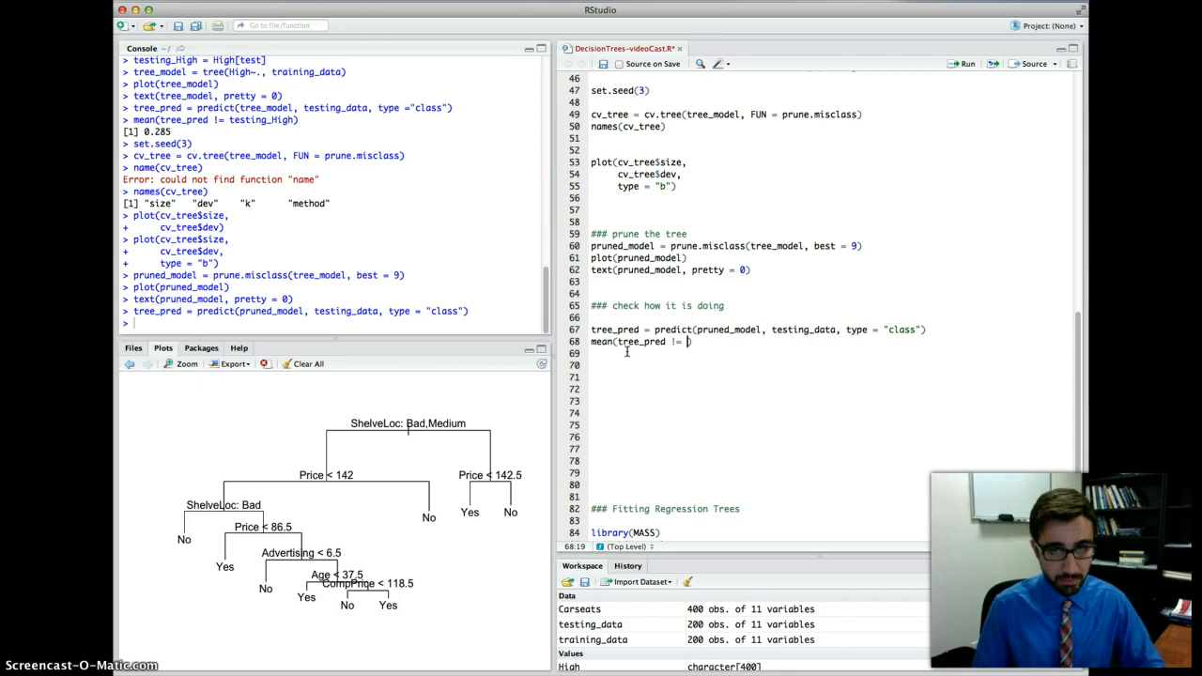
{"action": "type", "text": "testing_high"}
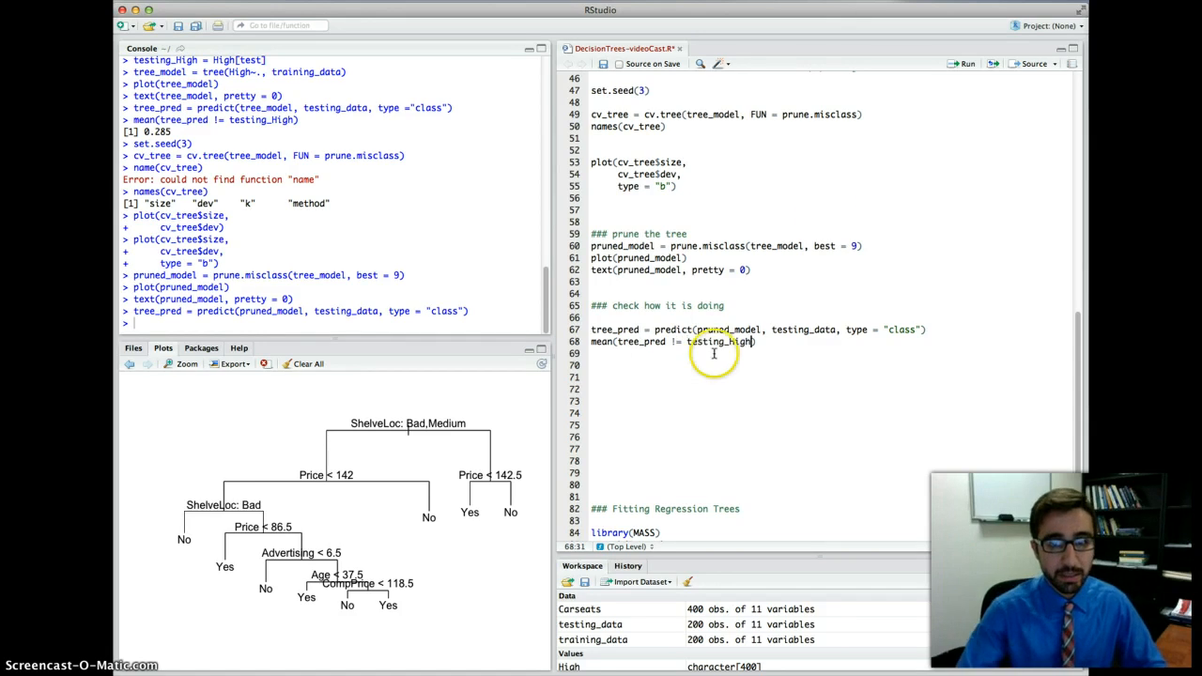